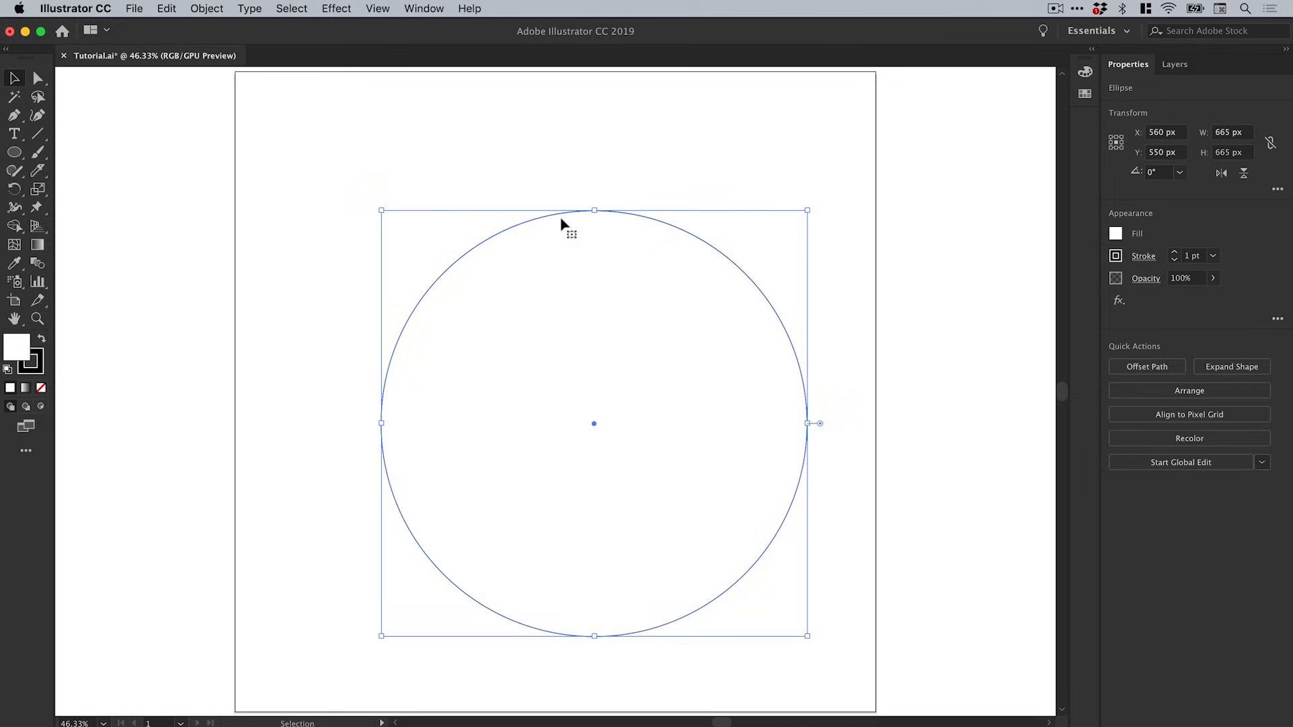
# Step: Move the large circle to the artboard centre (X 500, Y 500) and turn off Snap to Pixel
pyautogui.moveTo(561, 224); pyautogui.dragTo(519, 191)
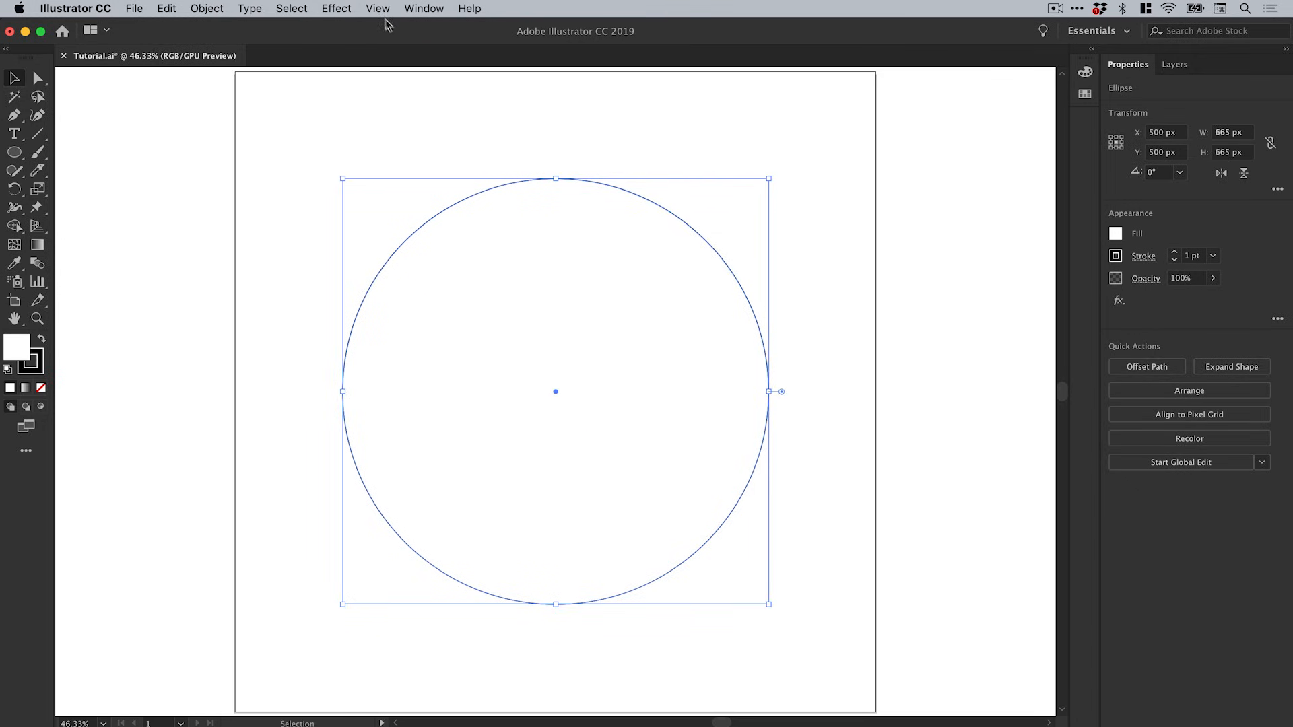
pyautogui.click(377, 9)
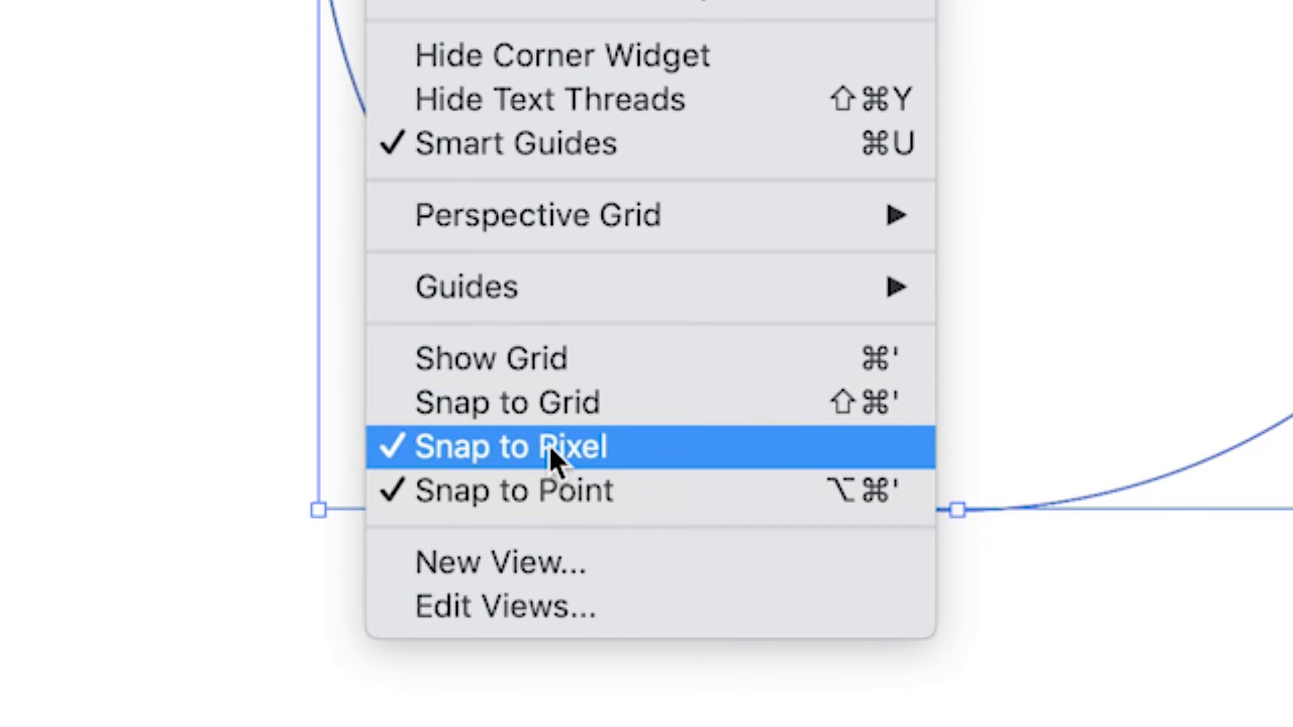
pyautogui.click(511, 446)
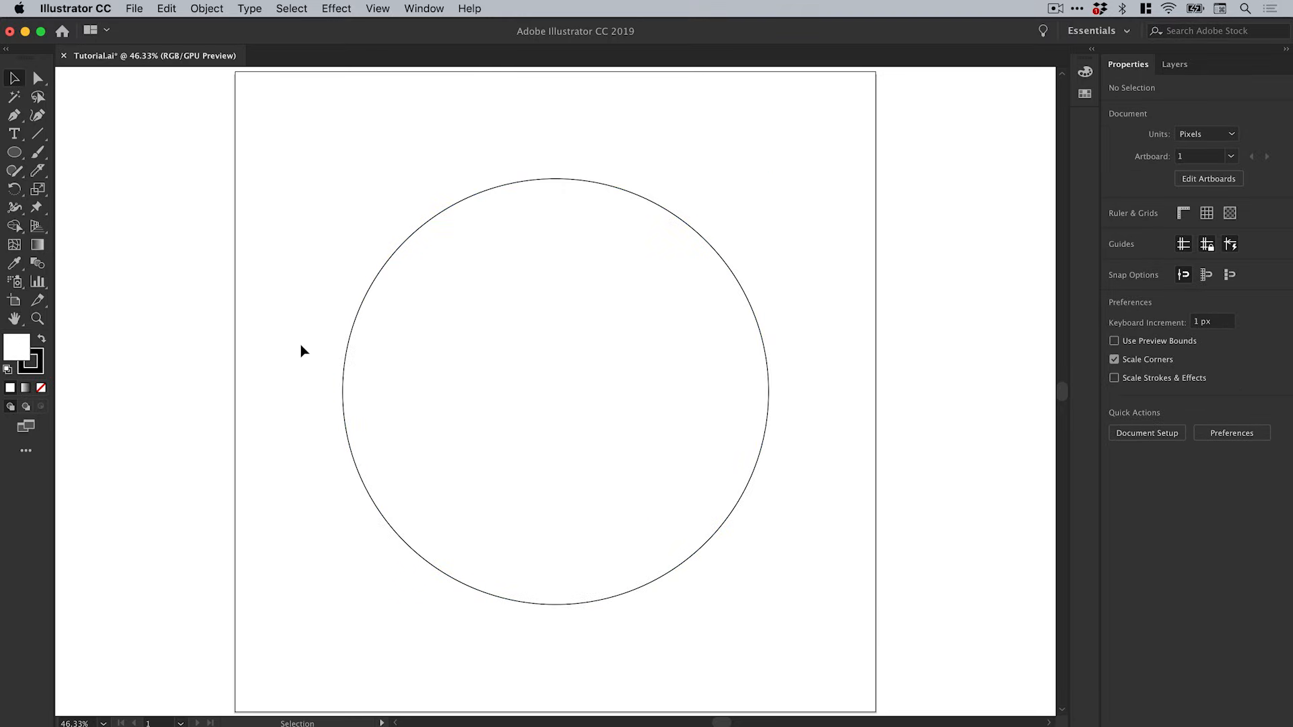
# Step: Paste a copy of the circle in front and scale it to about 498 px, touching the top
pyautogui.moveTo(302, 342); pyautogui.dragTo(408, 449)
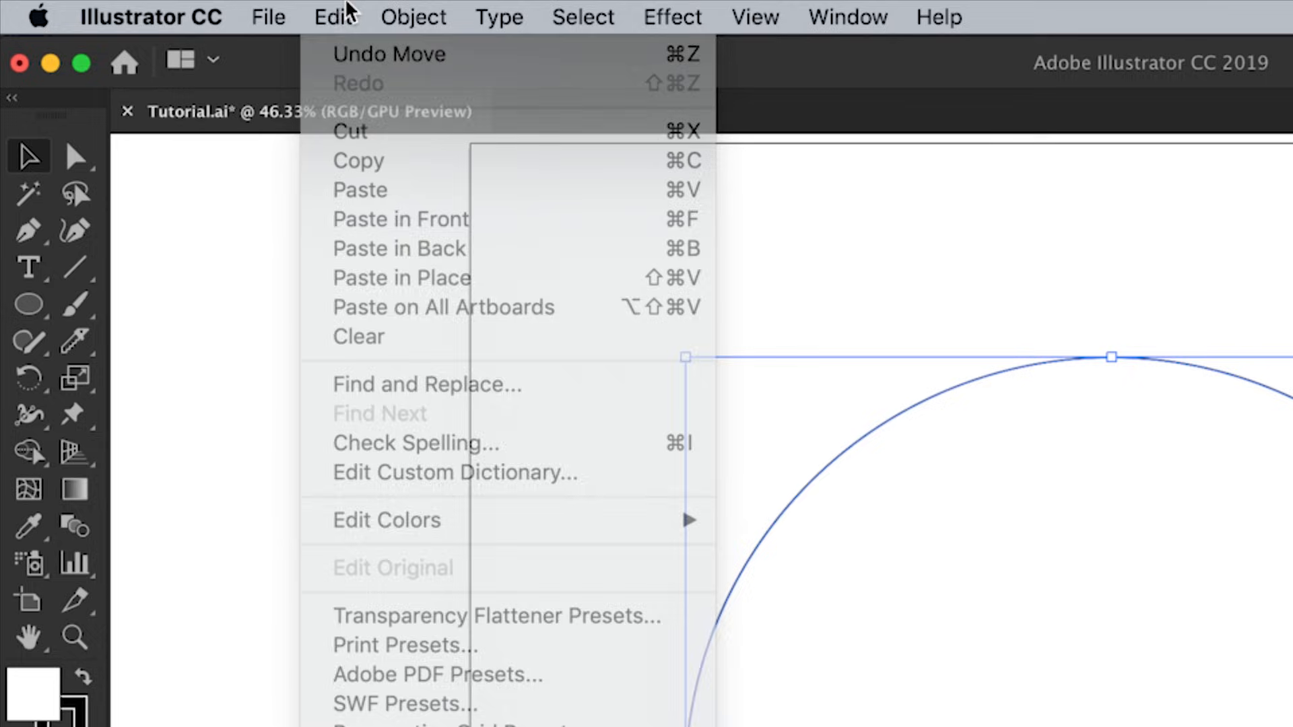
pyautogui.click(332, 16)
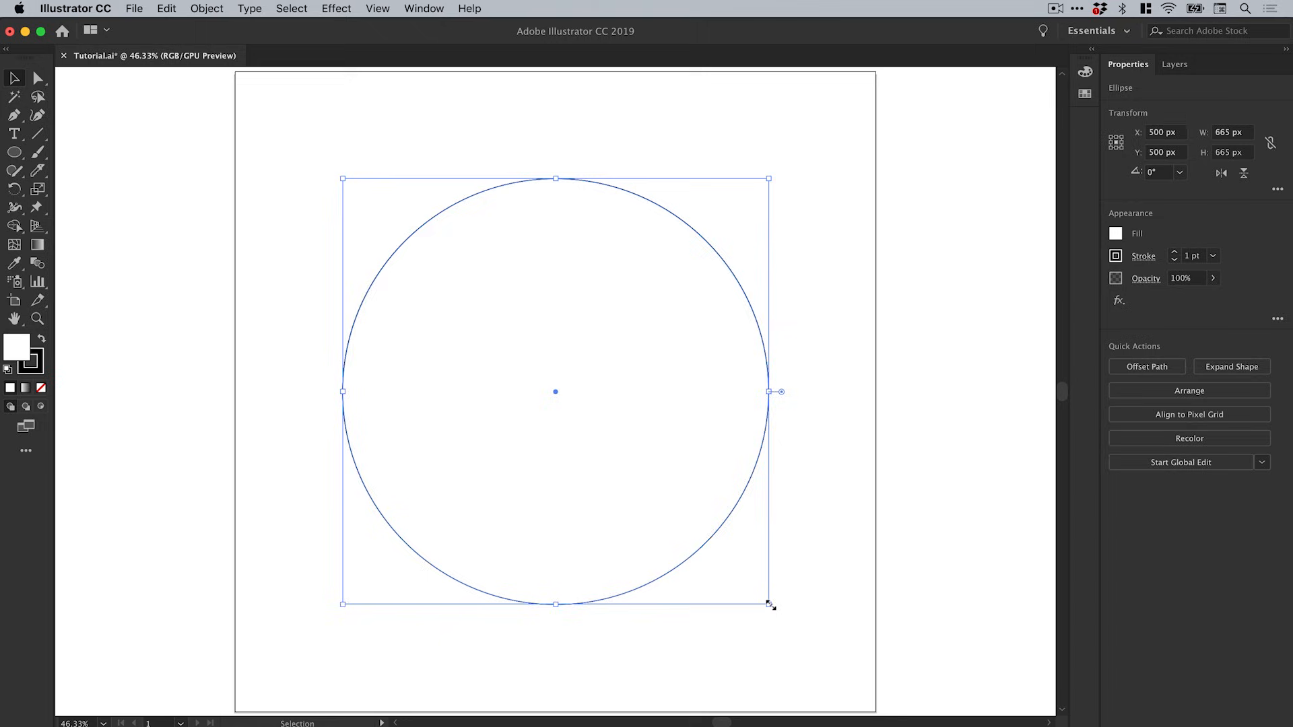
pyautogui.moveTo(769, 603); pyautogui.dragTo(651, 495)
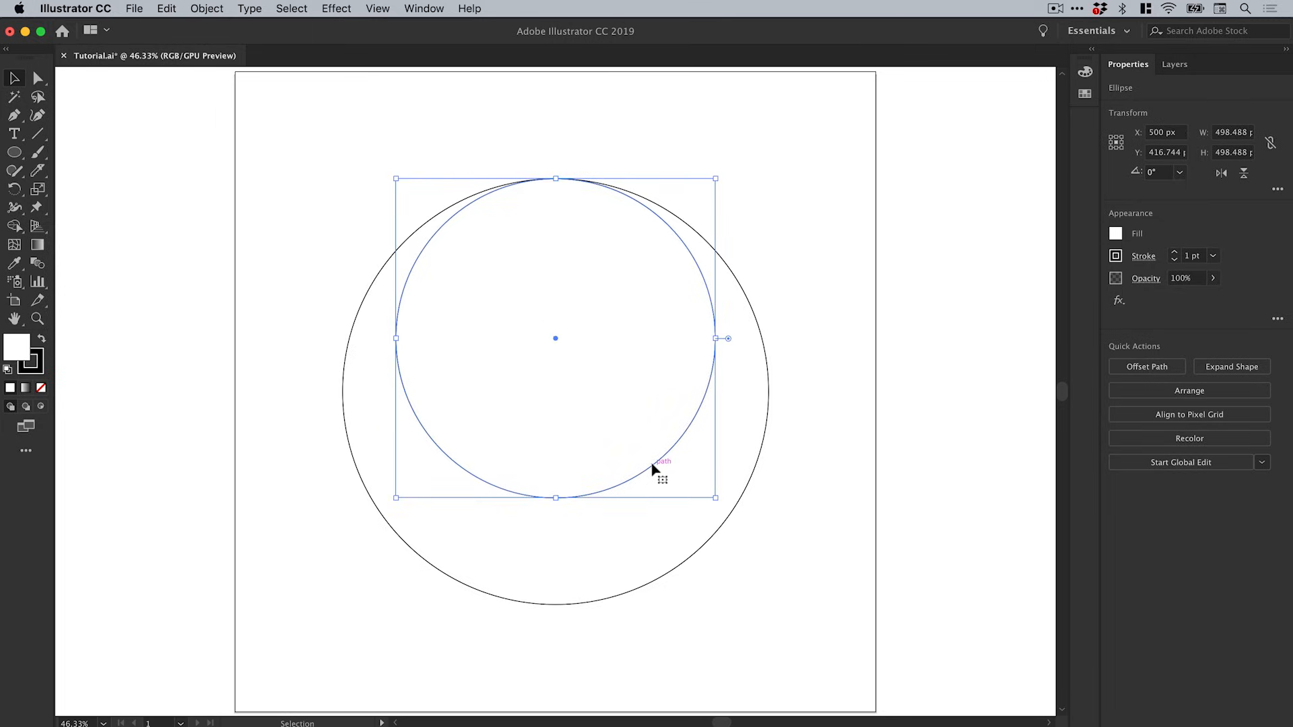
pyautogui.click(166, 8)
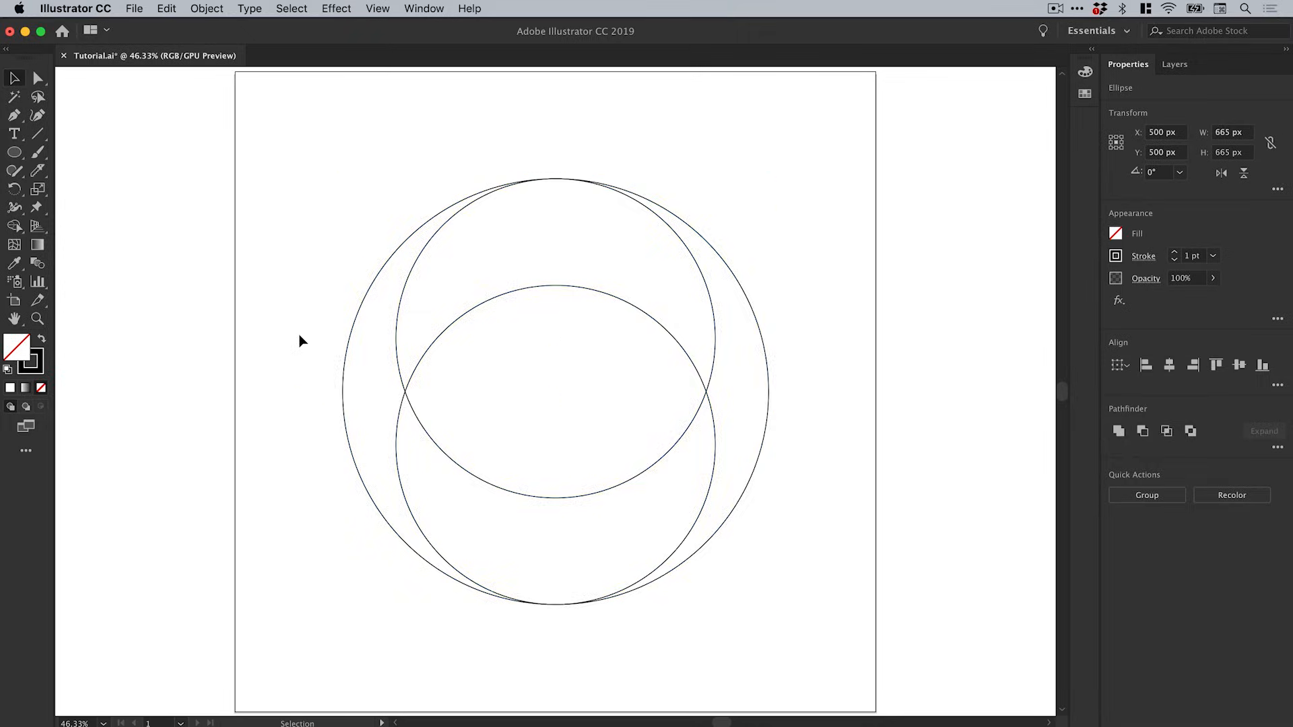
# Step: Merge the left overlapping circle region into a crescent with the Shape Builder
pyautogui.click(301, 341)
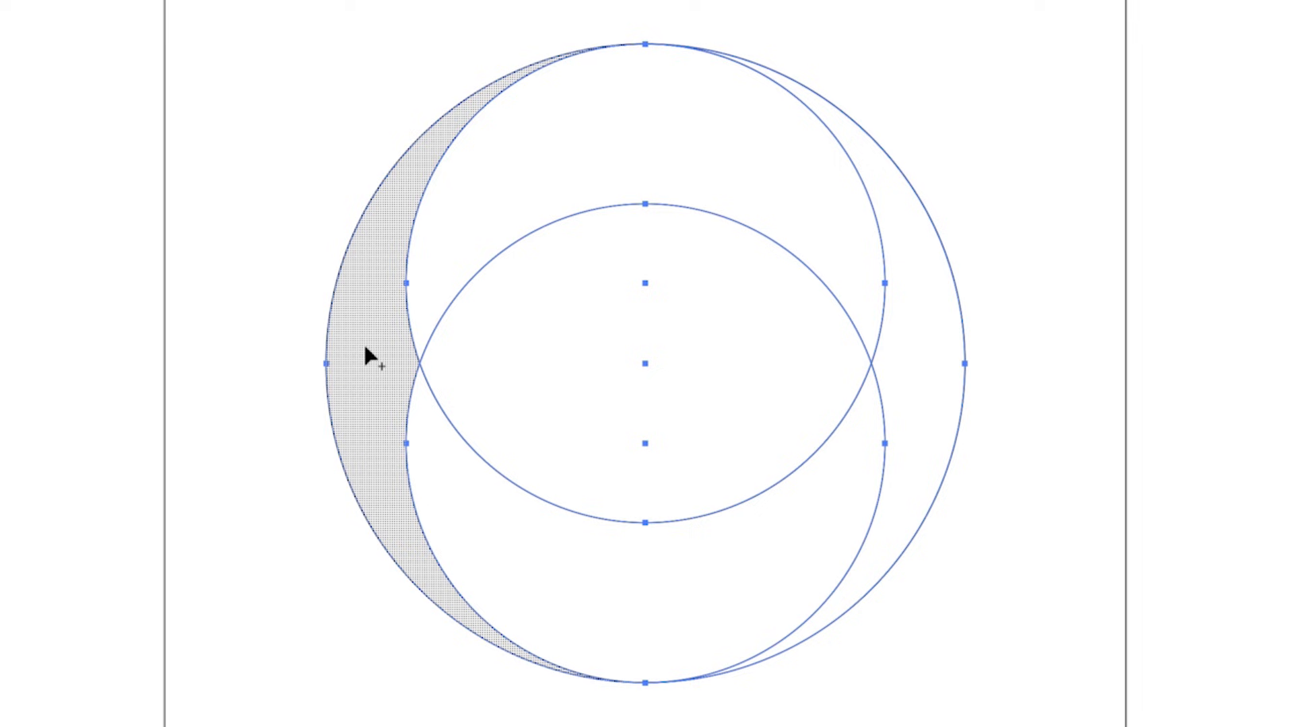
pyautogui.click(363, 363)
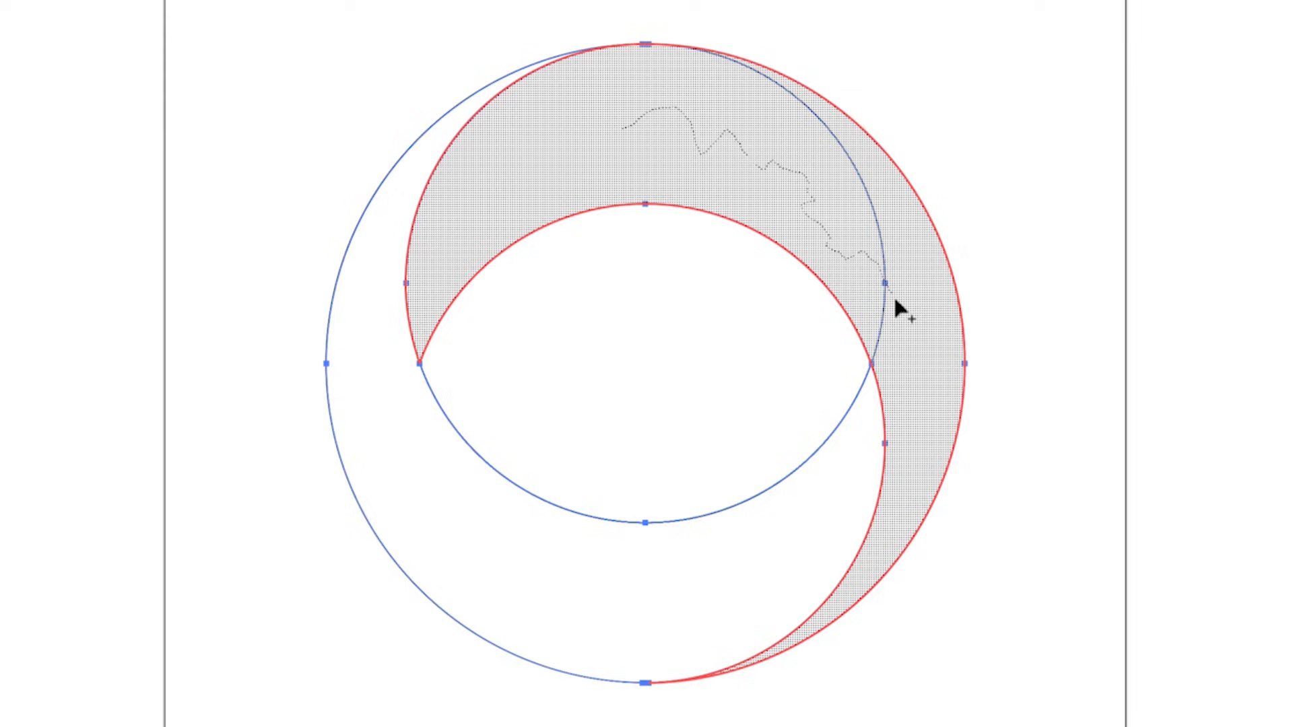
pyautogui.moveTo(919, 365)
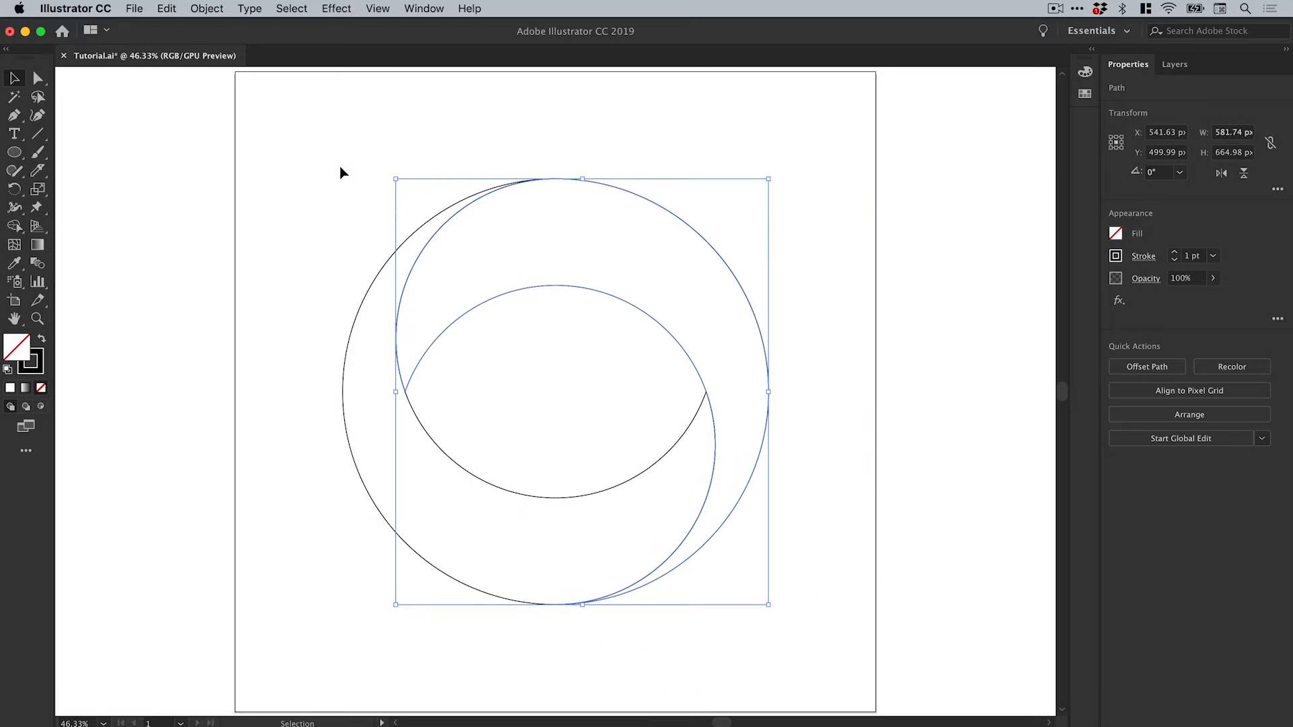
# Step: Fill the crescent shapes black with no stroke and show the Swatches panel
pyautogui.click(342, 172)
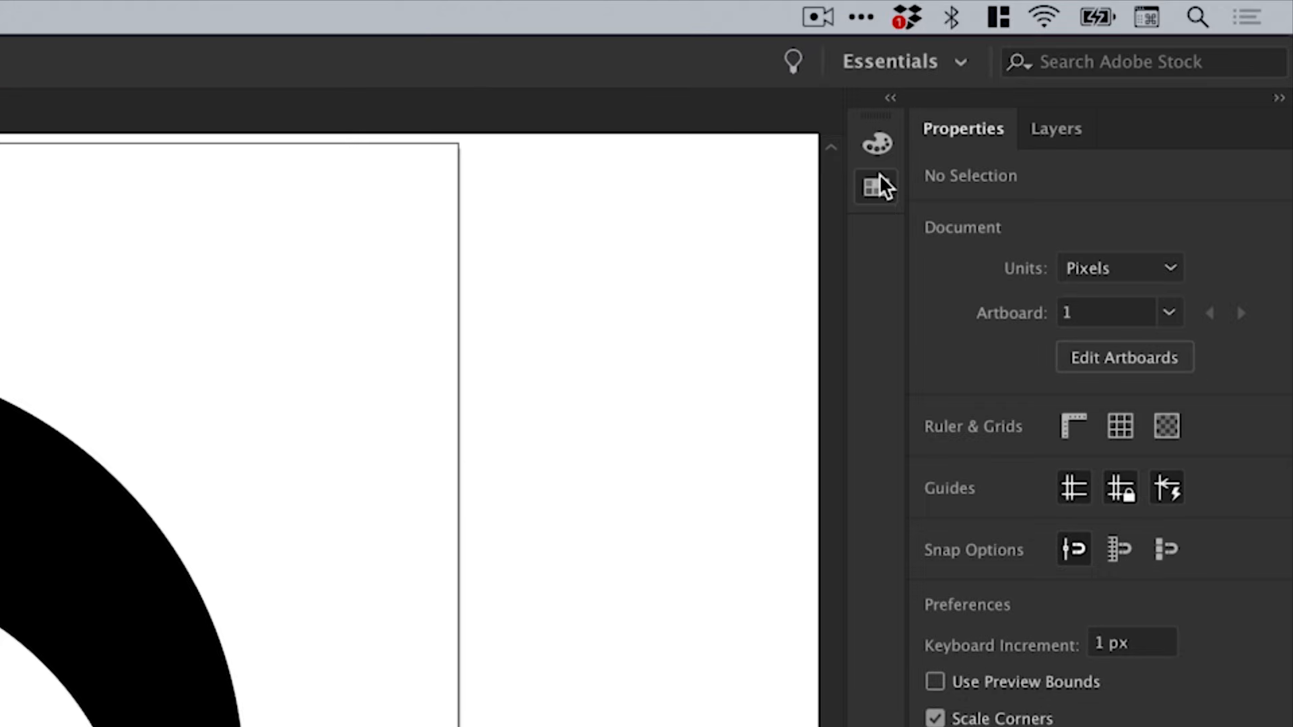
pyautogui.click(877, 187)
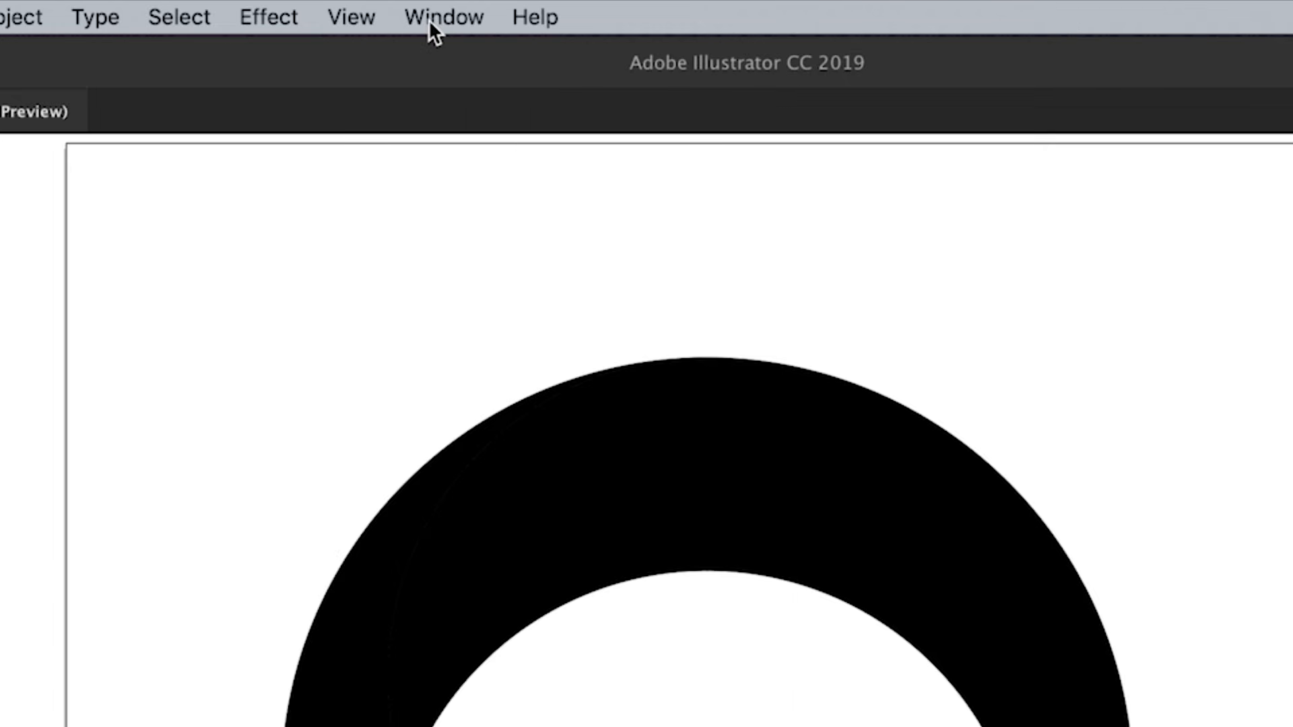
pyautogui.click(443, 16)
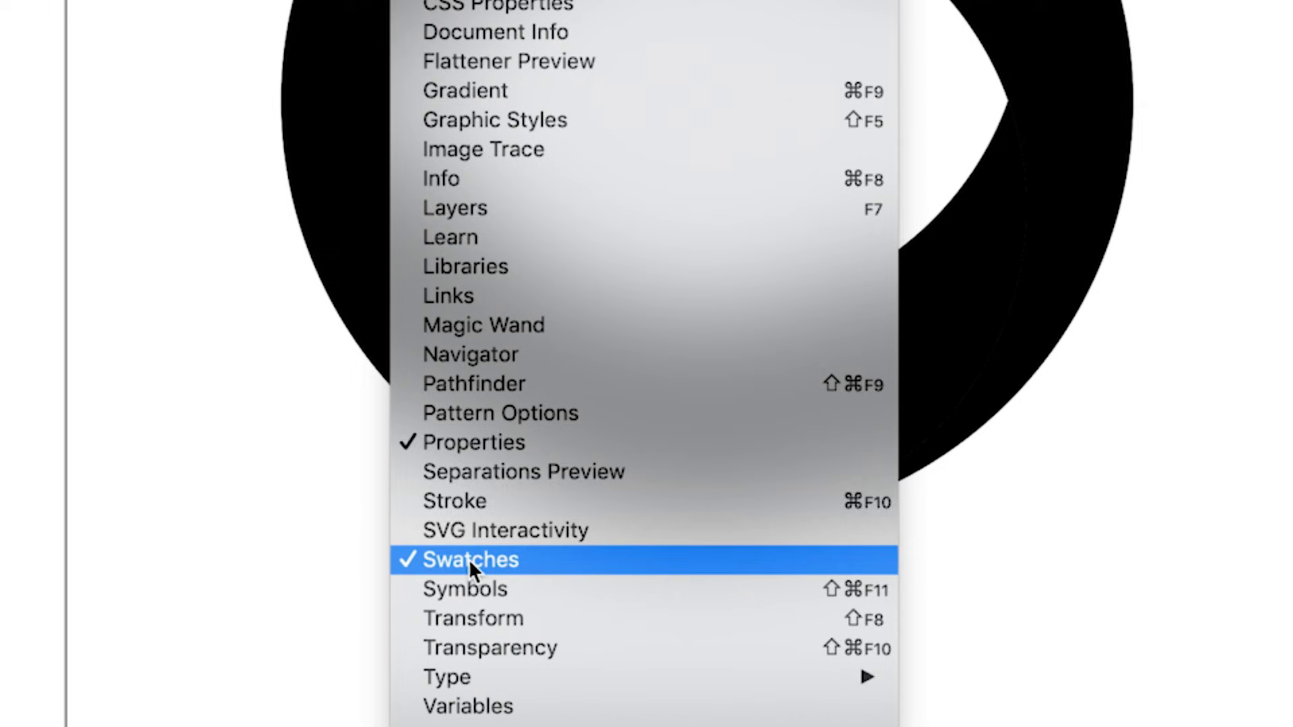
pyautogui.click(470, 559)
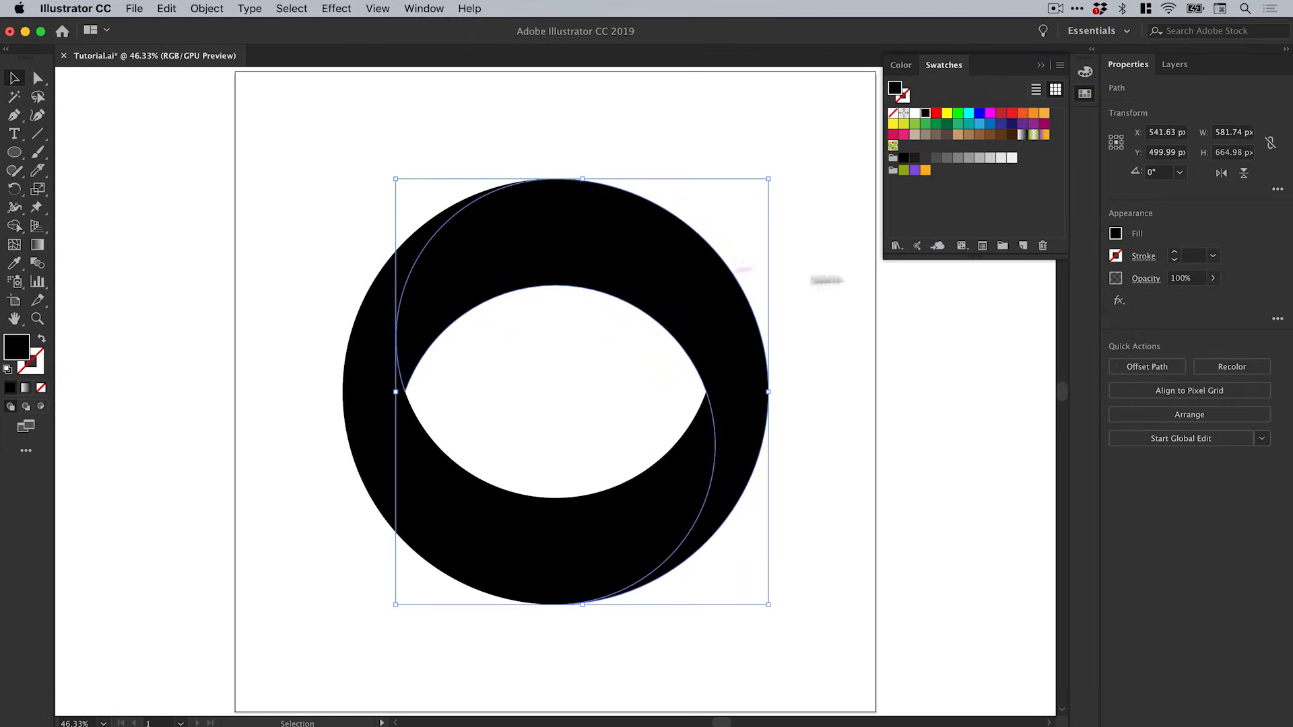
pyautogui.click(1115, 234)
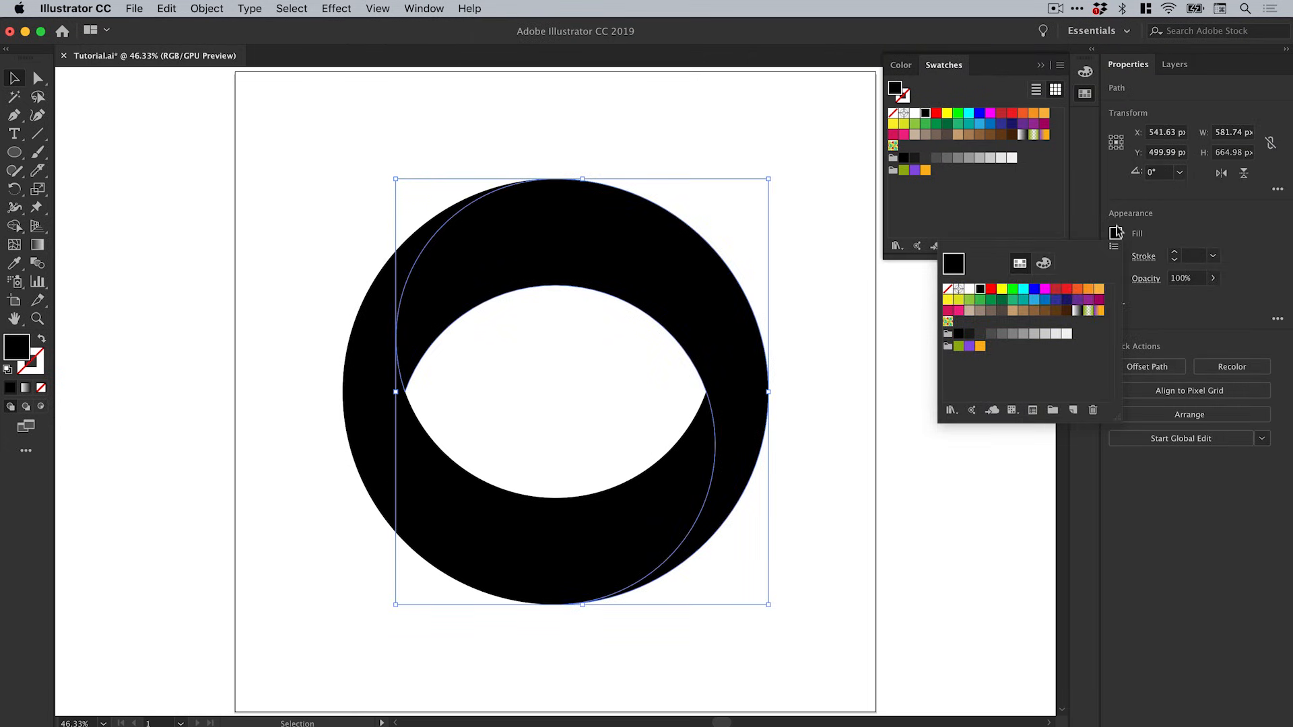
pyautogui.click(1116, 234)
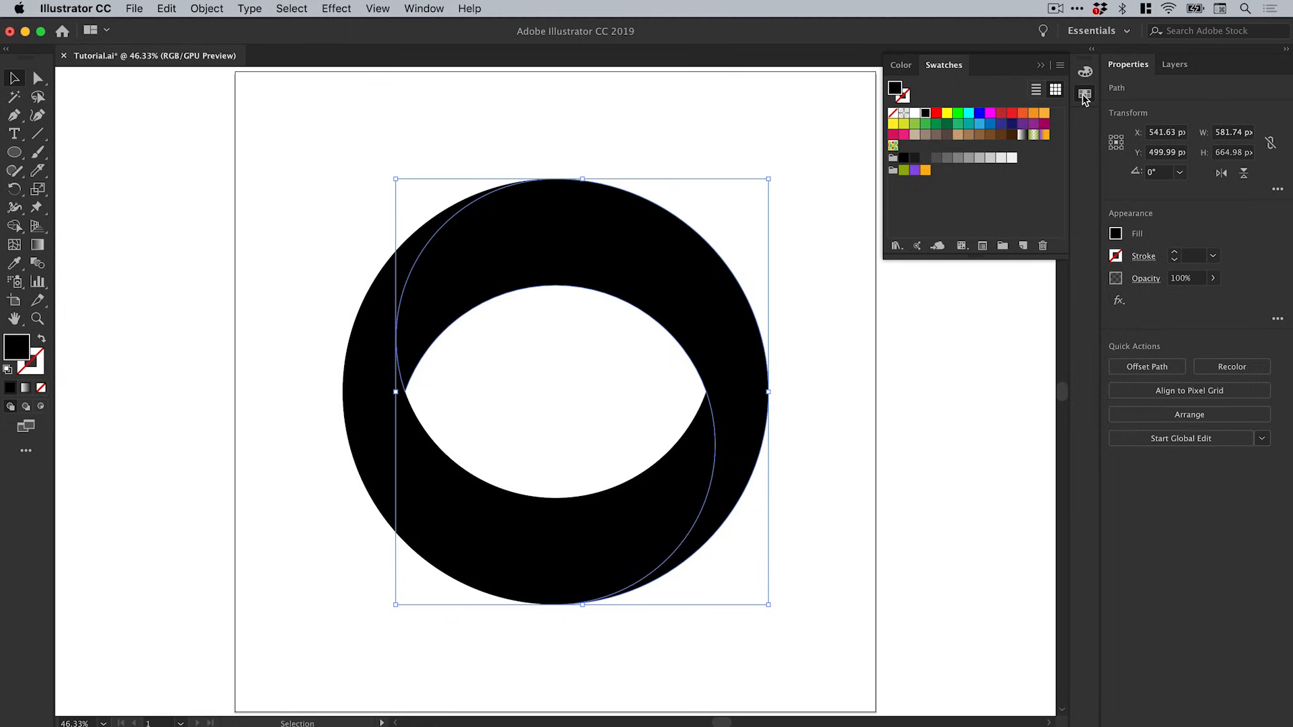
pyautogui.moveTo(1085, 97)
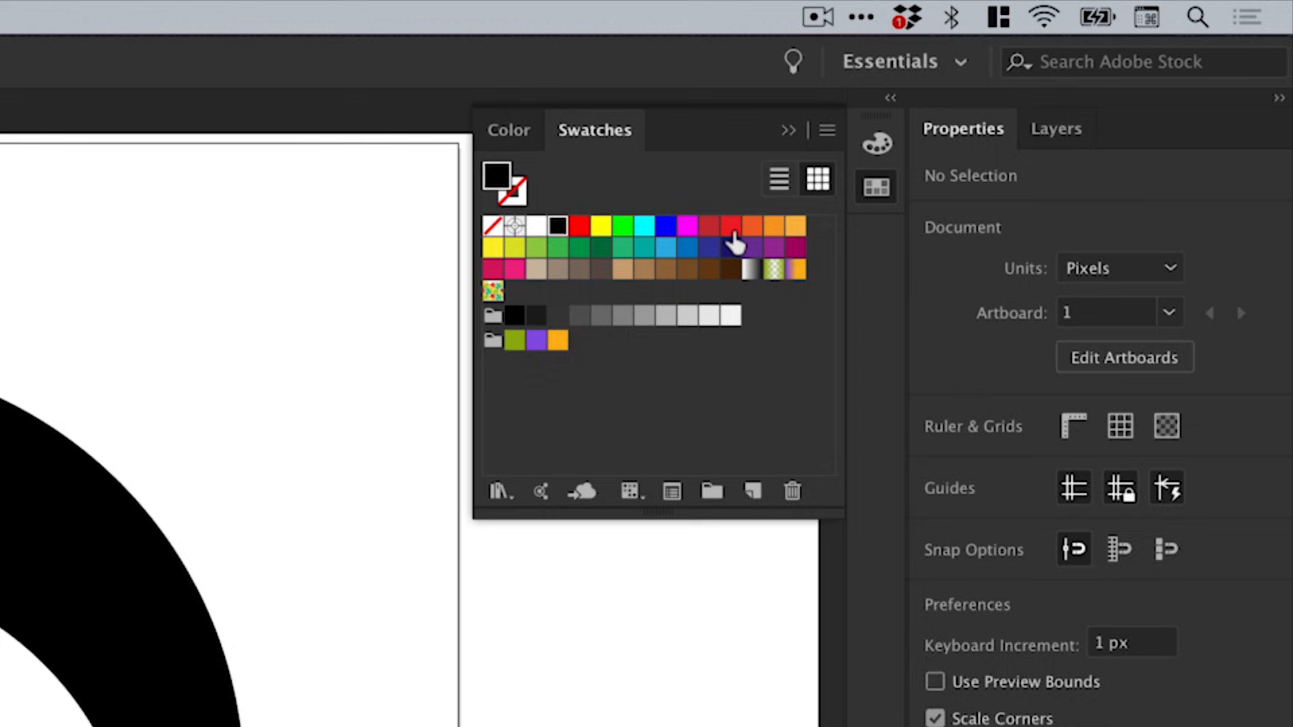
# Step: Make the red, orange and yellow-orange swatches global in Swatch Options
pyautogui.doubleClick(730, 226)
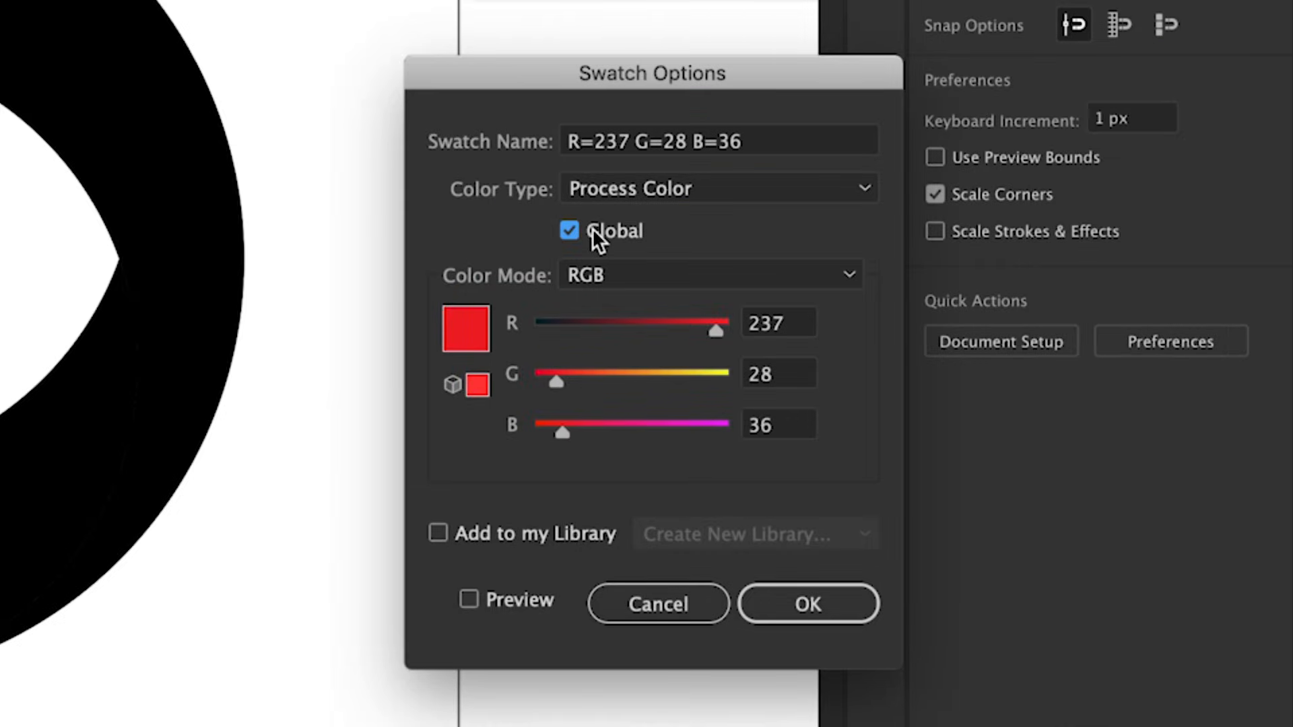
pyautogui.click(807, 603)
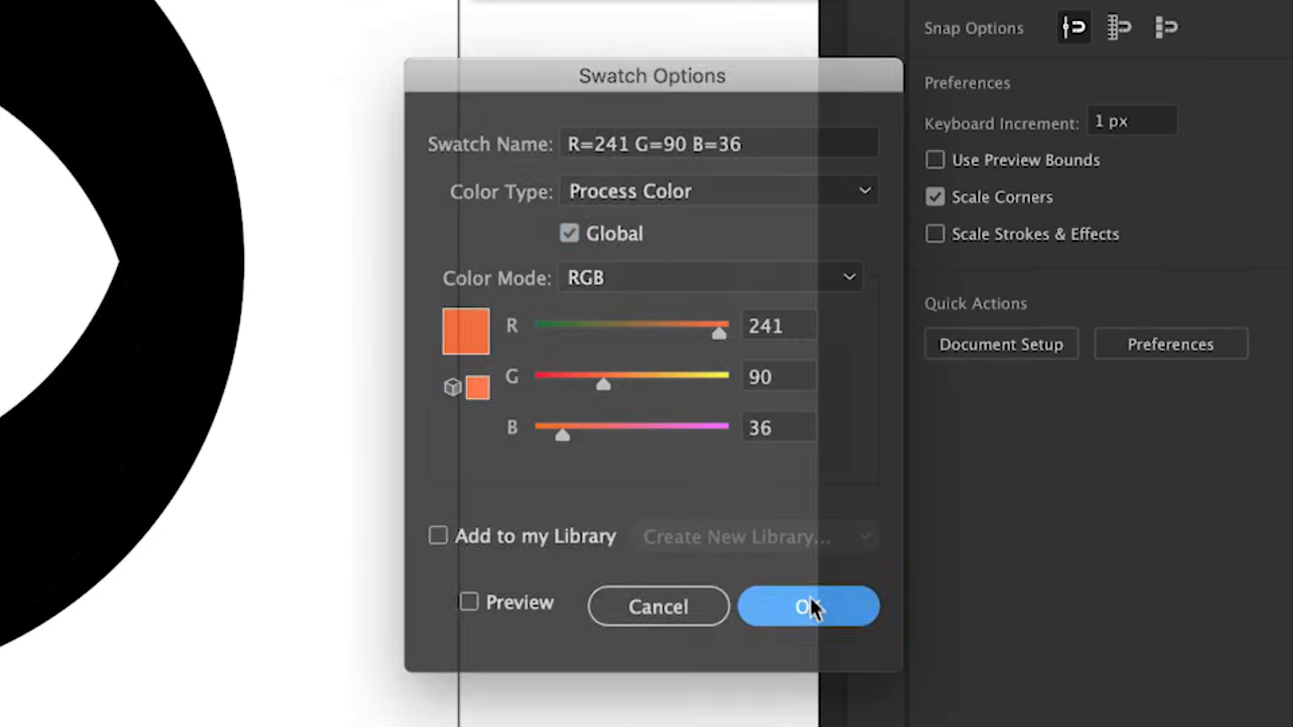
pyautogui.click(807, 606)
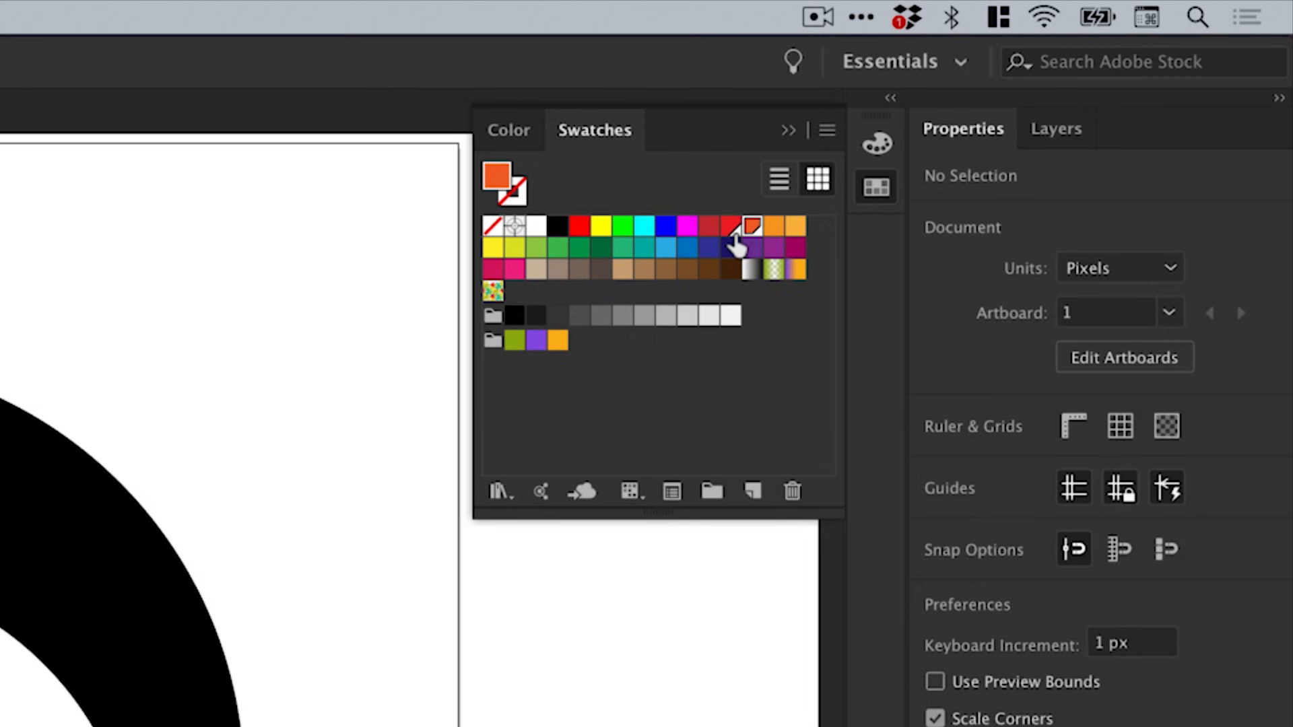
pyautogui.doubleClick(750, 224)
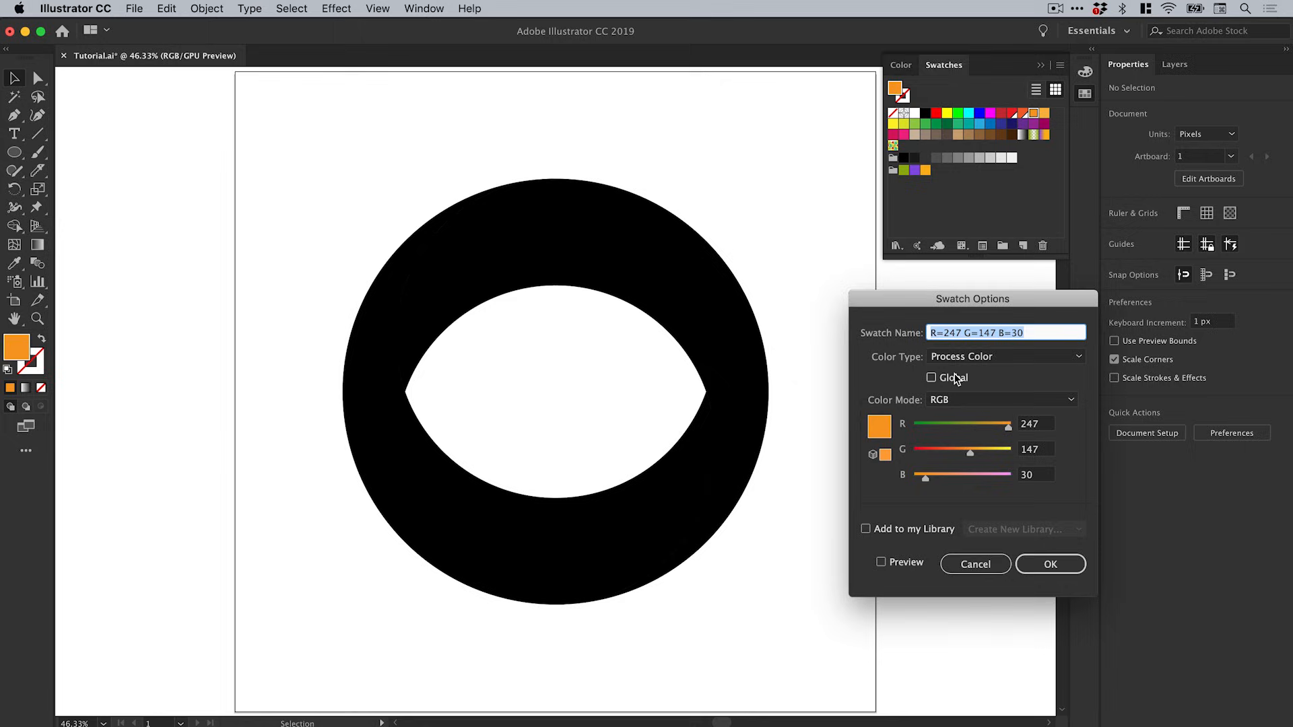
pyautogui.click(932, 378)
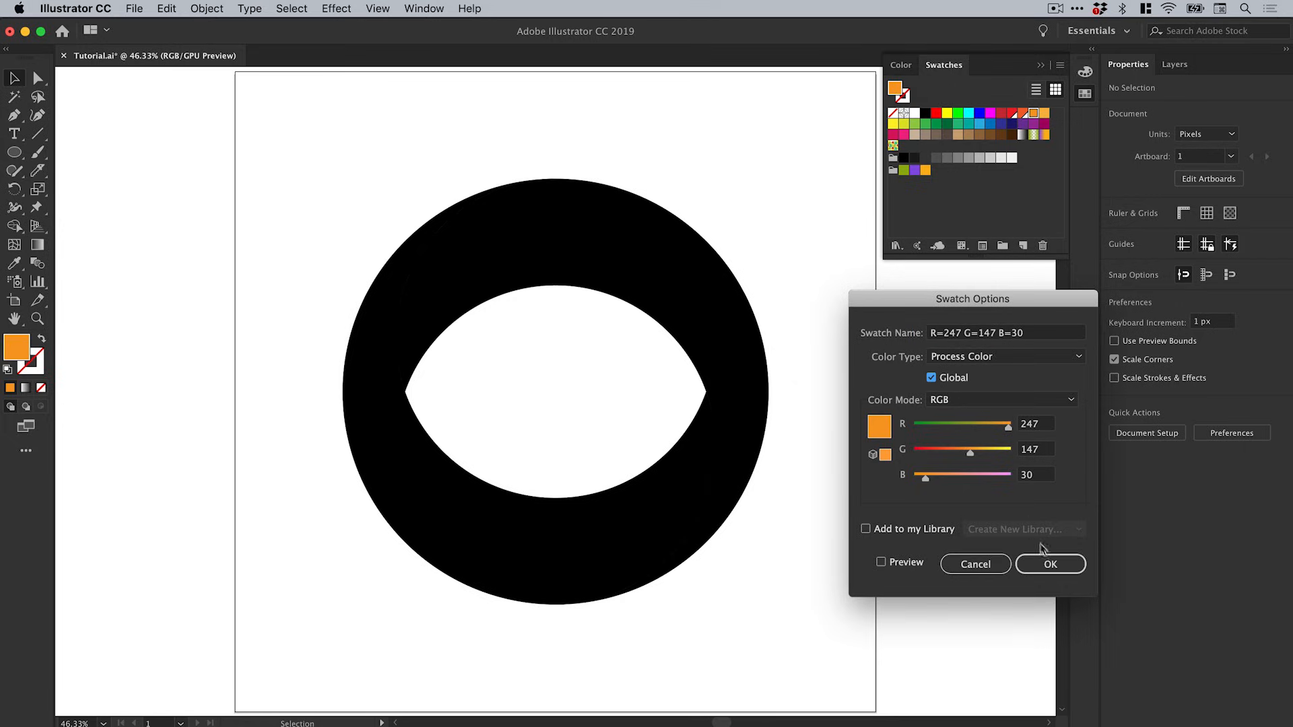
pyautogui.click(1050, 564)
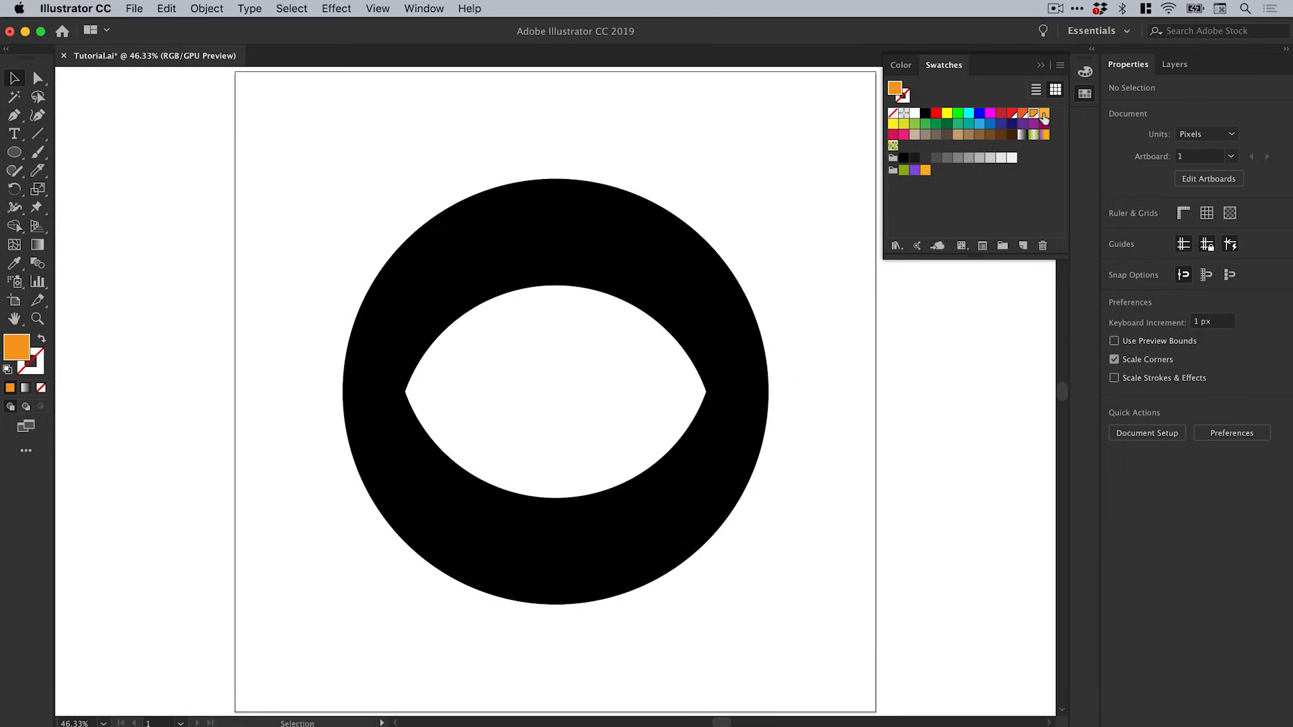
pyautogui.doubleClick(1033, 113)
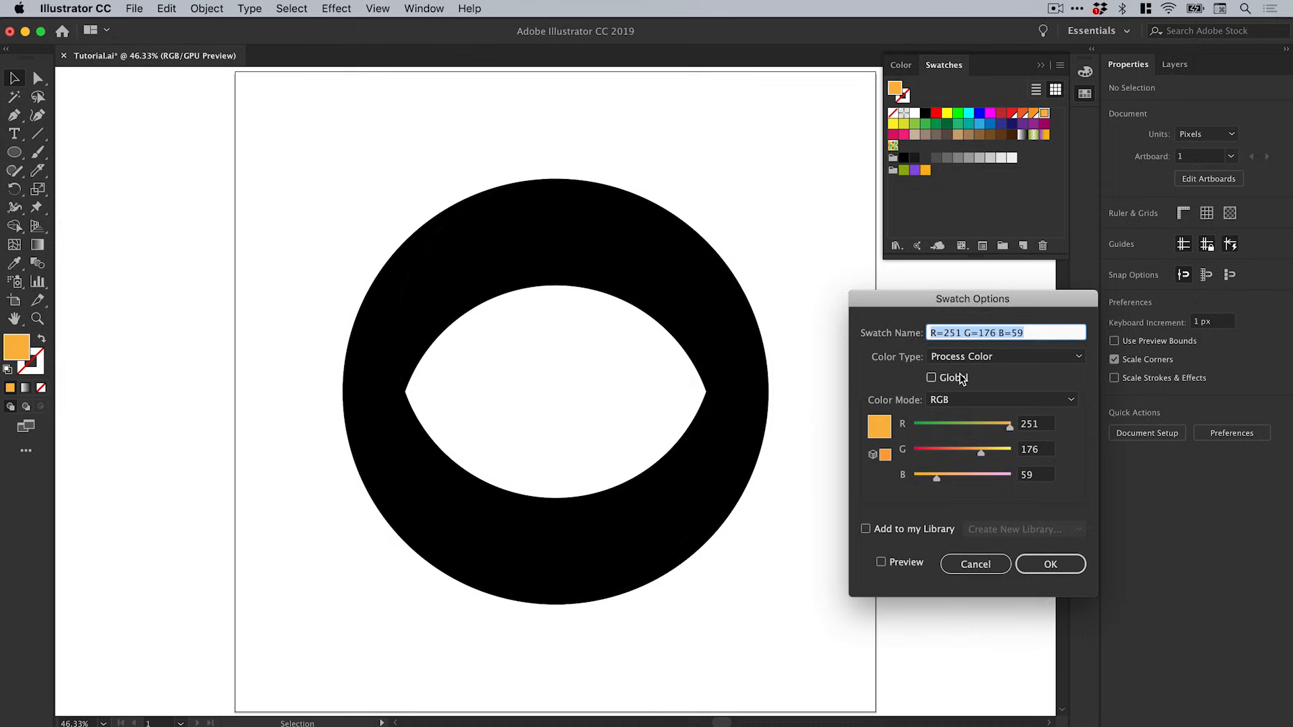
pyautogui.click(931, 378)
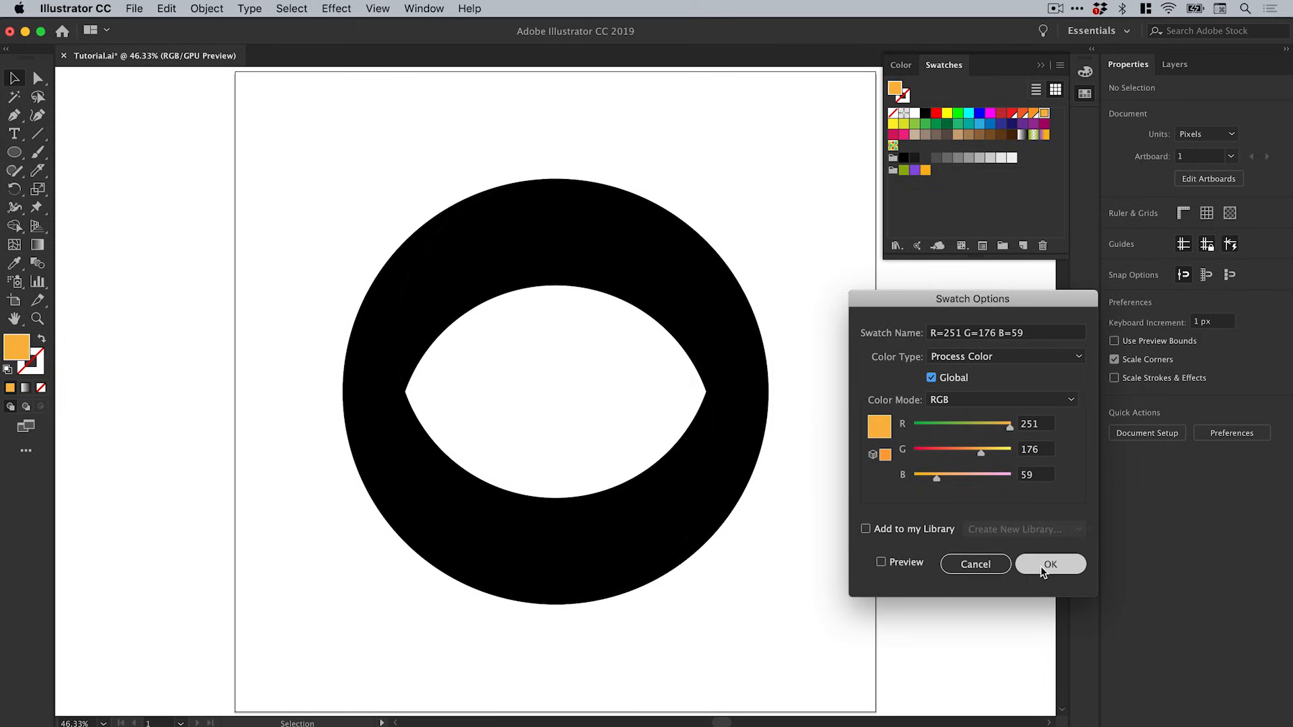
pyautogui.click(1050, 564)
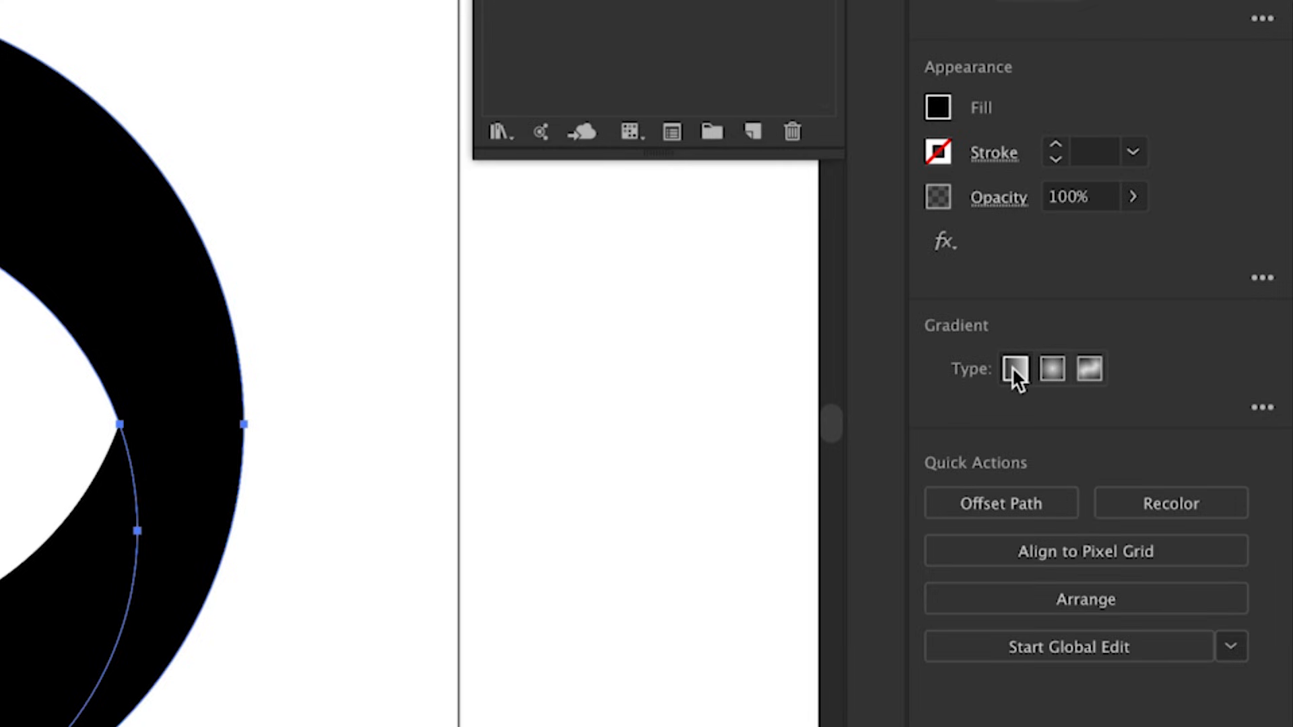
# Step: Apply a gradient fill to the crescent
pyautogui.click(1053, 369)
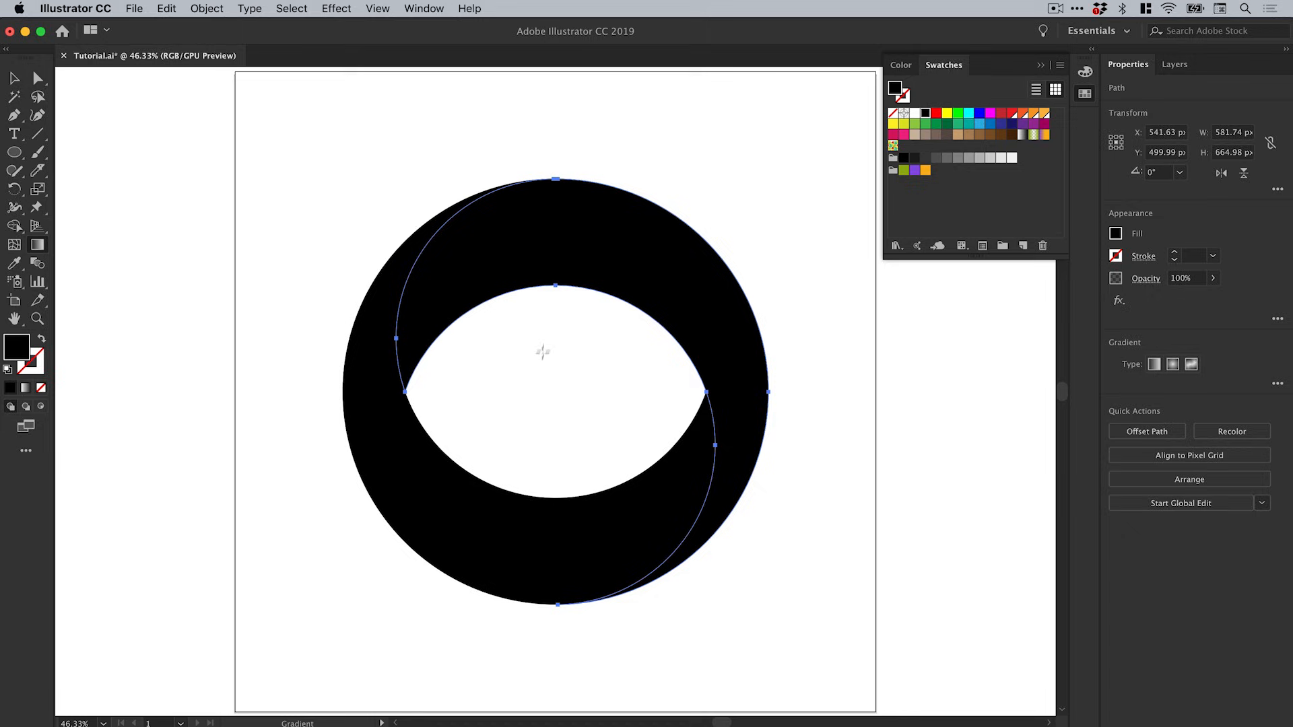
pyautogui.moveTo(549, 371)
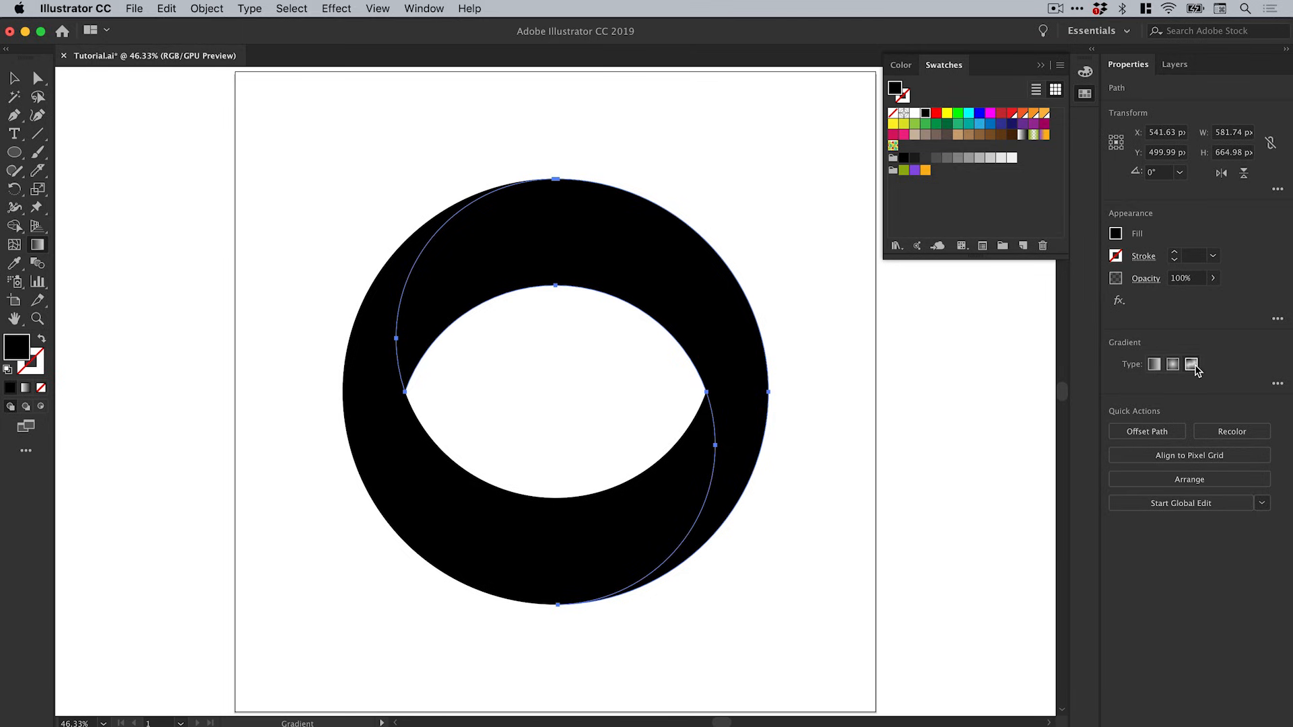
# Step: Switch to a freeform gradient and drag its colour points along the crescent and into the upper-left tip
pyautogui.click(1191, 364)
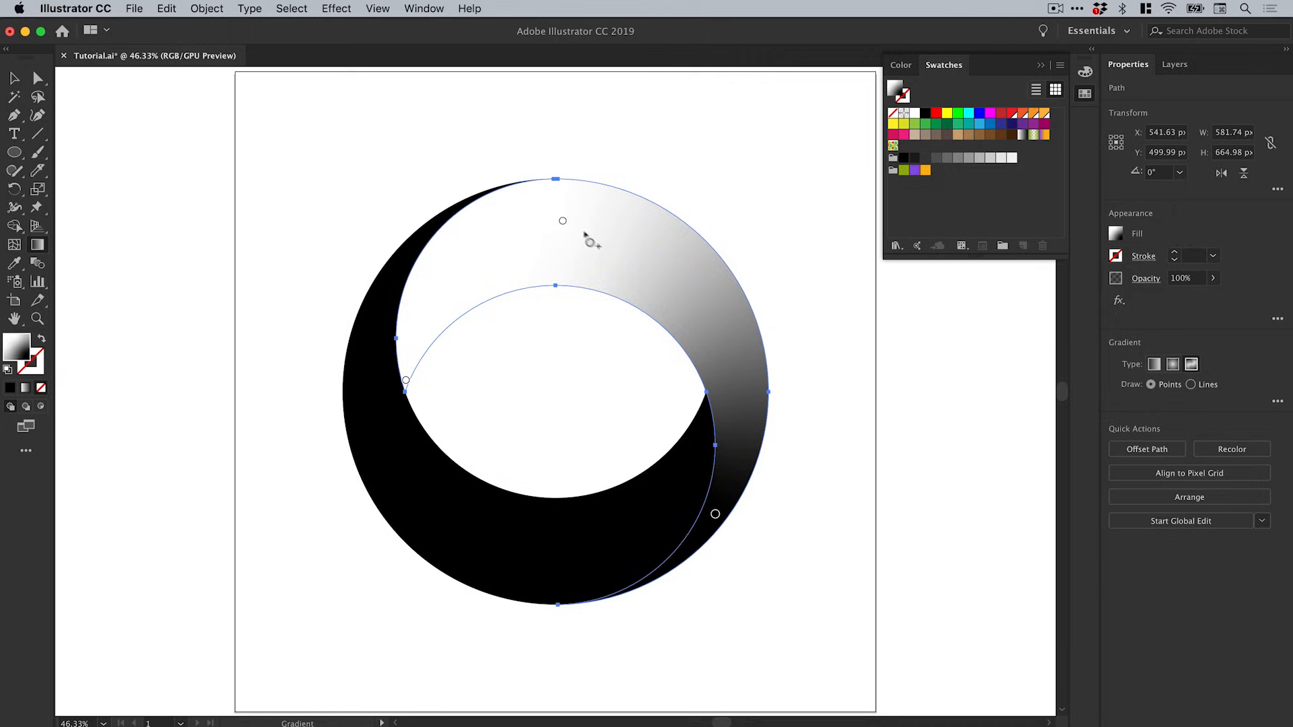
pyautogui.click(715, 514)
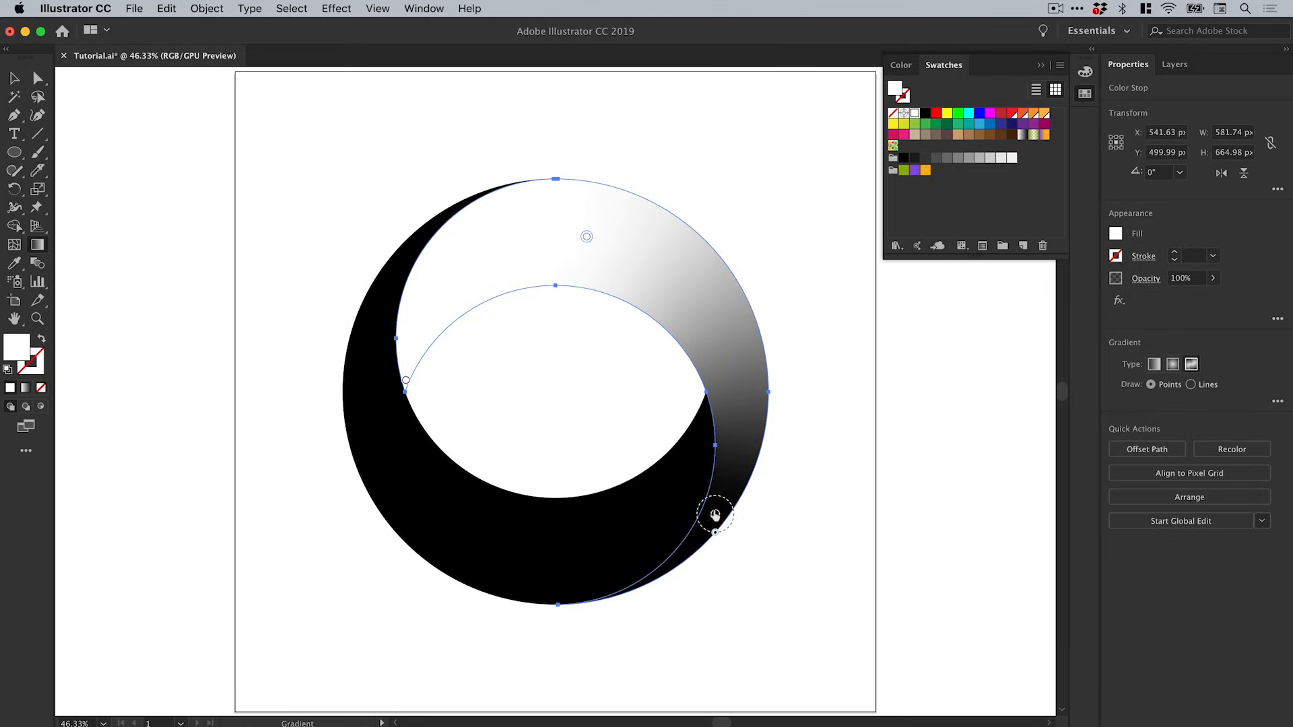
pyautogui.moveTo(716, 515); pyautogui.dragTo(716, 338)
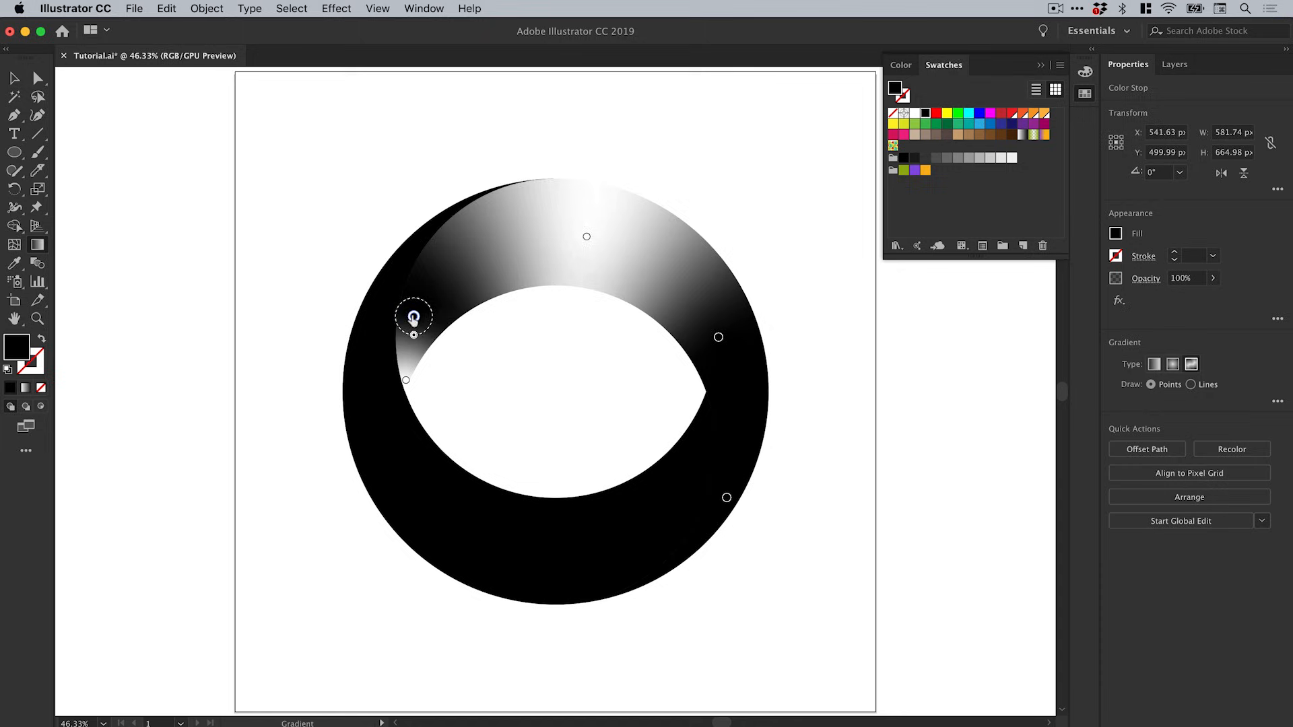
pyautogui.moveTo(412, 317); pyautogui.dragTo(439, 280)
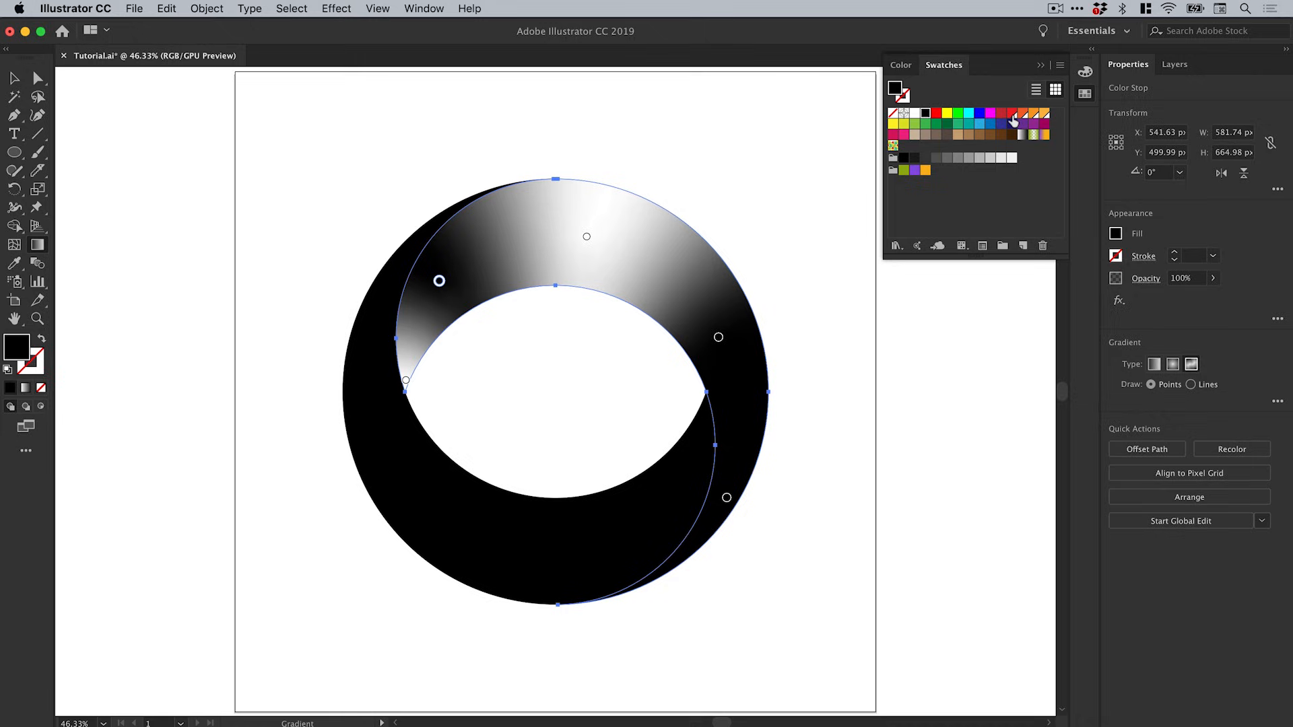
# Step: Colour a freeform point red and reposition the points to remove the white area
pyautogui.click(1011, 113)
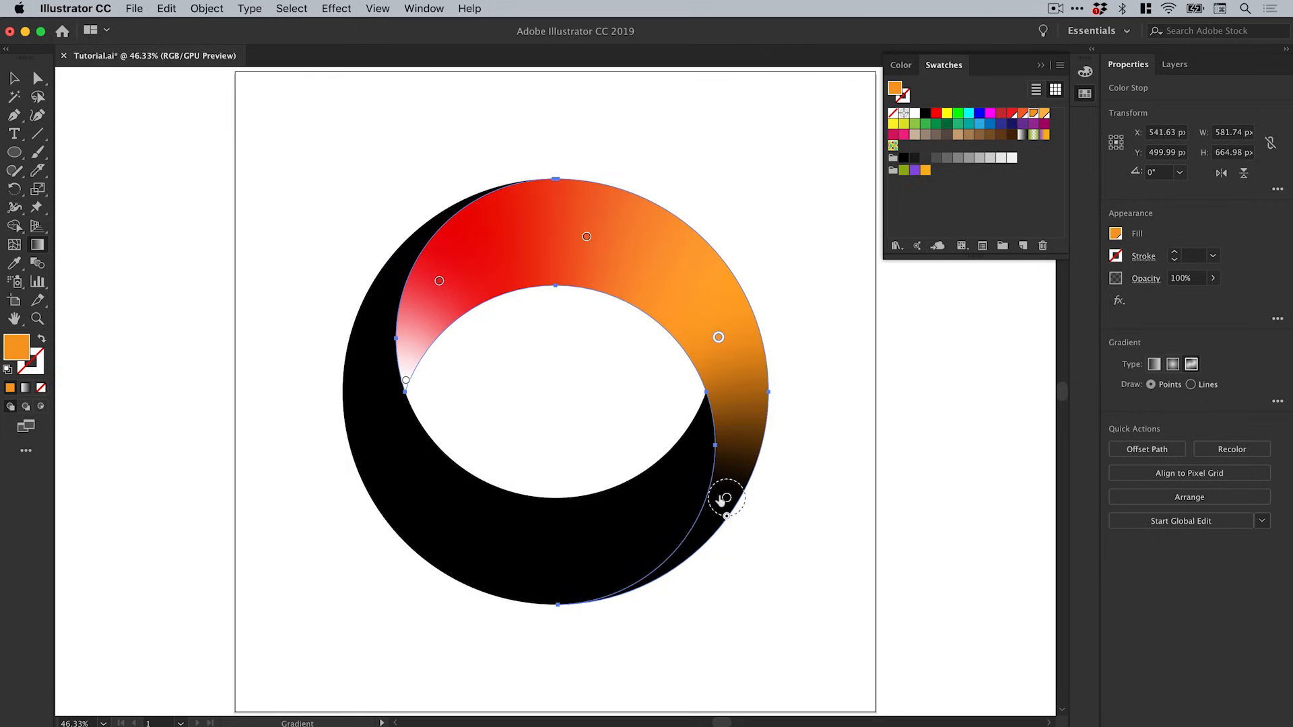
pyautogui.moveTo(726, 499); pyautogui.dragTo(726, 497)
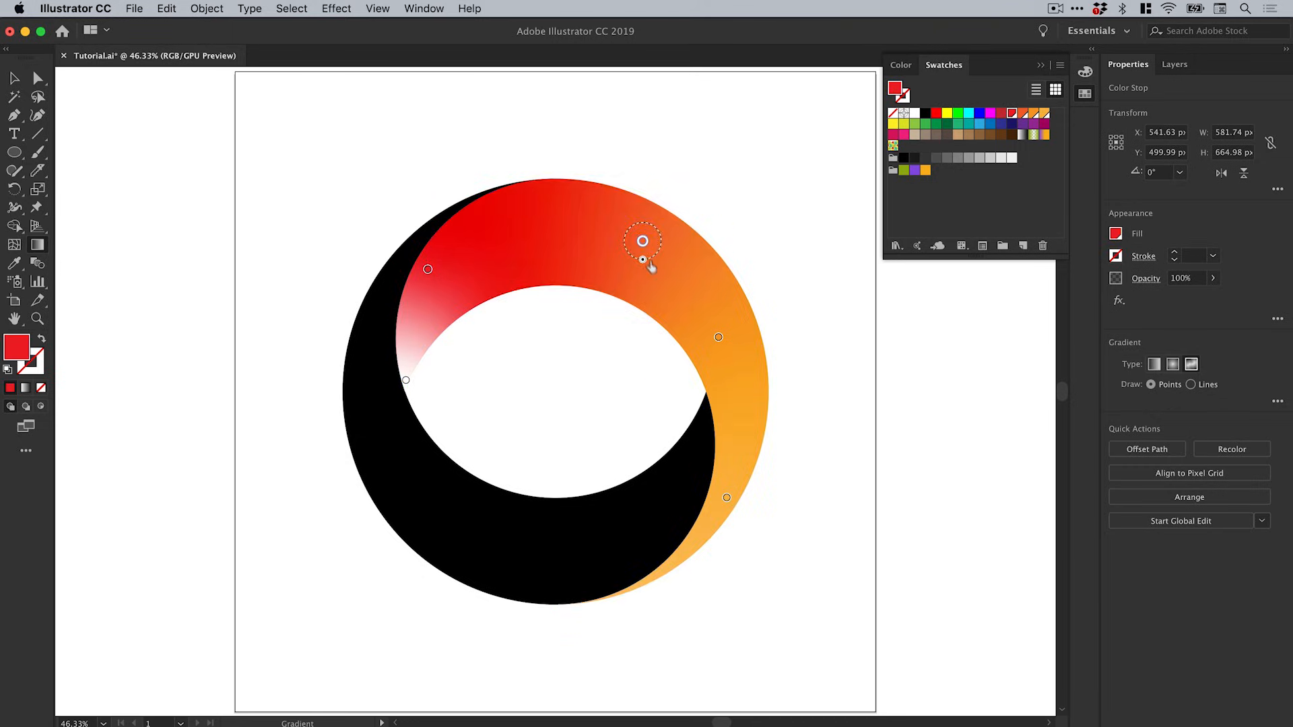
pyautogui.moveTo(643, 241); pyautogui.dragTo(592, 238)
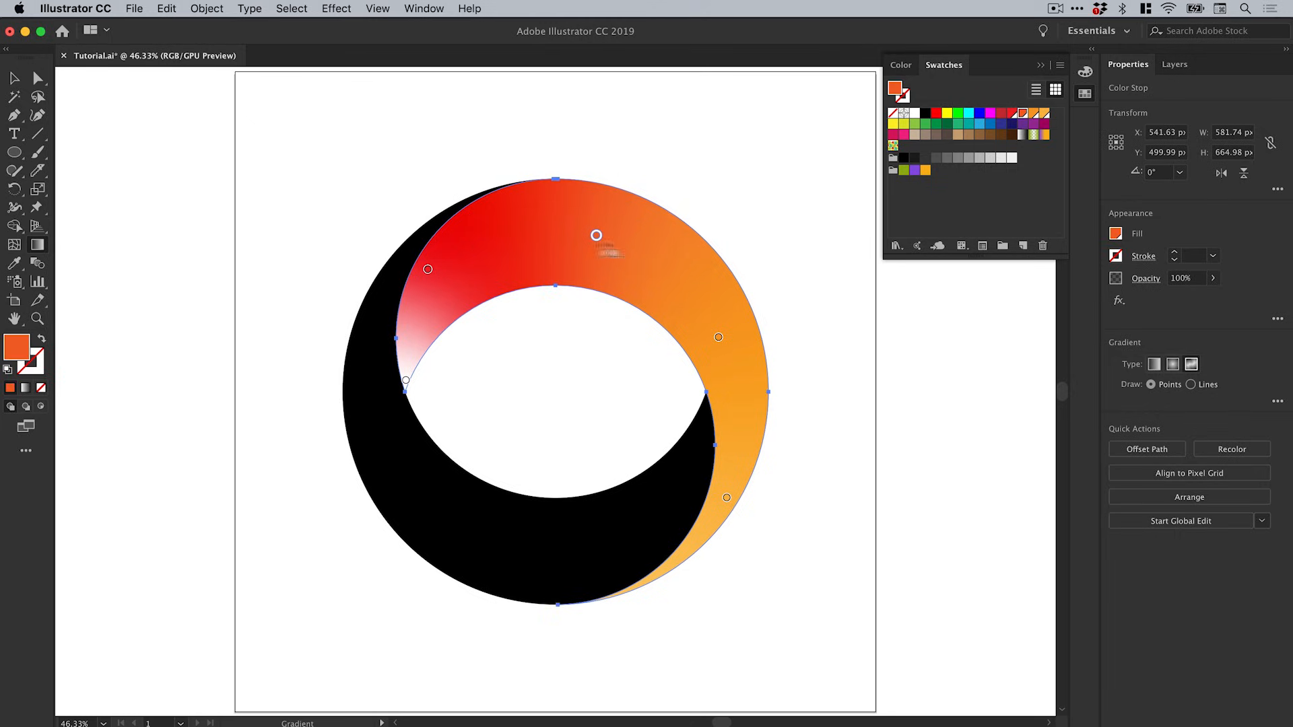
pyautogui.moveTo(427, 268); pyautogui.dragTo(416, 334)
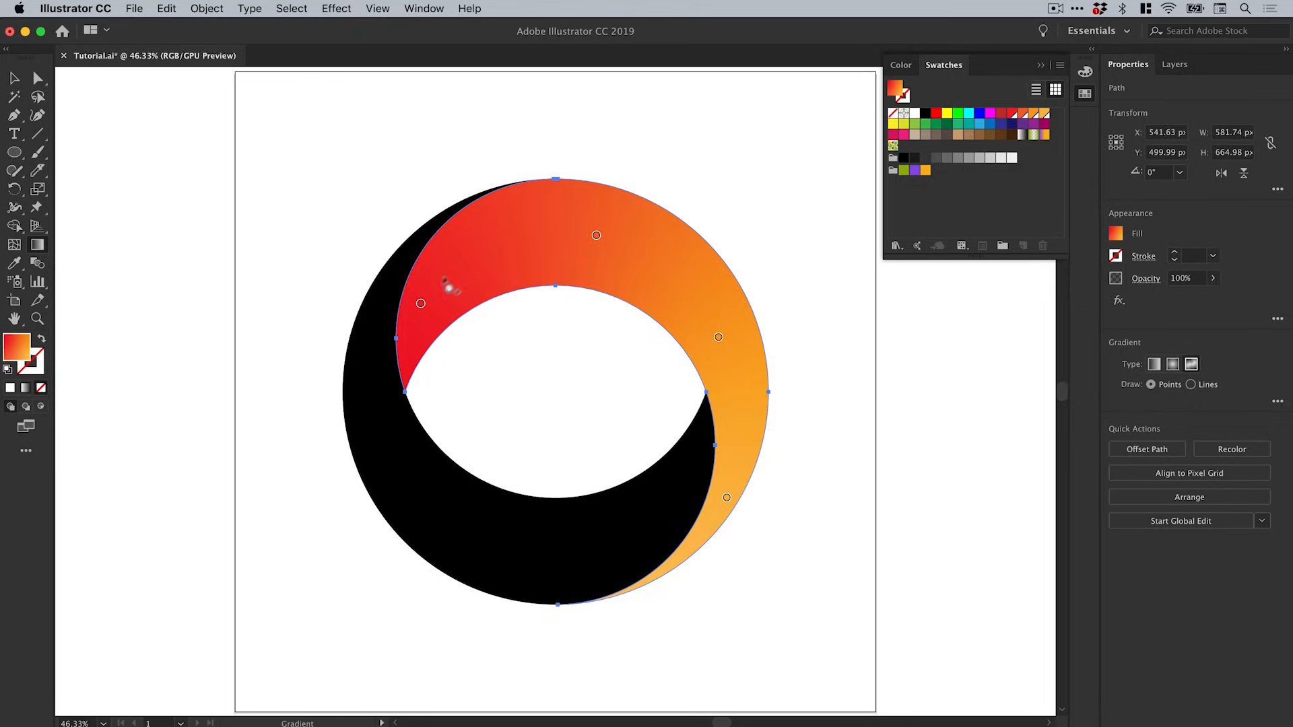
pyautogui.click(422, 312)
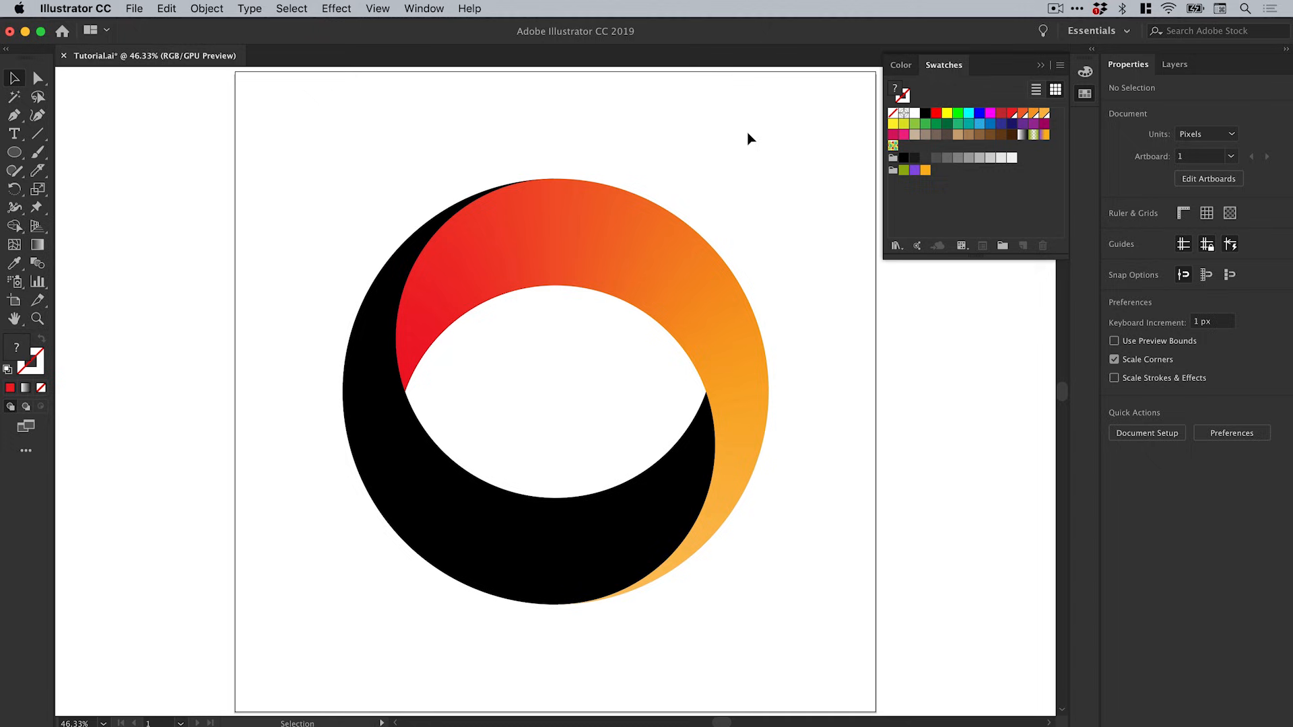
pyautogui.moveTo(1015, 116)
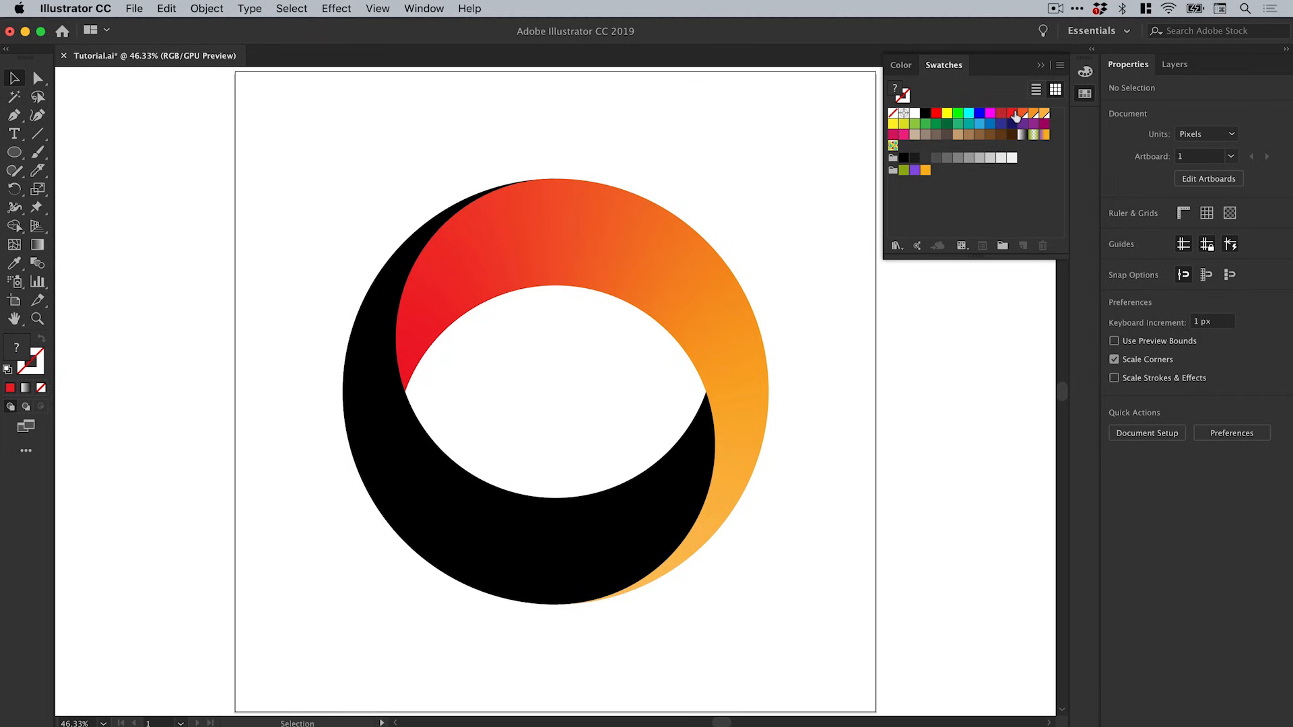
pyautogui.doubleClick(1013, 113)
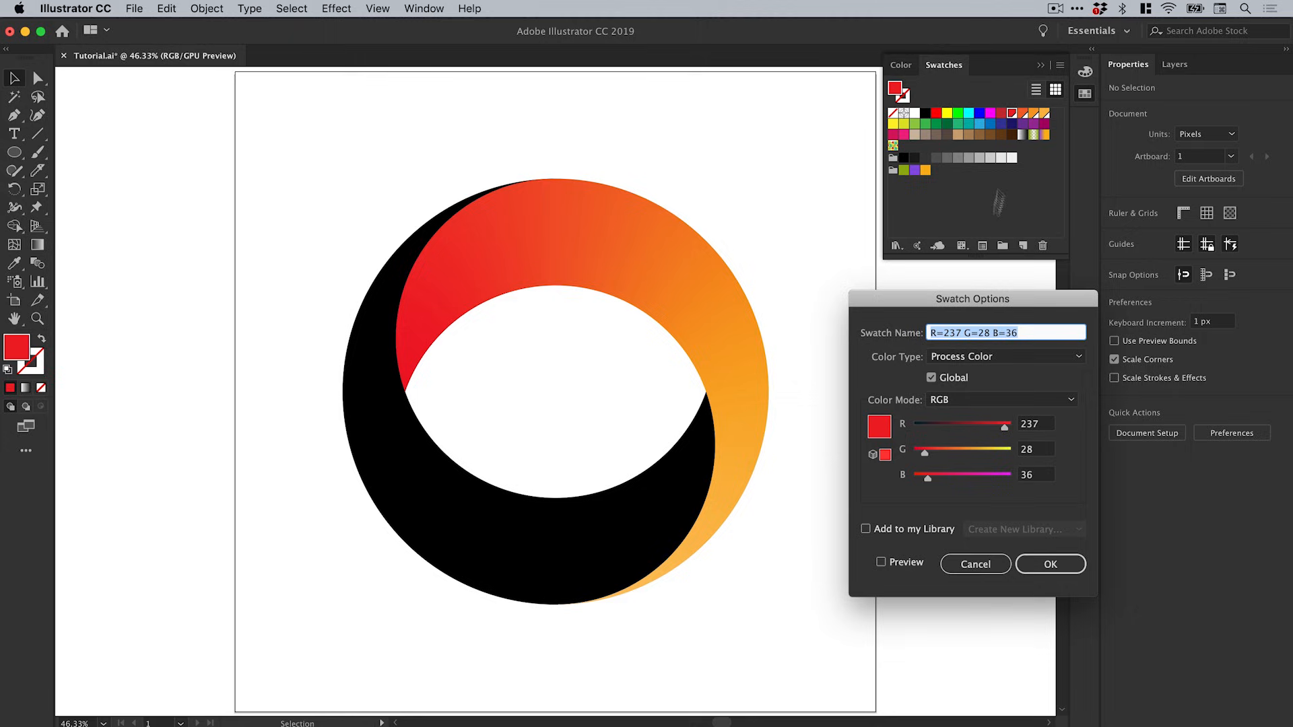
# Step: Adjust the RGB values of the red, orange-red and orange global colours with Preview on
pyautogui.click(881, 561)
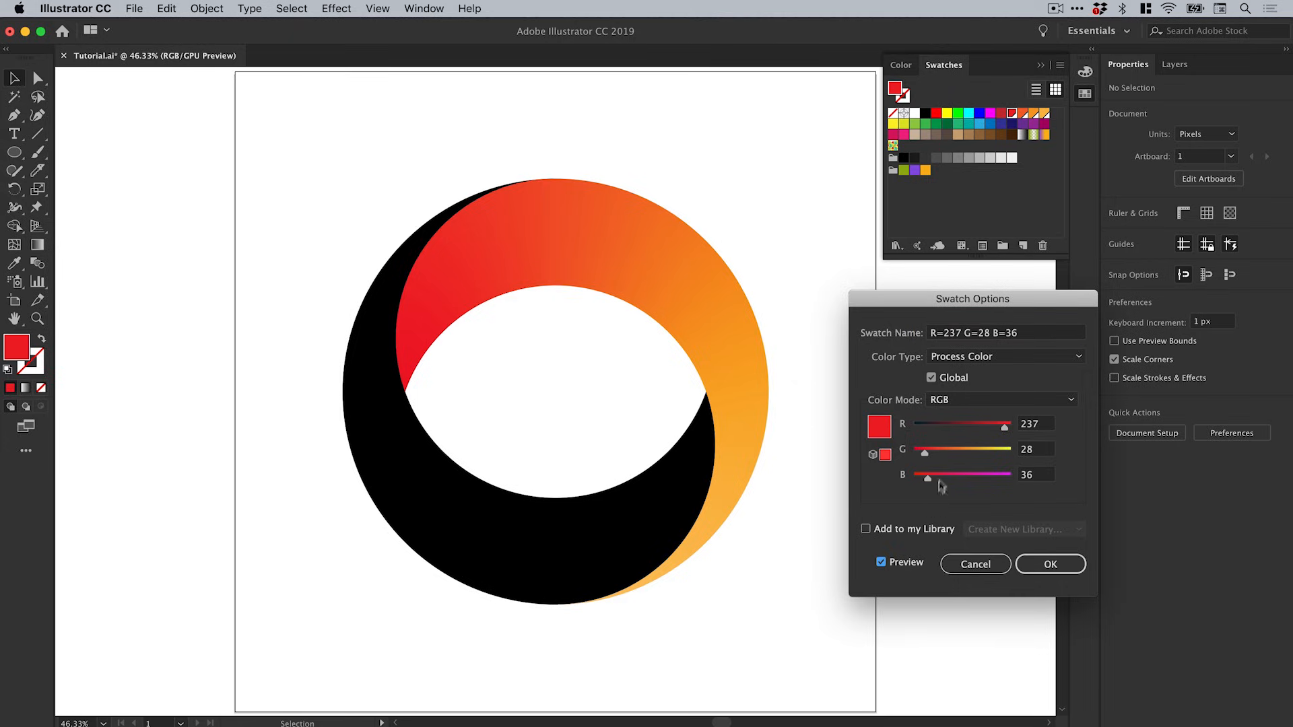
pyautogui.moveTo(998, 423); pyautogui.dragTo(947, 423)
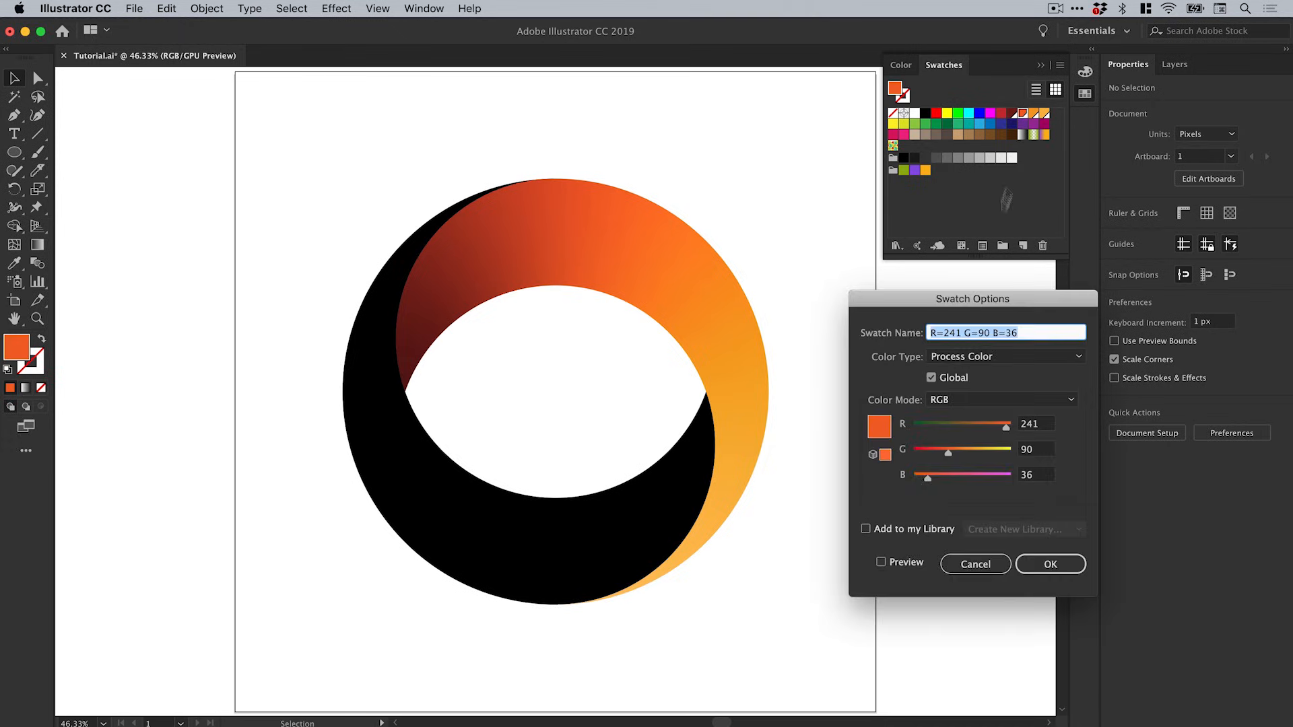
pyautogui.click(881, 563)
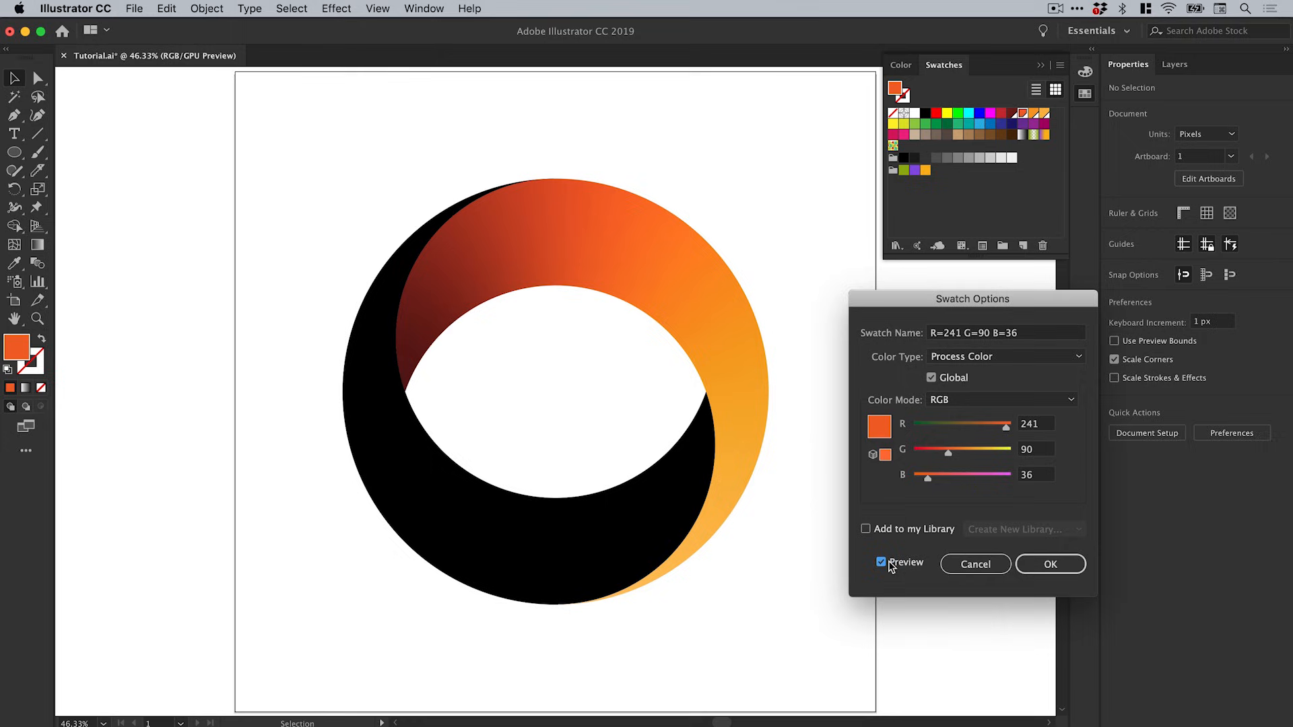
pyautogui.moveTo(948, 449); pyautogui.dragTo(927, 449)
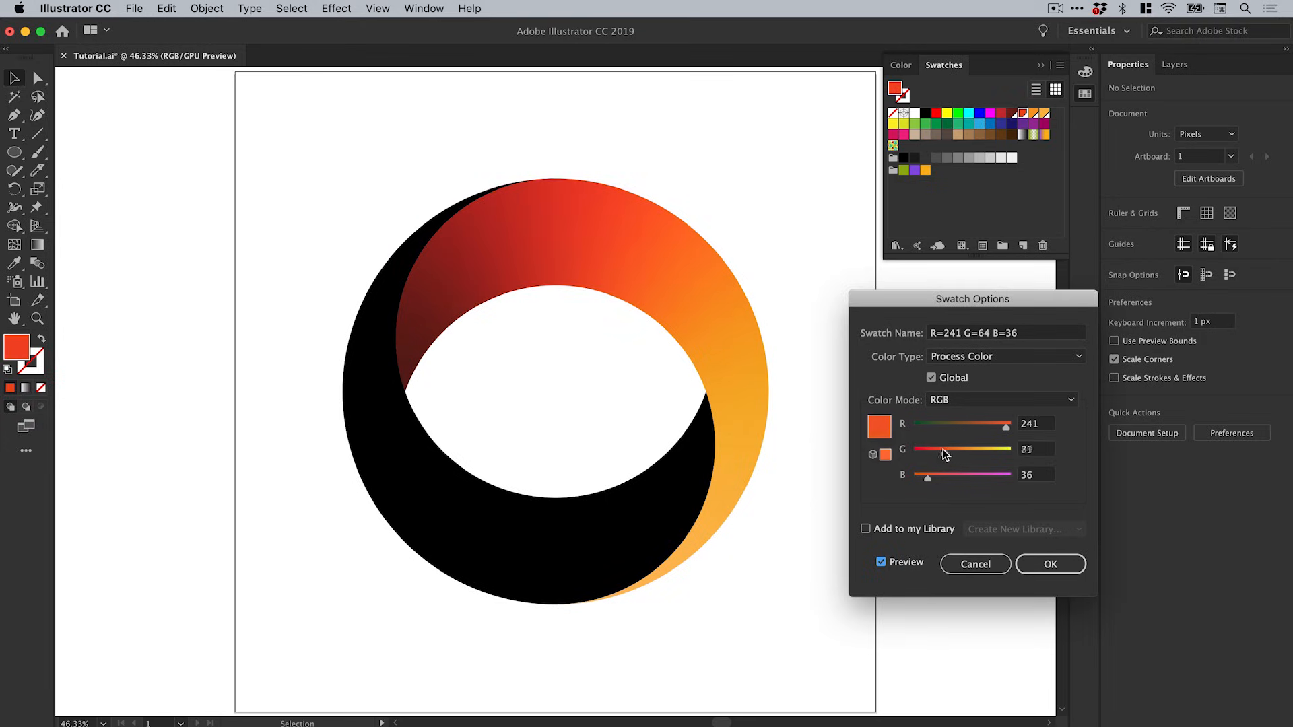
pyautogui.moveTo(928, 449); pyautogui.dragTo(943, 448)
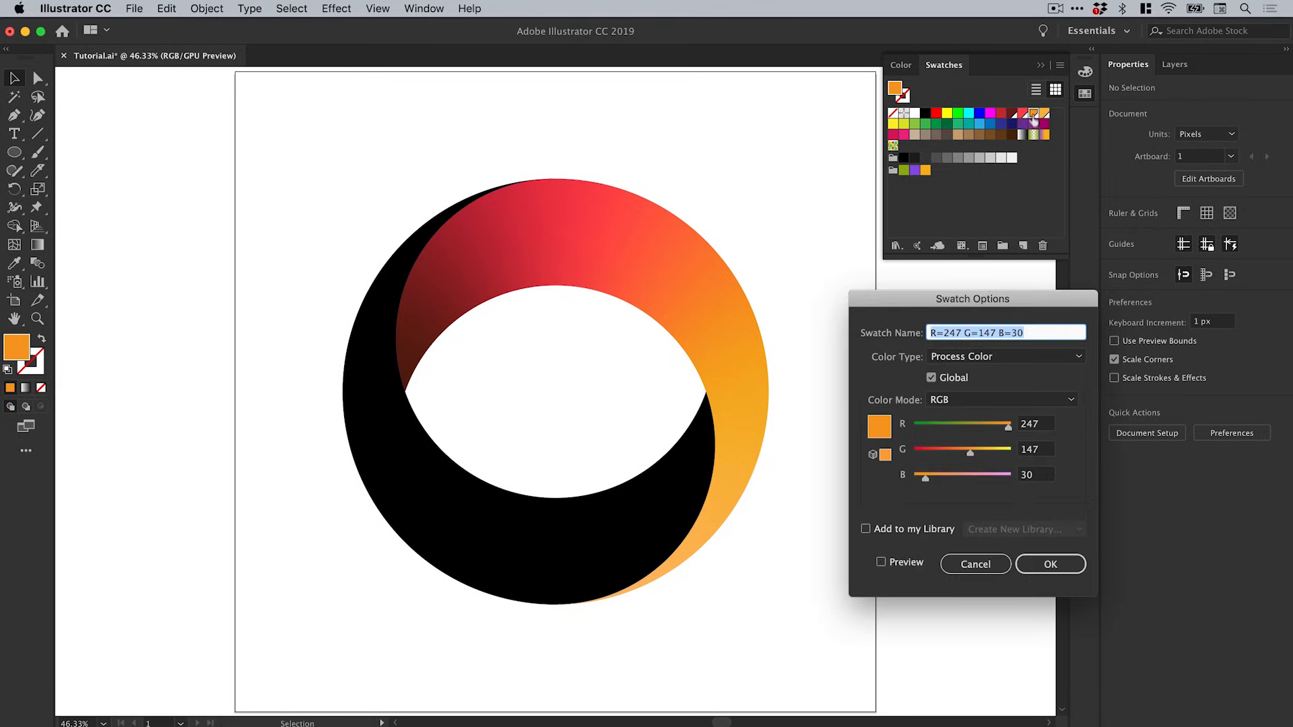
pyautogui.moveTo(970, 449); pyautogui.dragTo(959, 449)
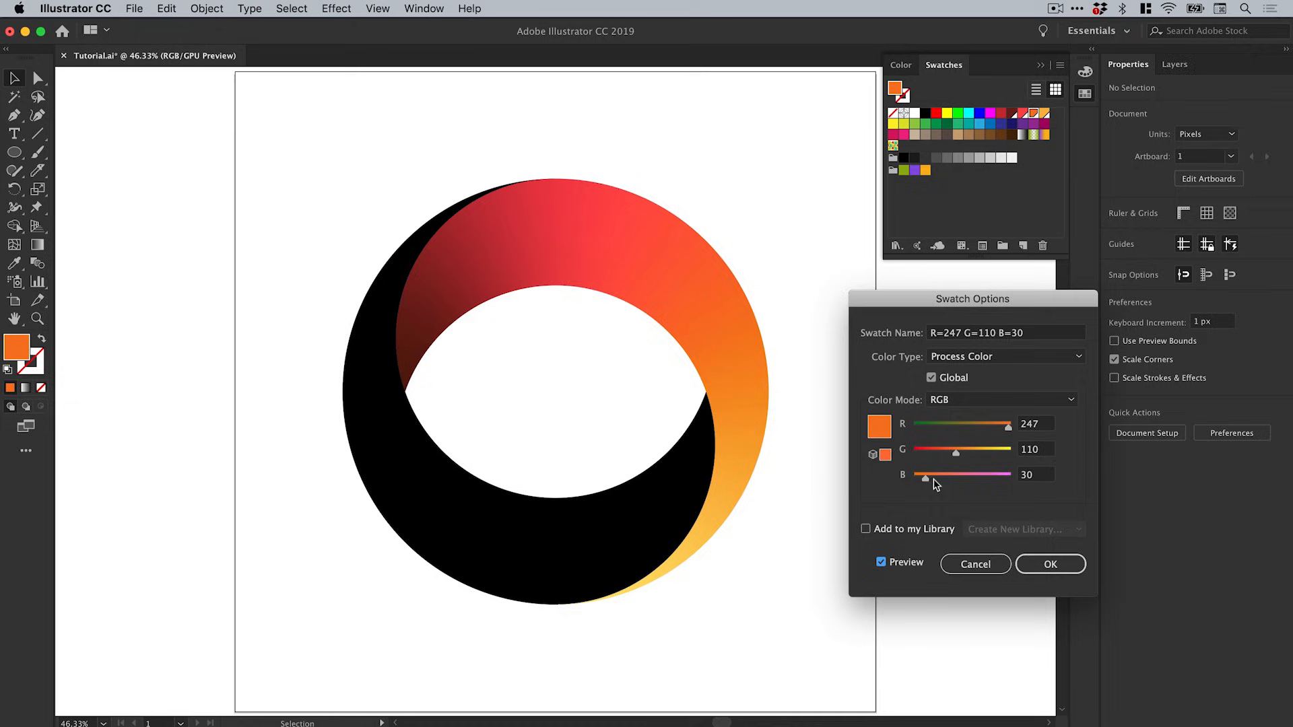
pyautogui.click(1050, 564)
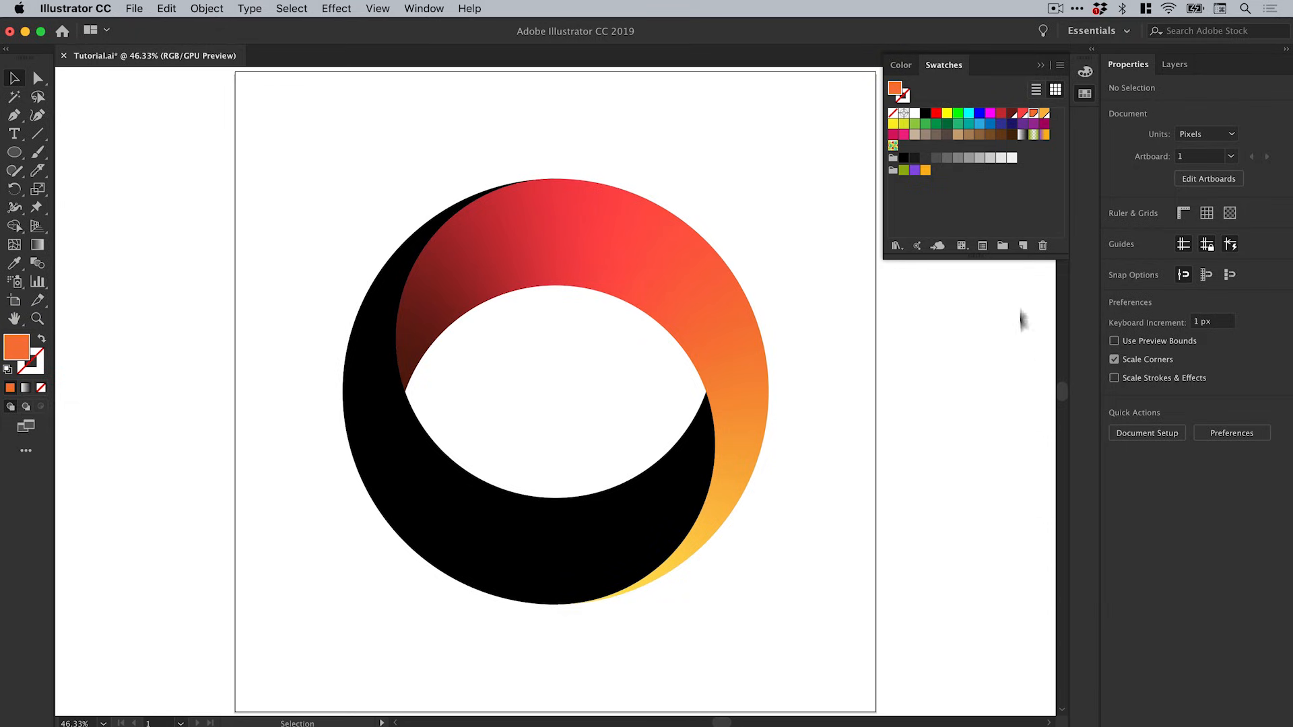
# Step: Set the yellow-orange global colour to green 181 and blue 56
pyautogui.doubleClick(899, 92)
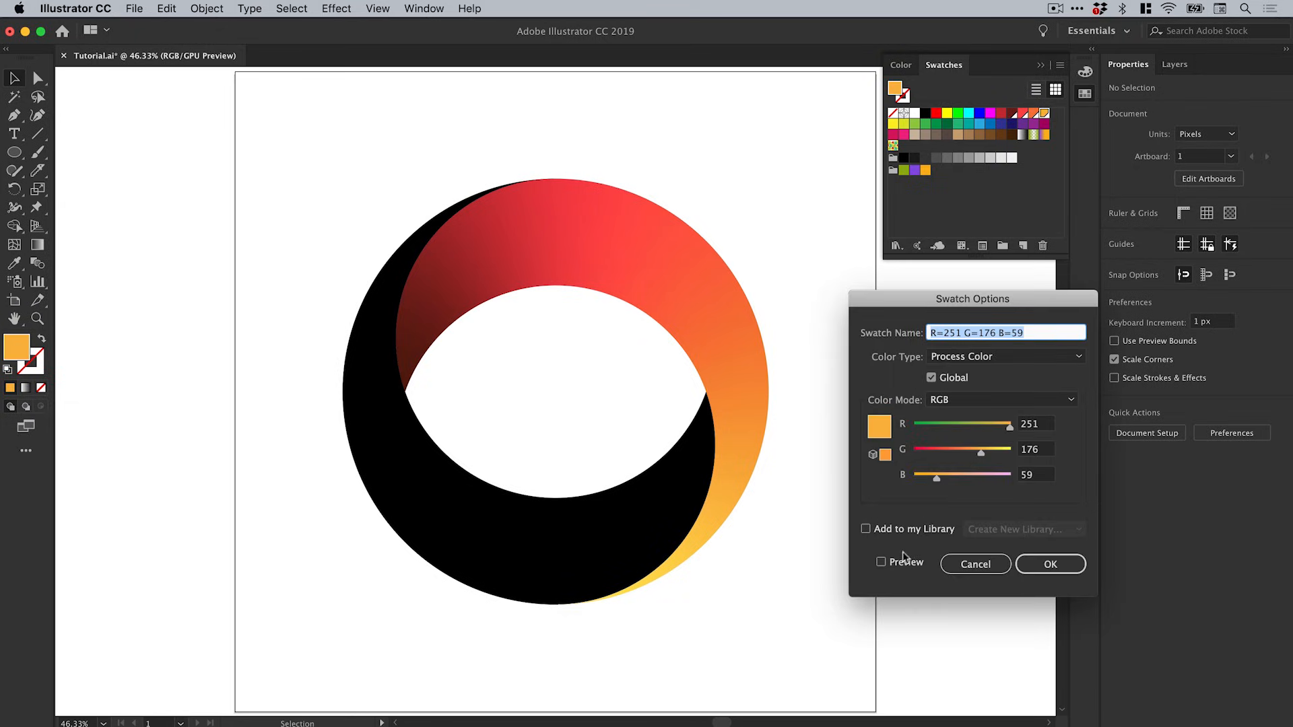
pyautogui.moveTo(981, 452); pyautogui.dragTo(991, 453)
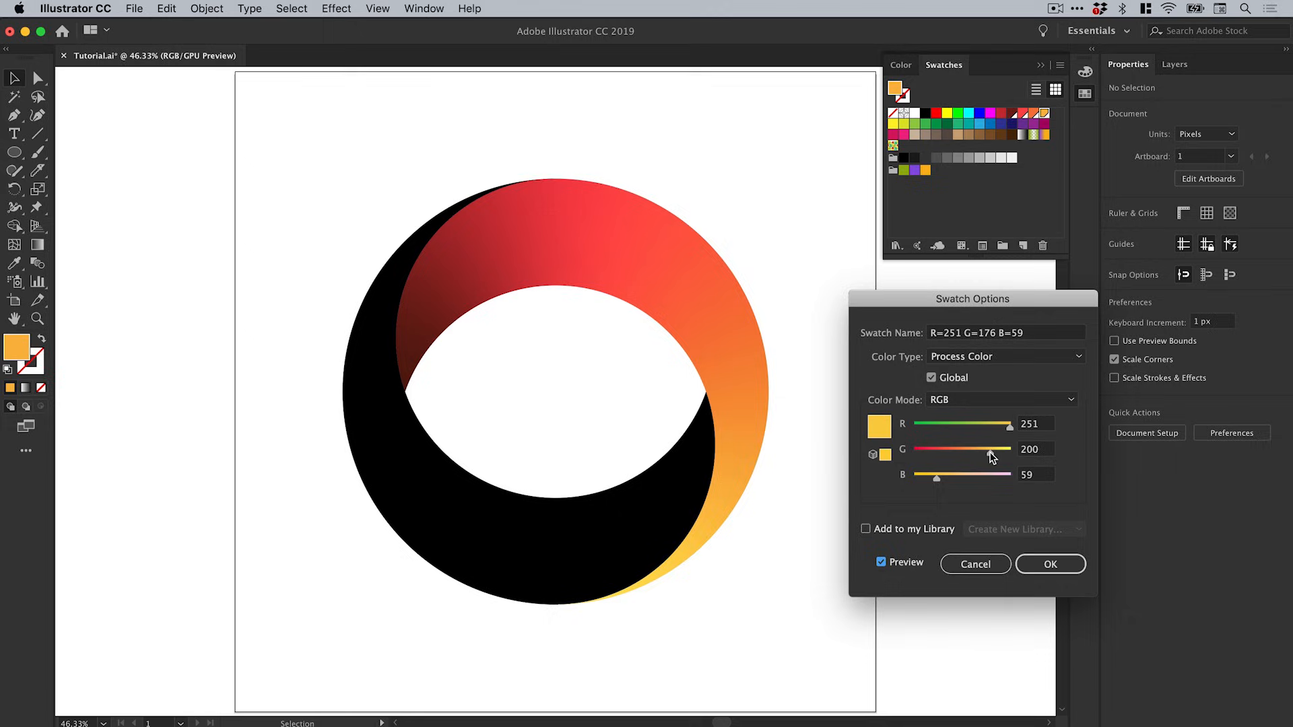
pyautogui.moveTo(994, 455); pyautogui.dragTo(981, 455)
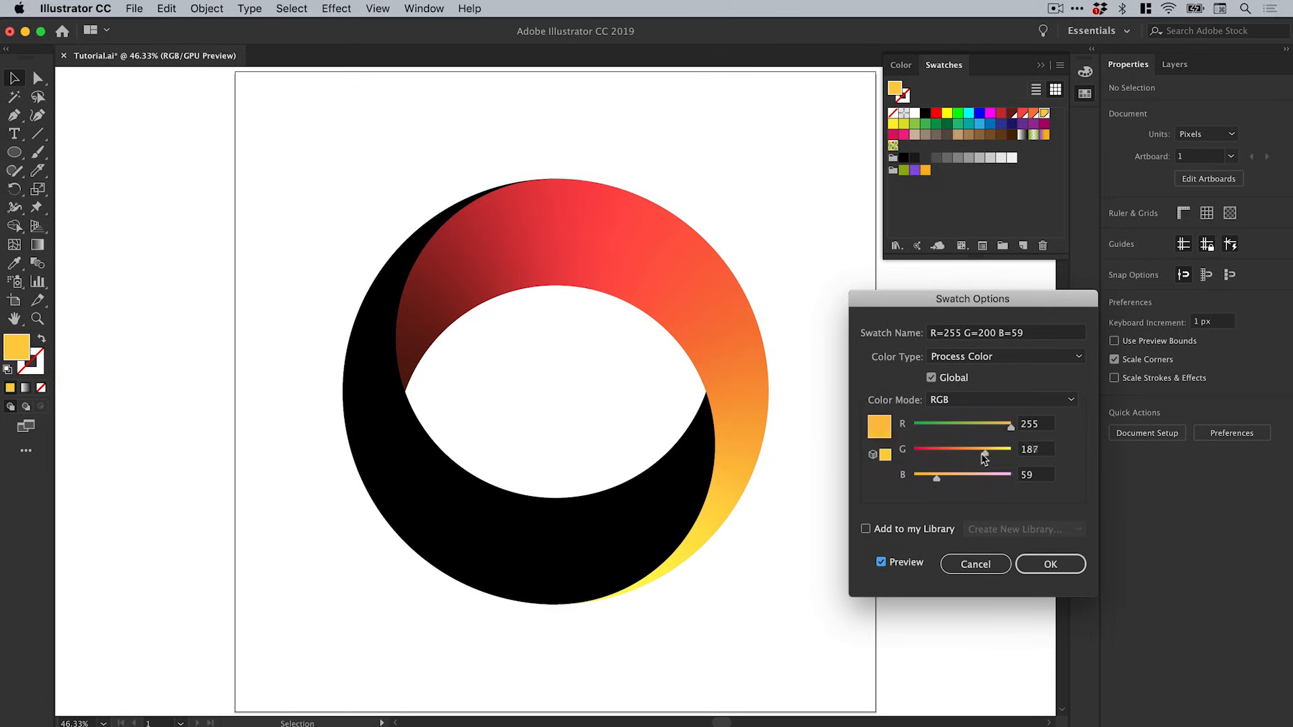
pyautogui.moveTo(984, 449); pyautogui.dragTo(981, 449)
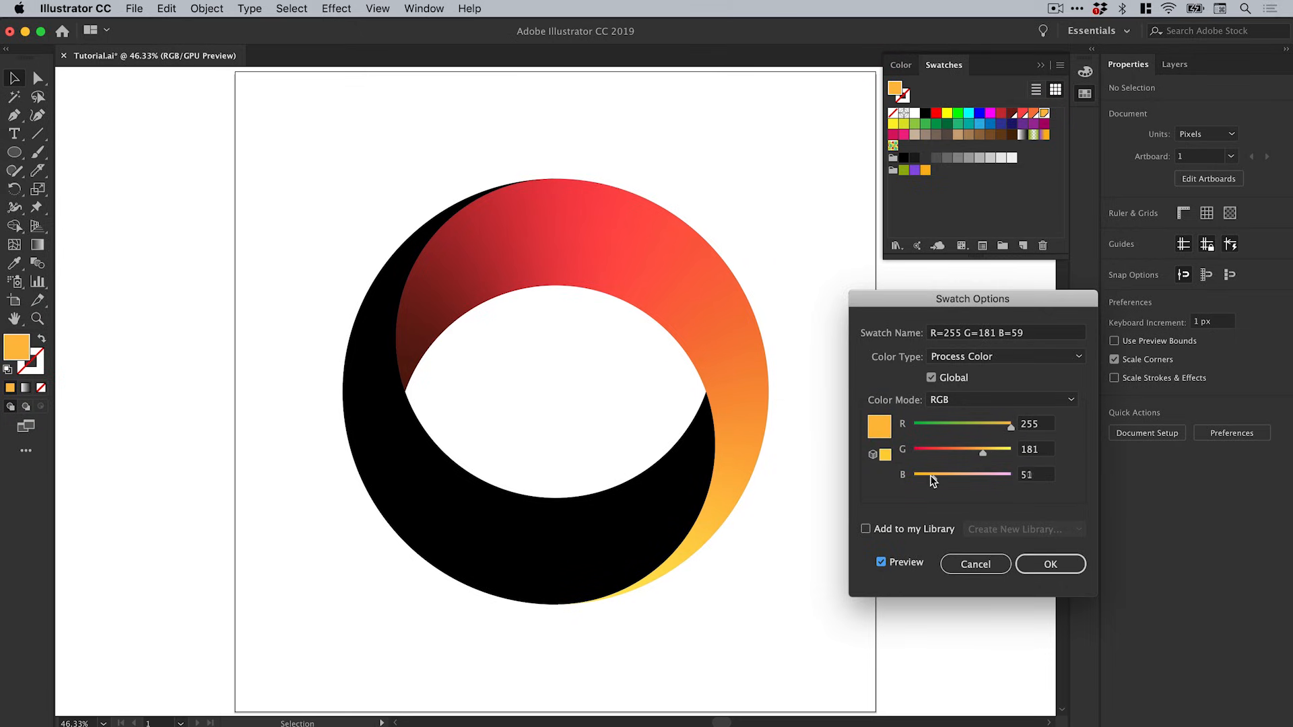
pyautogui.moveTo(936, 474); pyautogui.dragTo(933, 474)
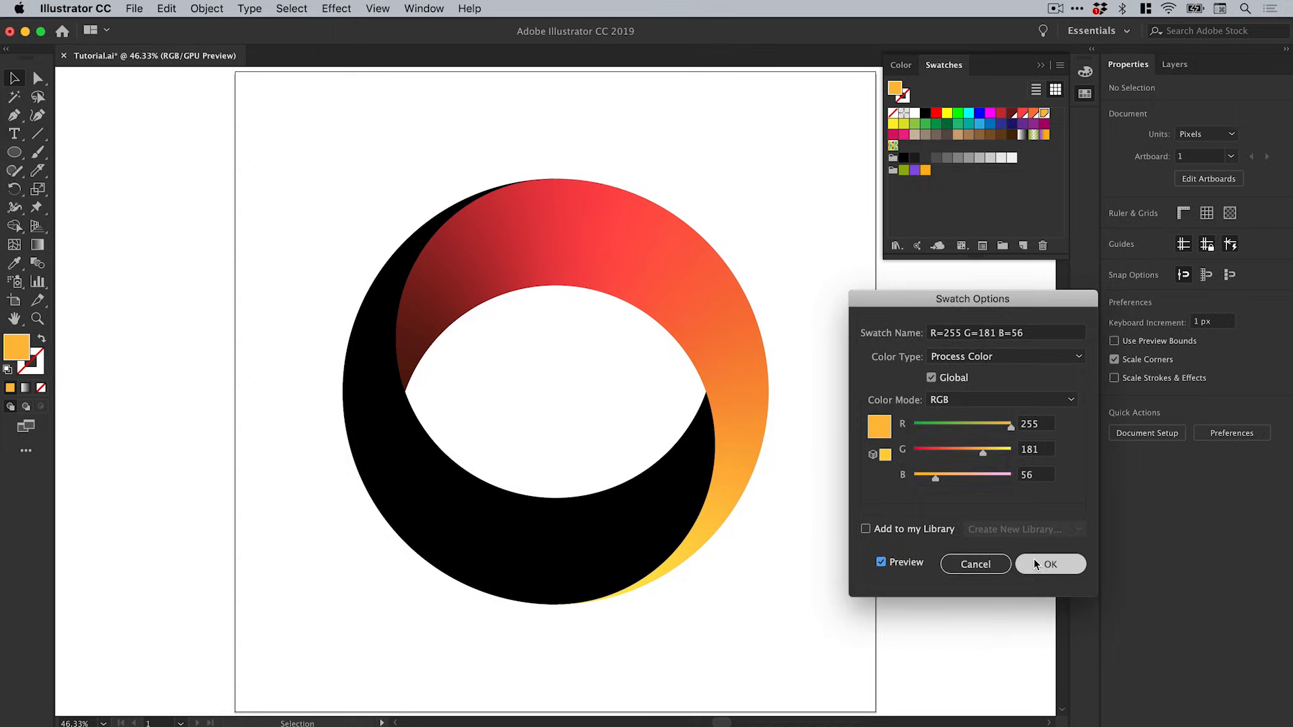
pyautogui.click(1012, 113)
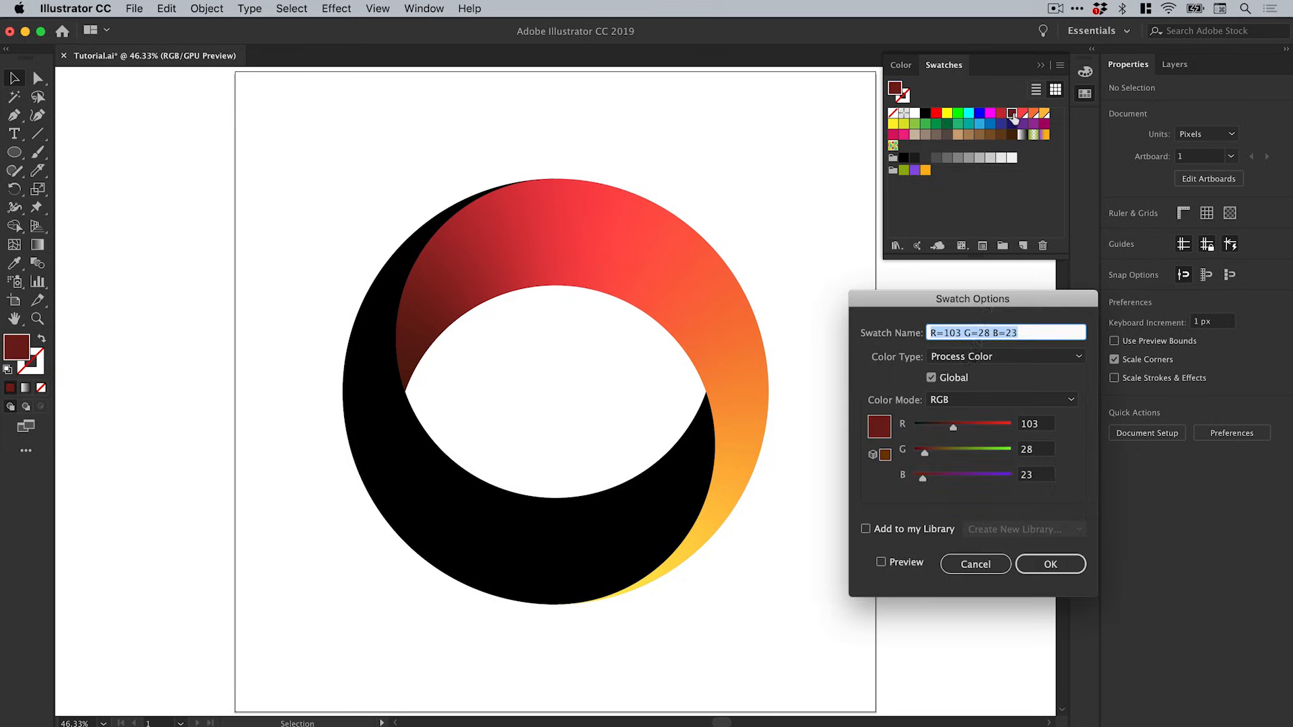
# Step: Tune the dark global swatch to deep purple R101 G33 B74 and confirm
pyautogui.moveTo(921, 474); pyautogui.dragTo(937, 474)
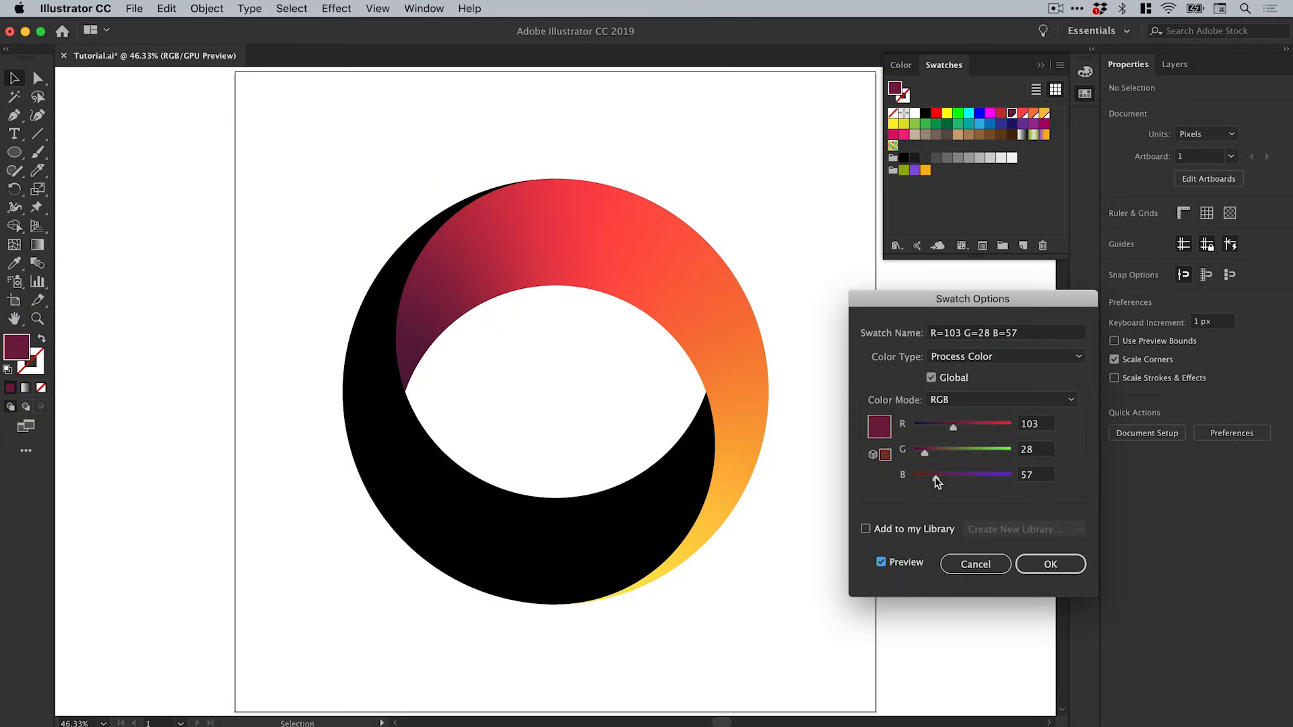
pyautogui.moveTo(923, 450); pyautogui.dragTo(943, 449)
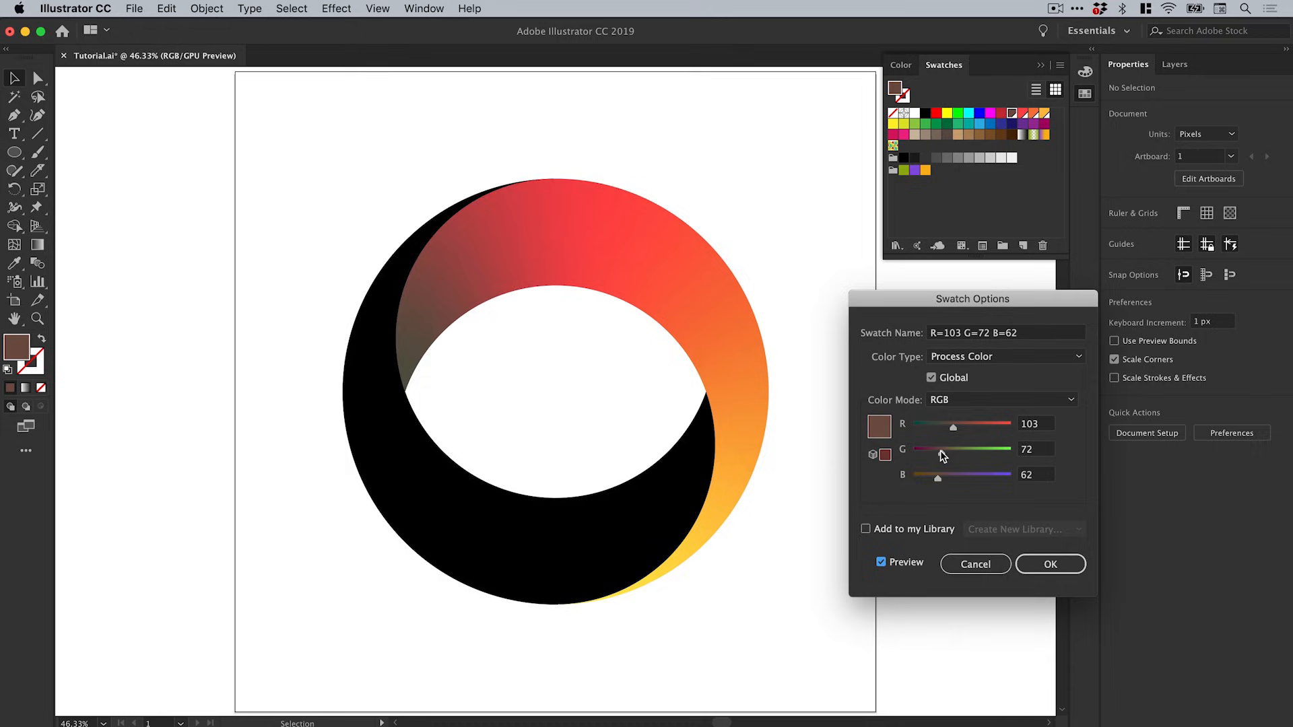
pyautogui.moveTo(952, 423); pyautogui.dragTo(977, 423)
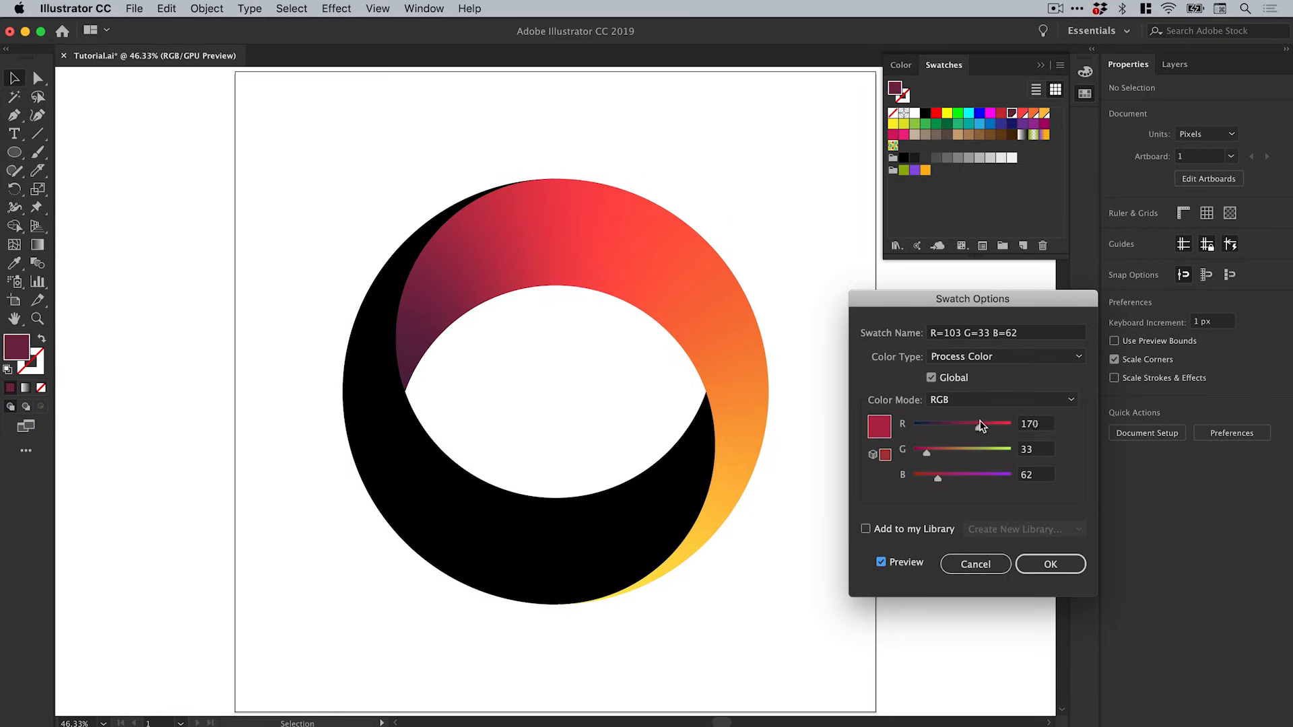
pyautogui.moveTo(979, 423); pyautogui.dragTo(955, 423)
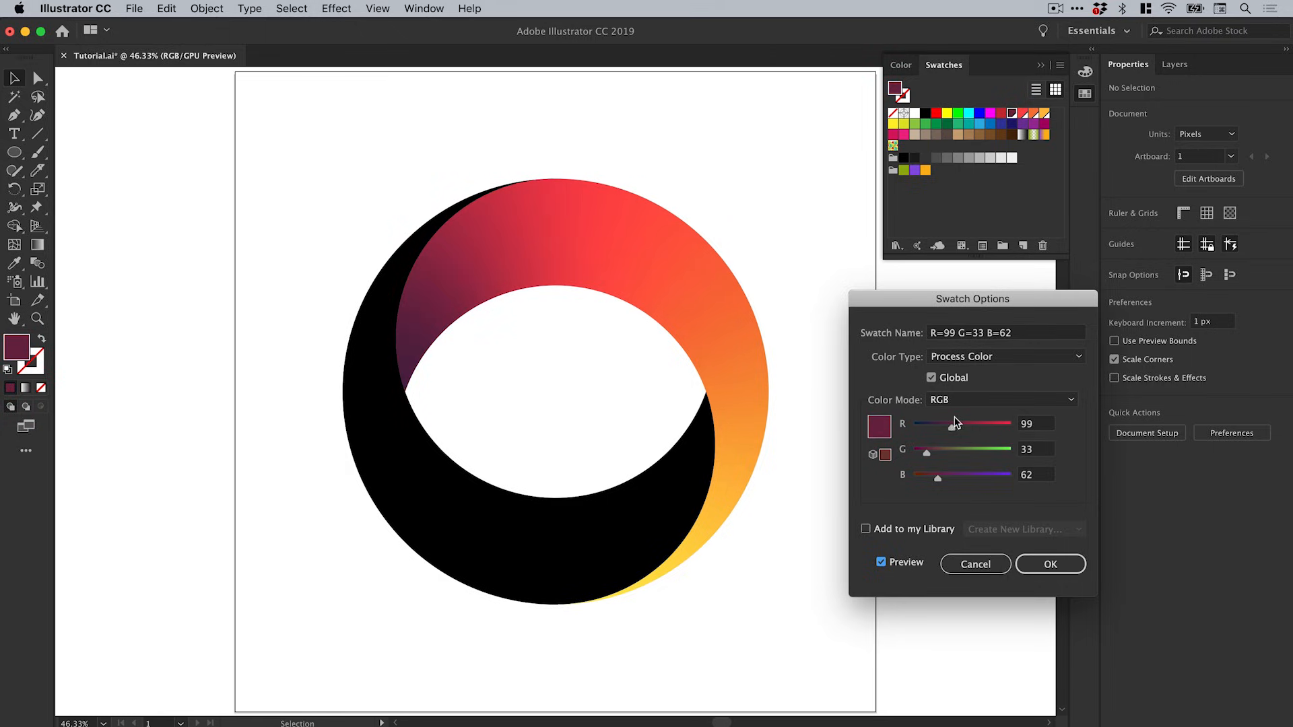
pyautogui.moveTo(936, 423); pyautogui.dragTo(952, 423)
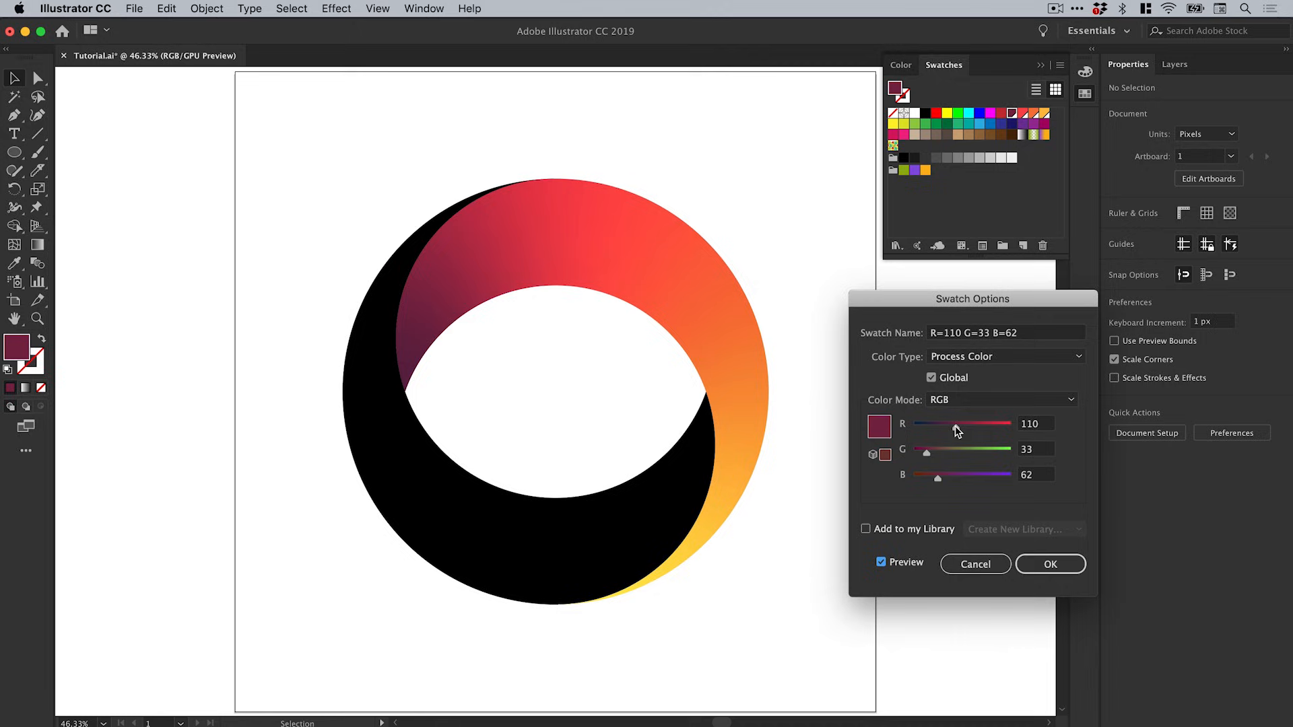
pyautogui.moveTo(936, 474); pyautogui.dragTo(946, 474)
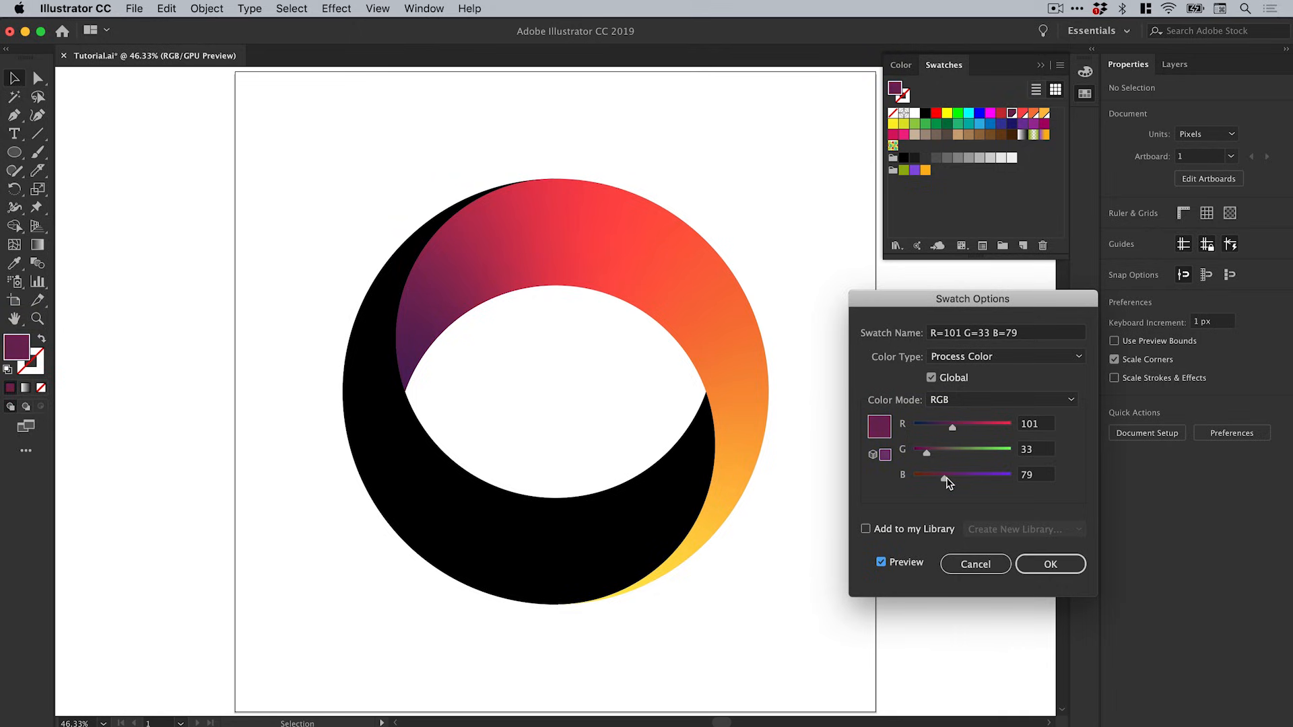
pyautogui.moveTo(946, 474); pyautogui.dragTo(934, 475)
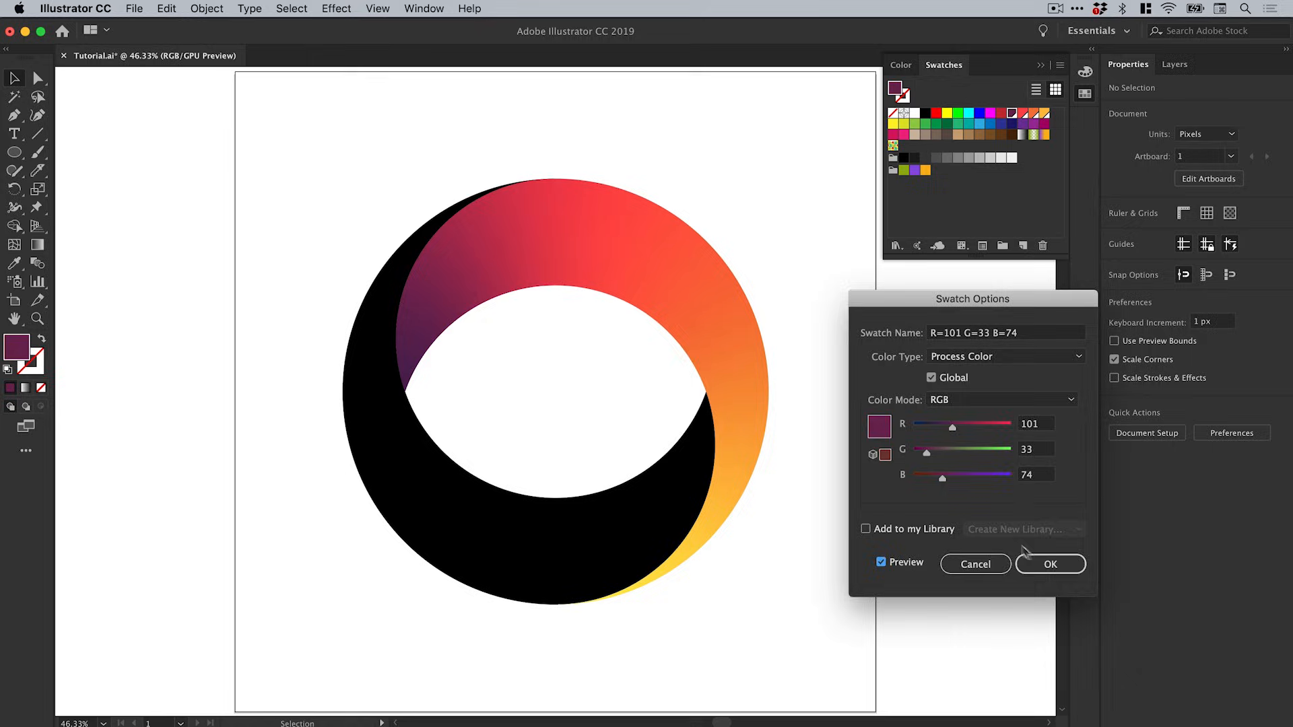
pyautogui.click(1049, 564)
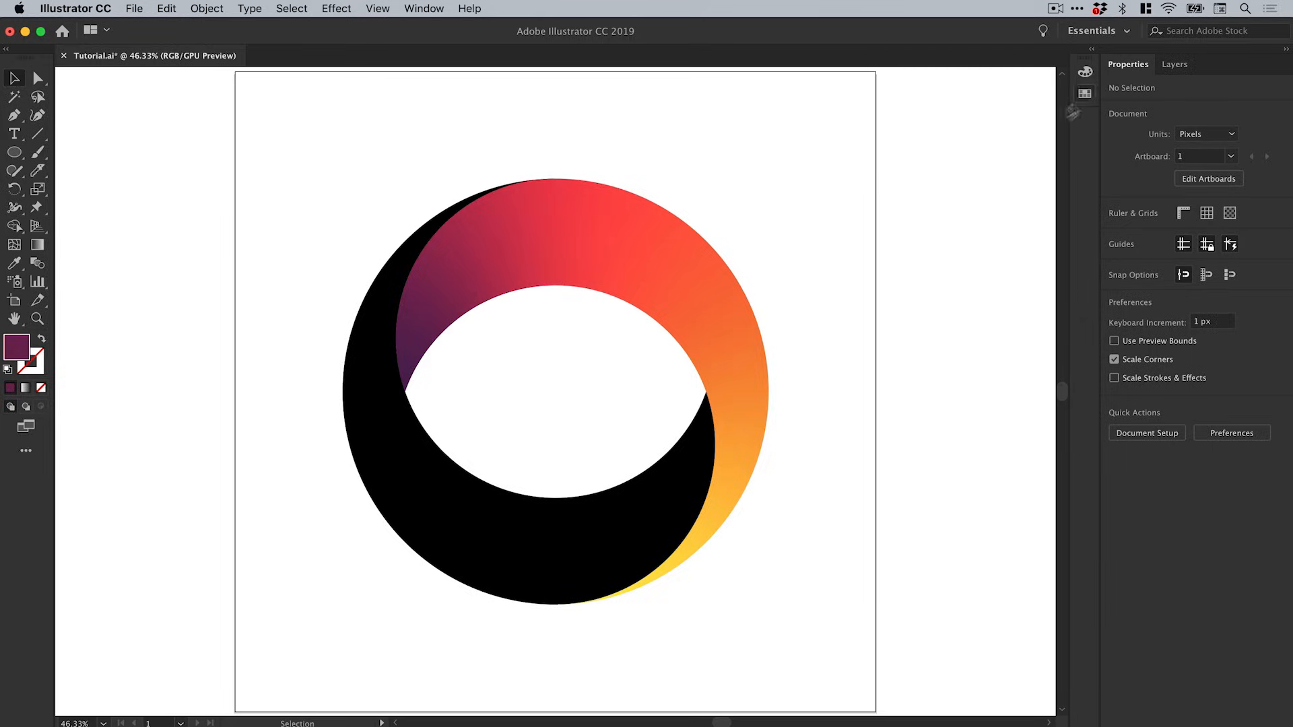
pyautogui.moveTo(738, 205)
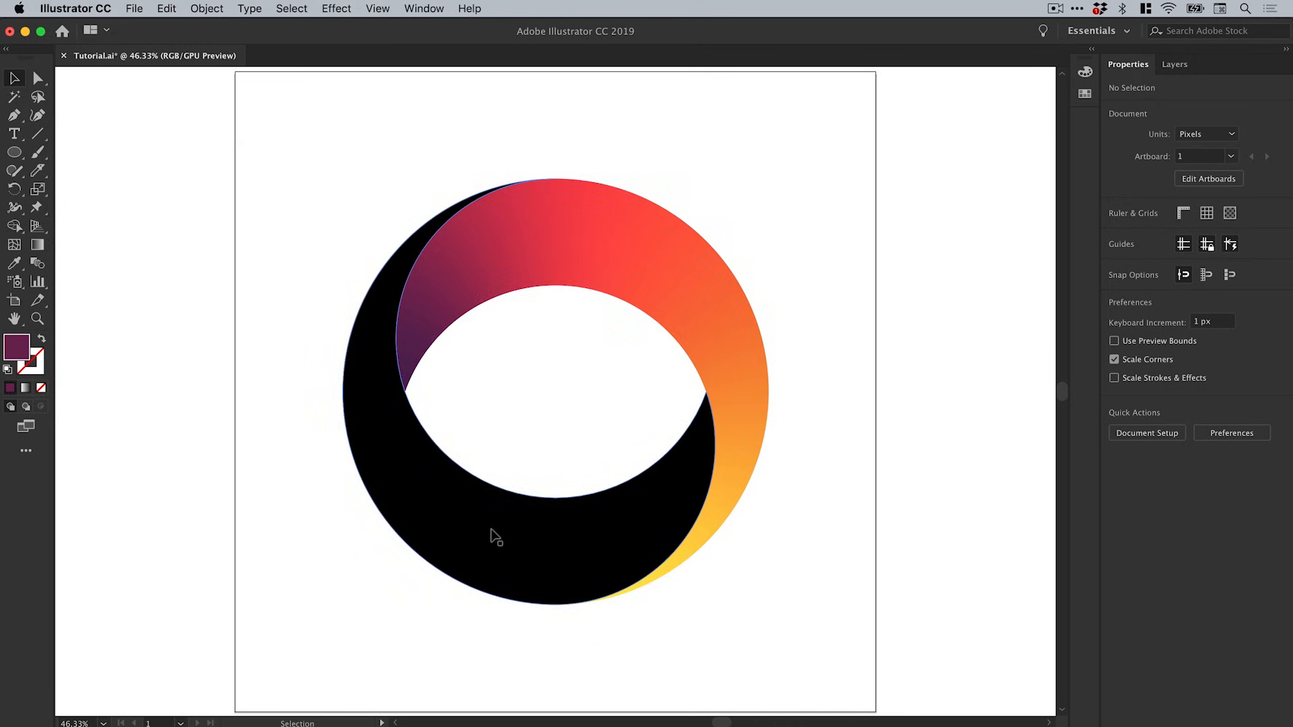
# Step: Delete the black crescent and select the remaining gradient crescent
pyautogui.click(495, 537)
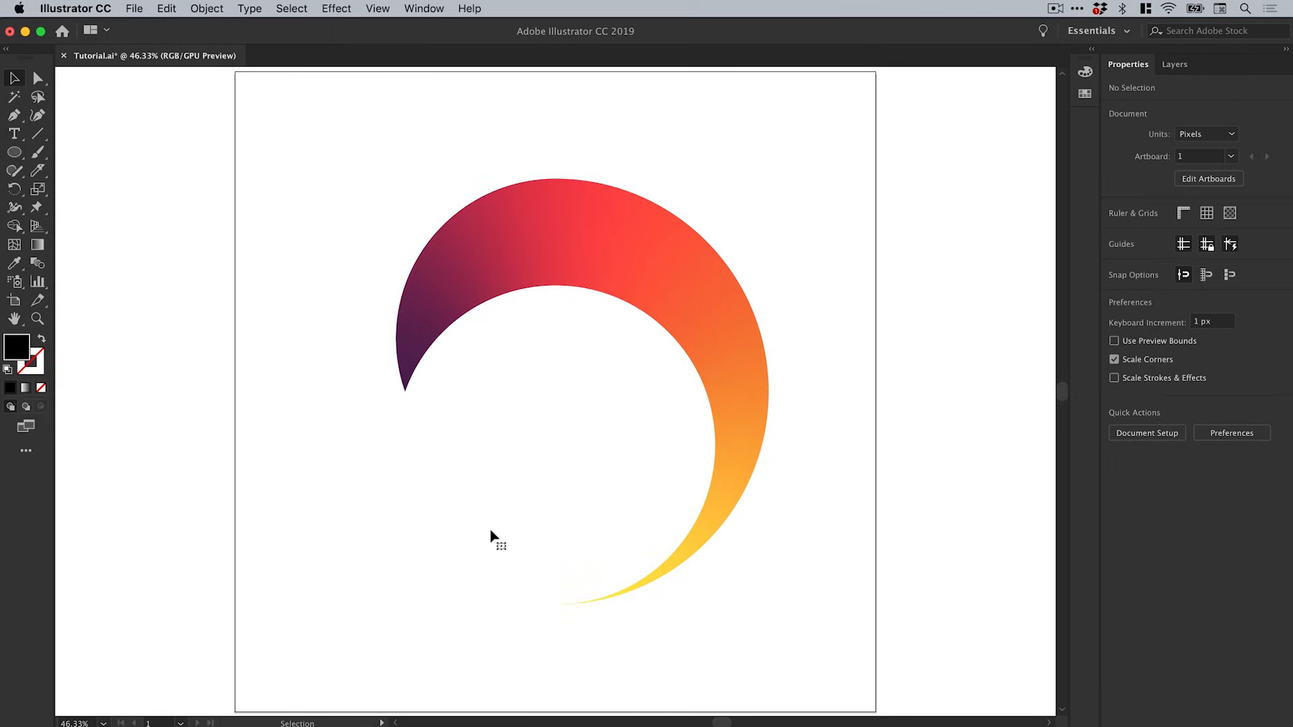
pyautogui.moveTo(491, 536); pyautogui.dragTo(699, 160)
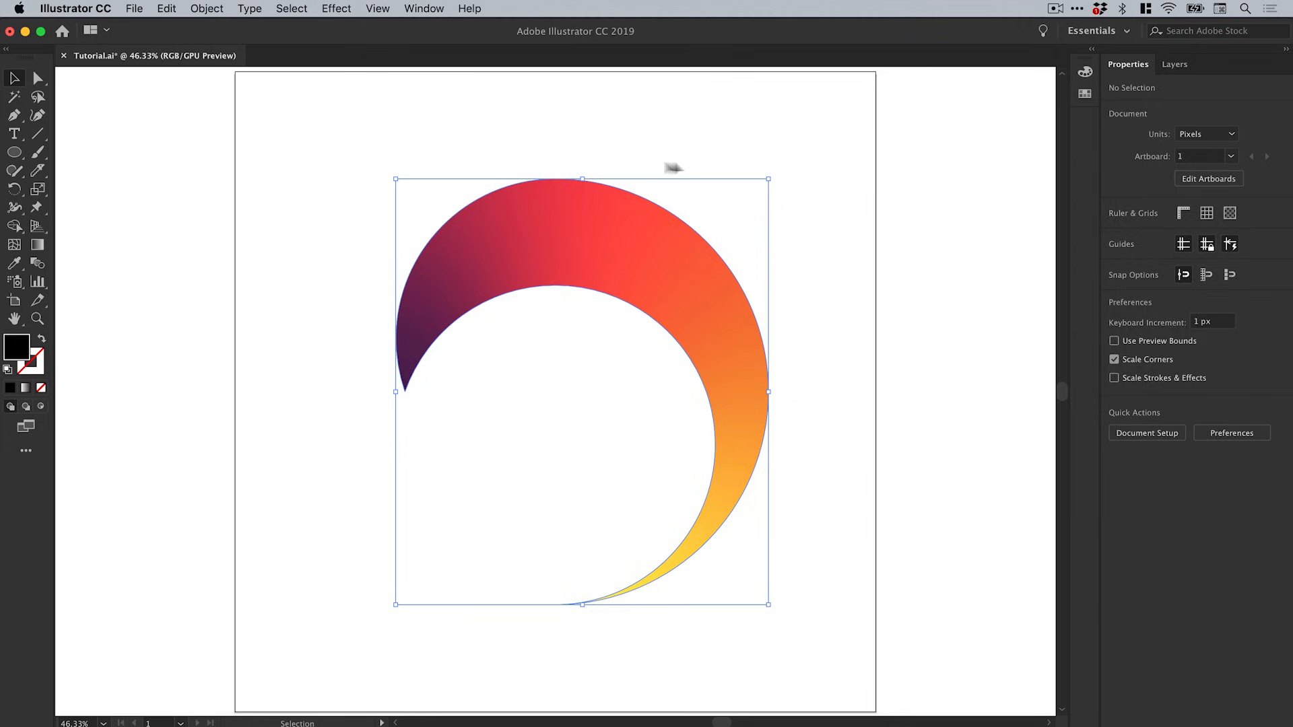
pyautogui.click(165, 8)
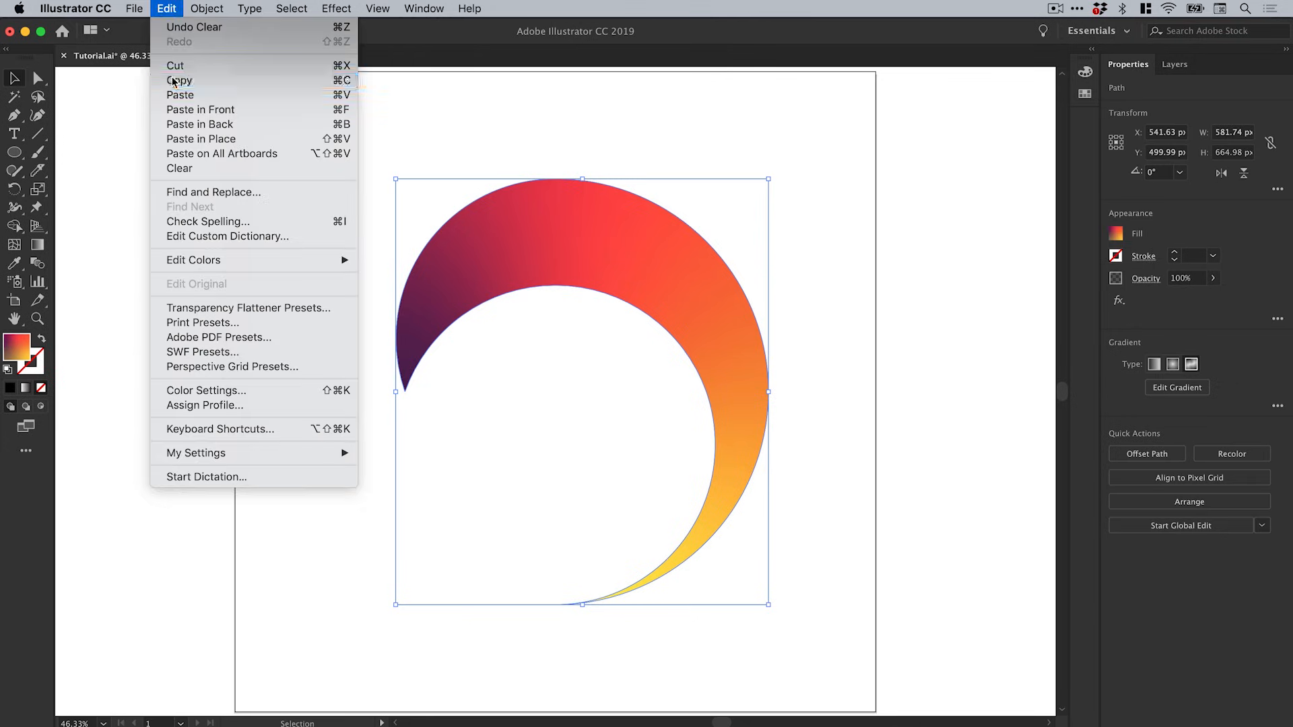
pyautogui.moveTo(201, 138)
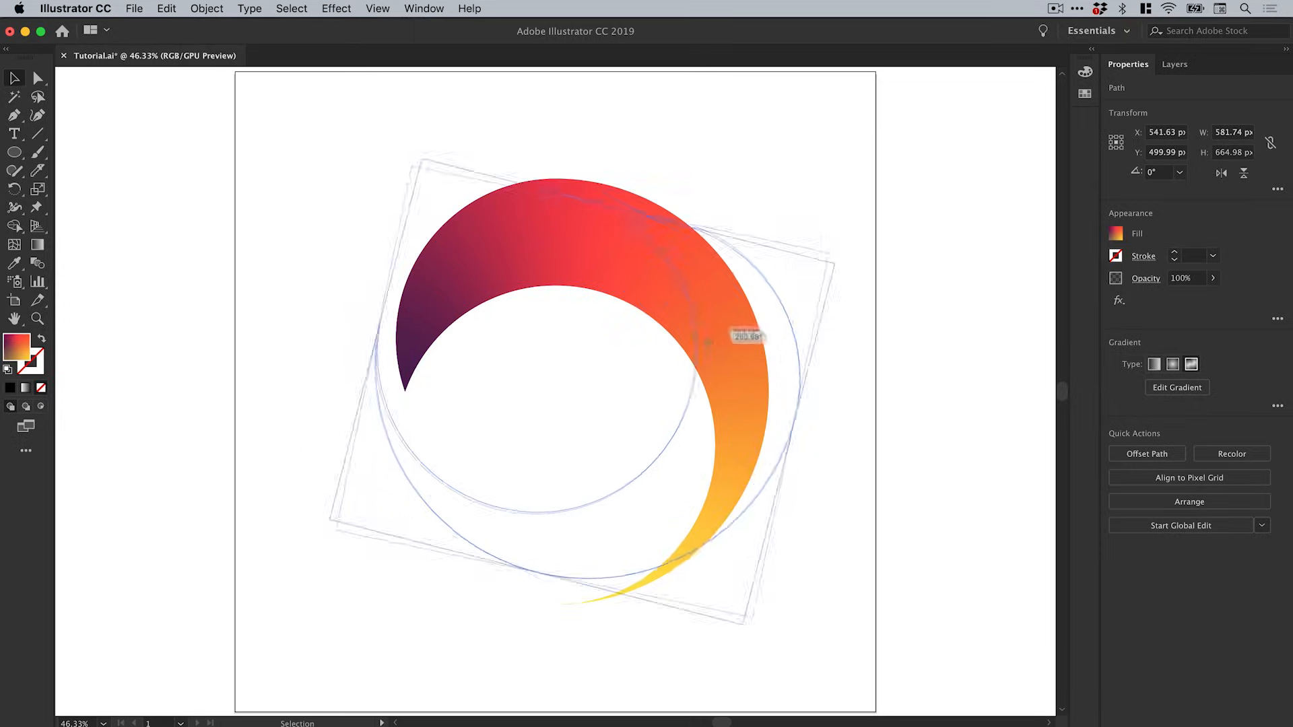
# Step: Rotate the pasted crescent copy 180° and slide it left to interlock with the original
pyautogui.moveTo(746, 337); pyautogui.dragTo(689, 557)
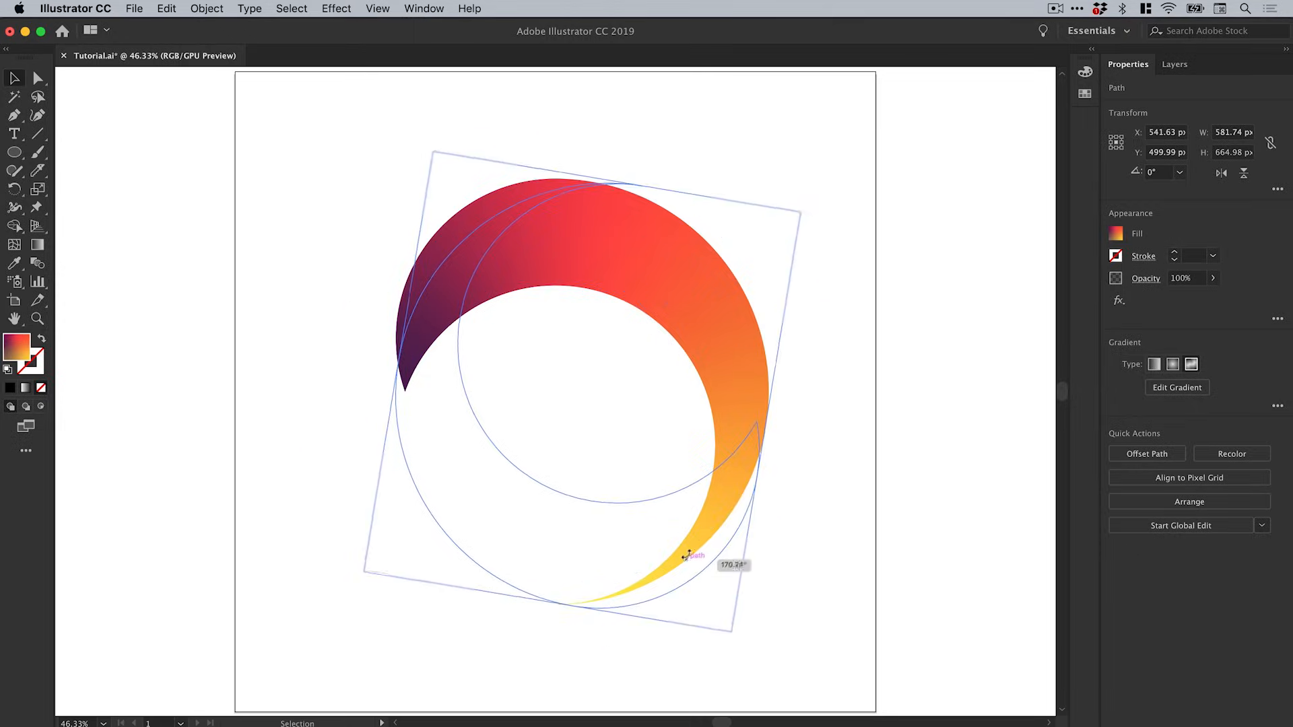
pyautogui.moveTo(688, 555); pyautogui.dragTo(804, 286)
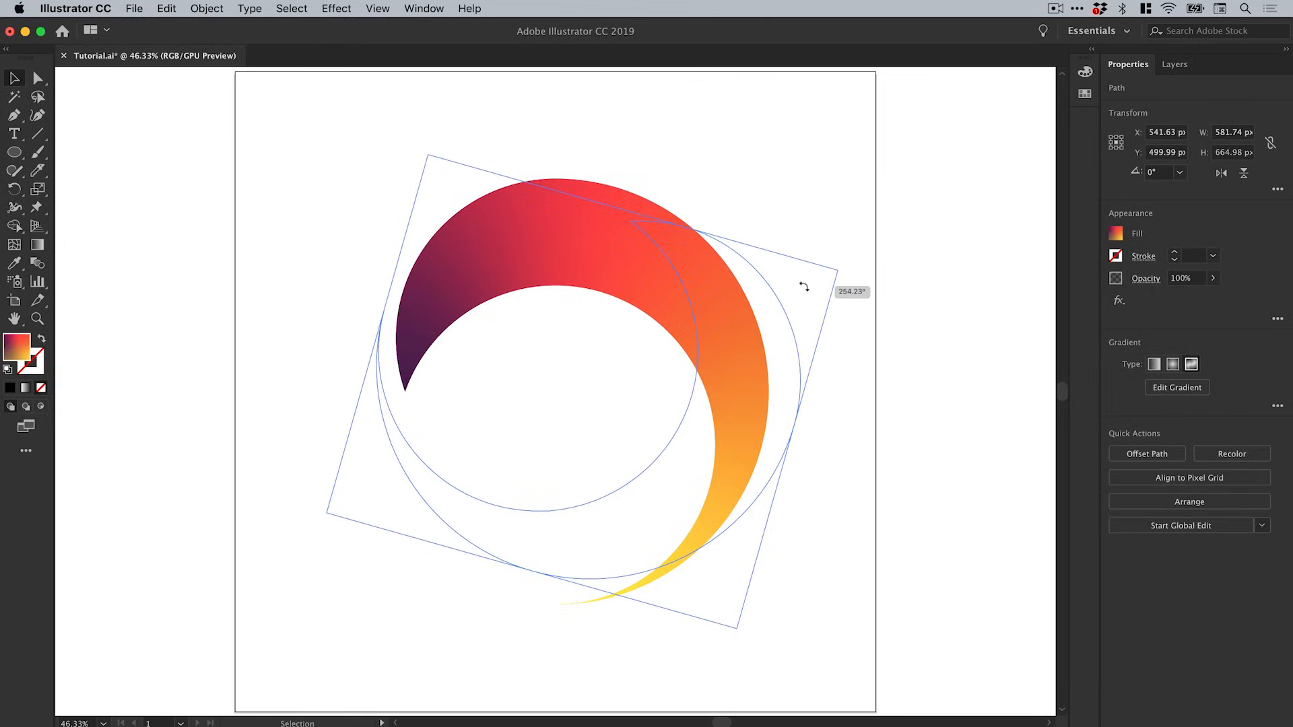
pyautogui.moveTo(804, 286); pyautogui.dragTo(797, 415)
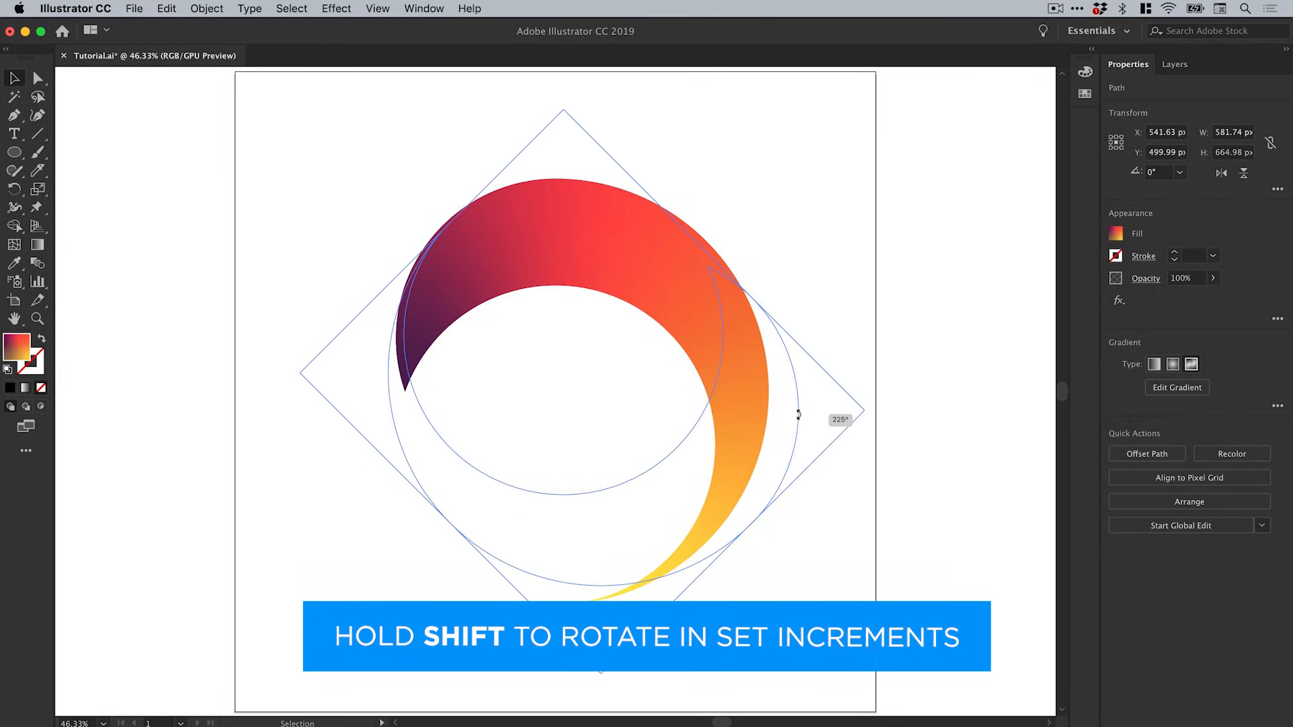
pyautogui.moveTo(798, 415); pyautogui.dragTo(800, 528)
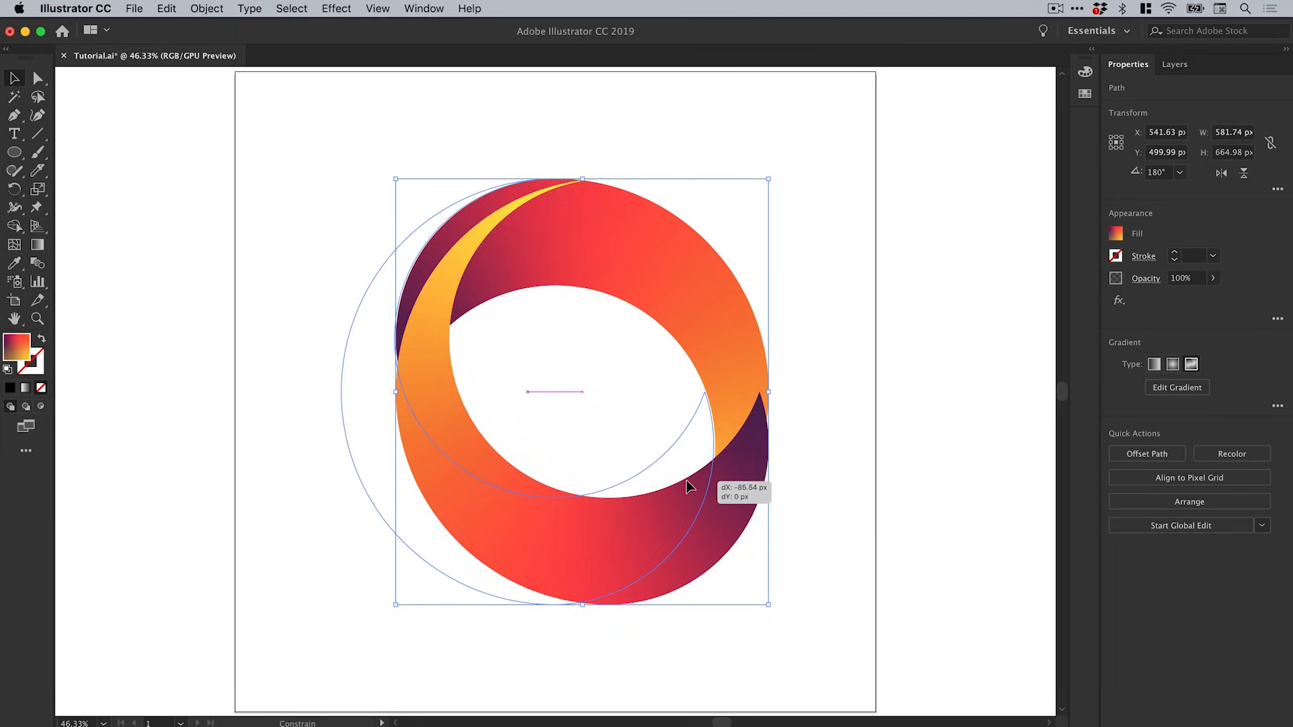
pyautogui.moveTo(689, 486); pyautogui.dragTo(676, 492)
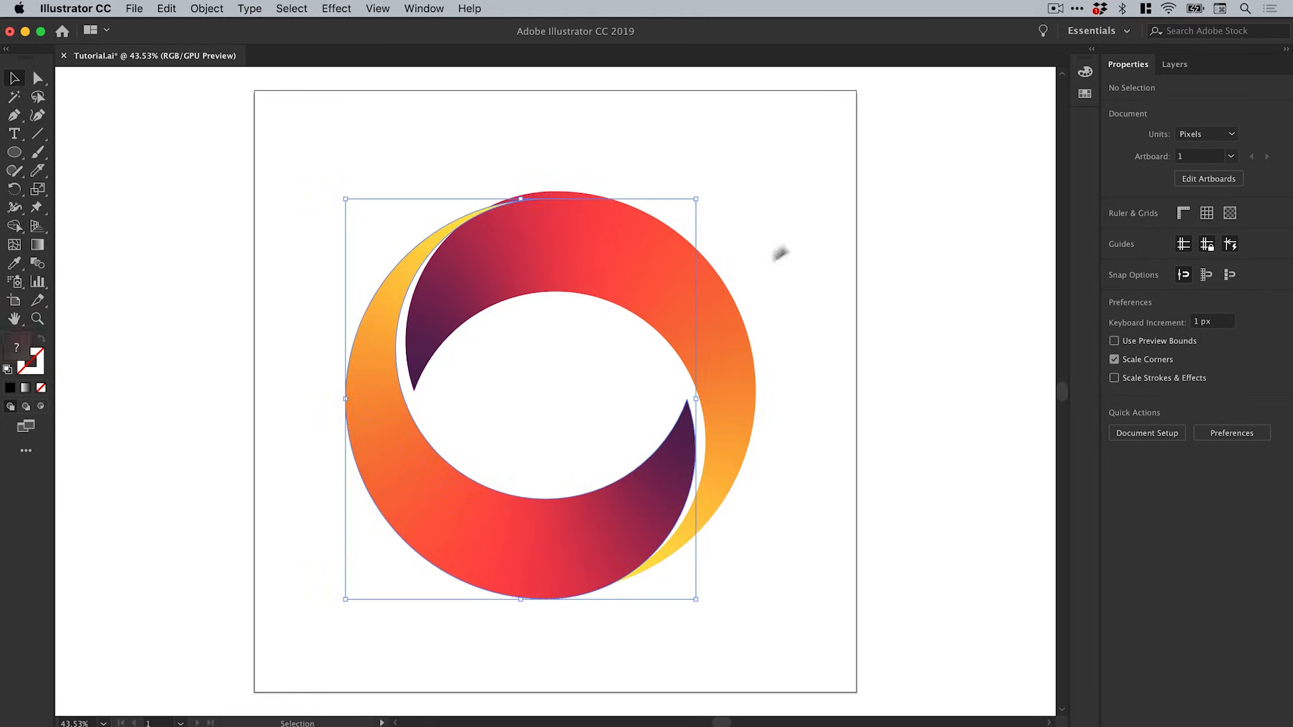
# Step: Raise the purple global swatch's red value to about 125 for a warmer plum
pyautogui.click(808, 221)
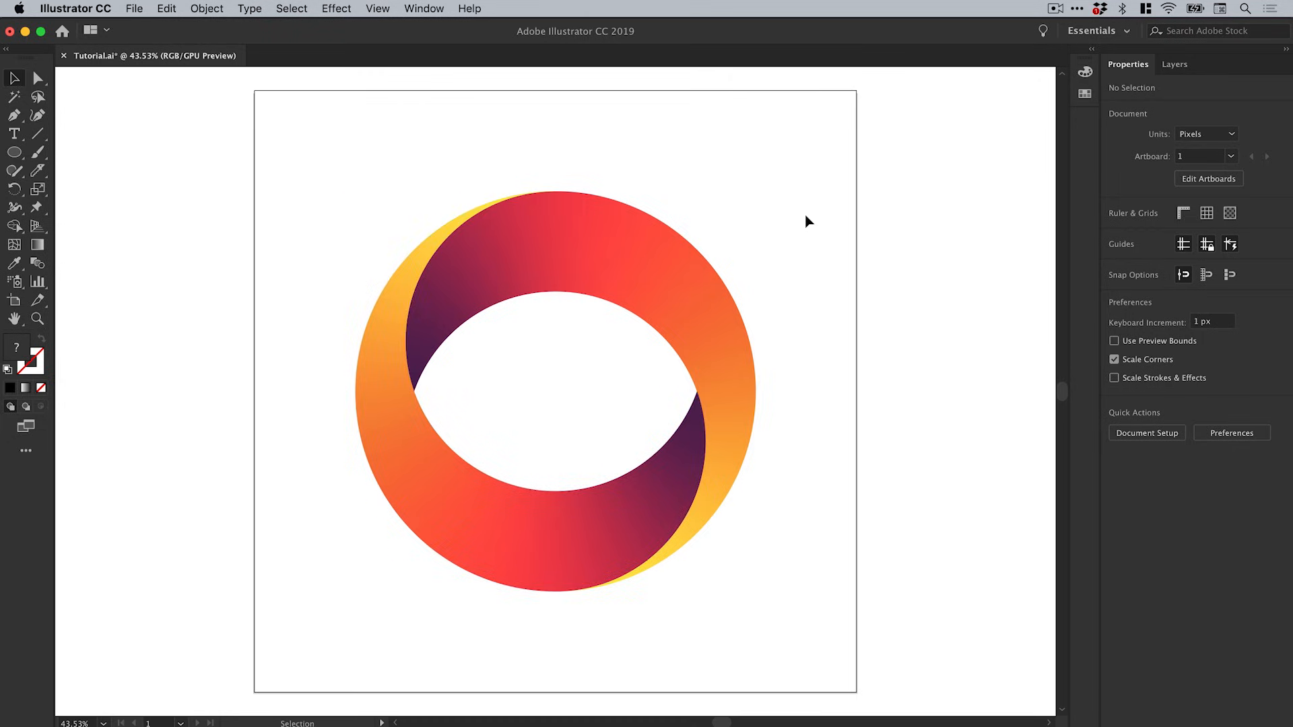
pyautogui.moveTo(815, 216)
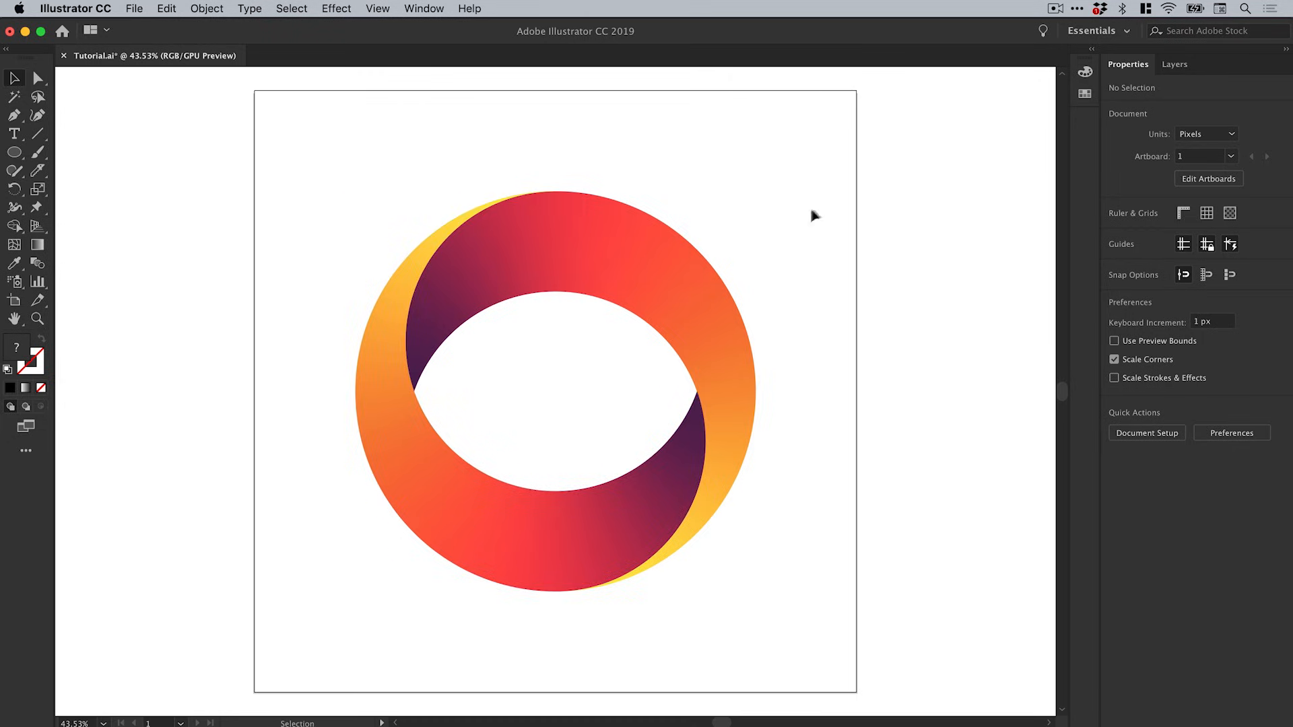
pyautogui.click(1084, 93)
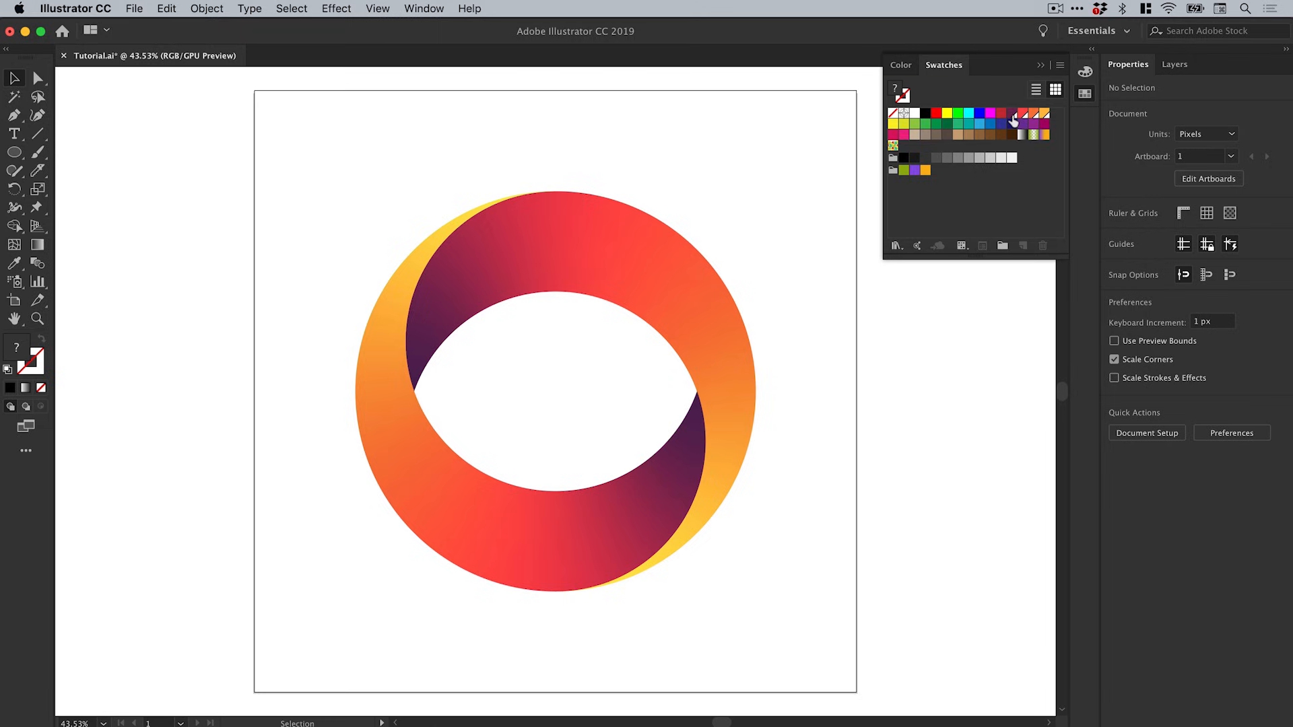
pyautogui.doubleClick(1013, 121)
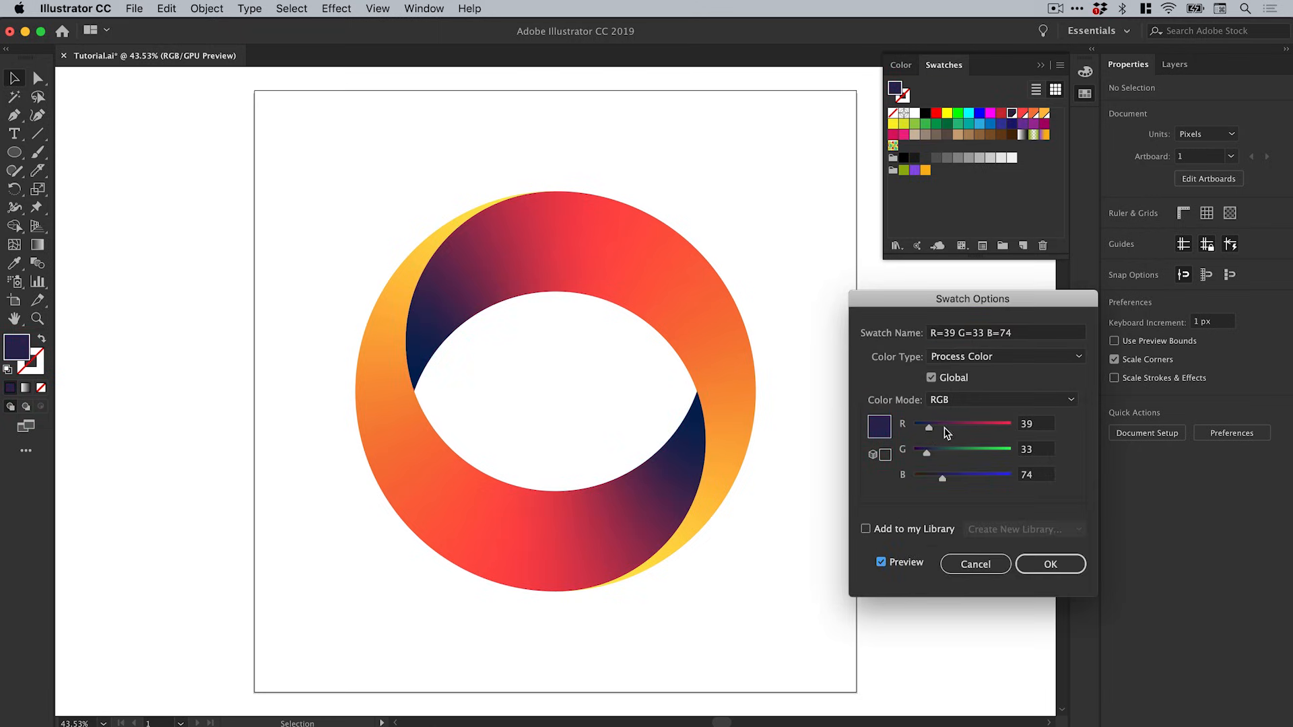
pyautogui.moveTo(932, 423); pyautogui.dragTo(965, 423)
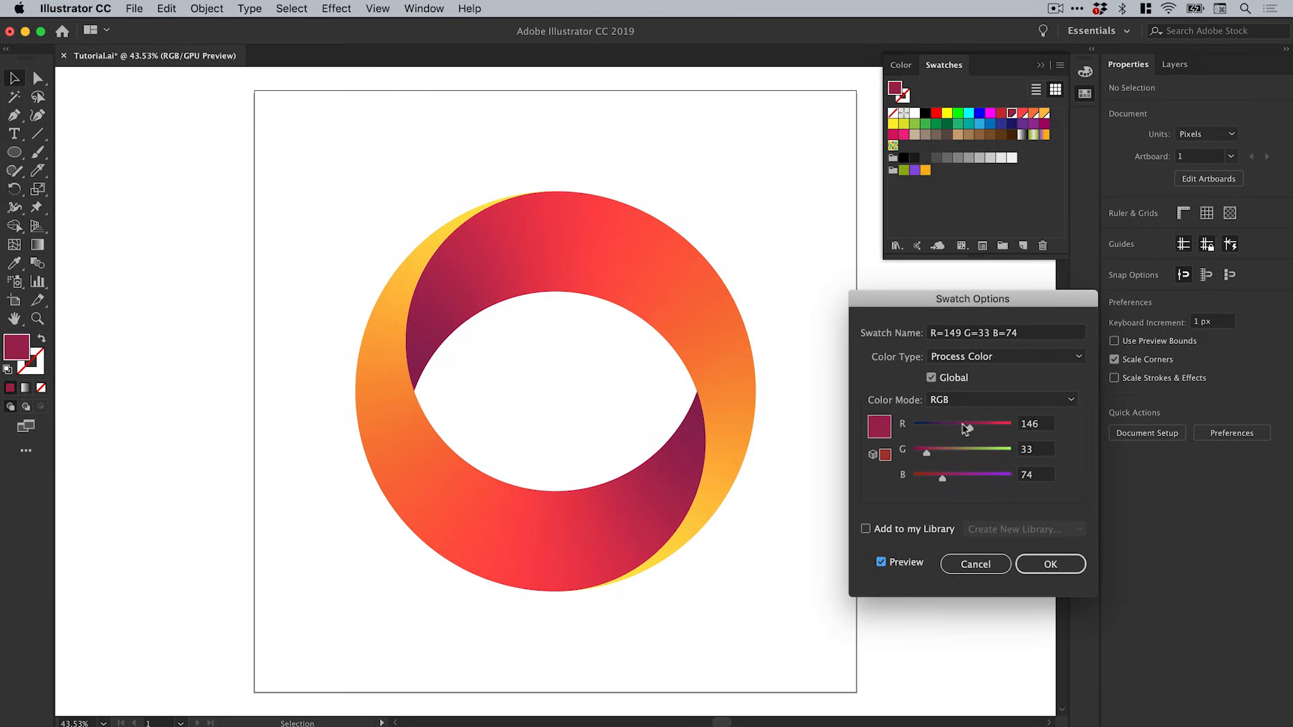
pyautogui.moveTo(989, 423); pyautogui.dragTo(948, 423)
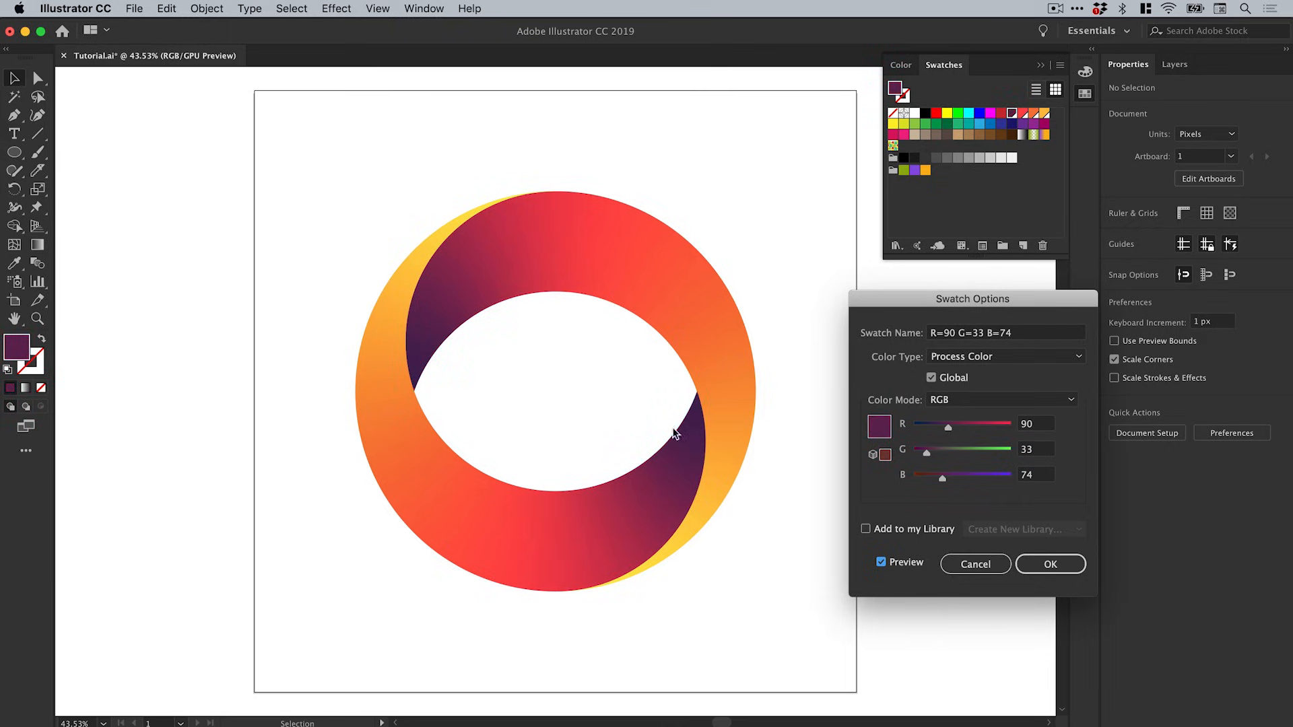
pyautogui.moveTo(947, 423); pyautogui.dragTo(963, 423)
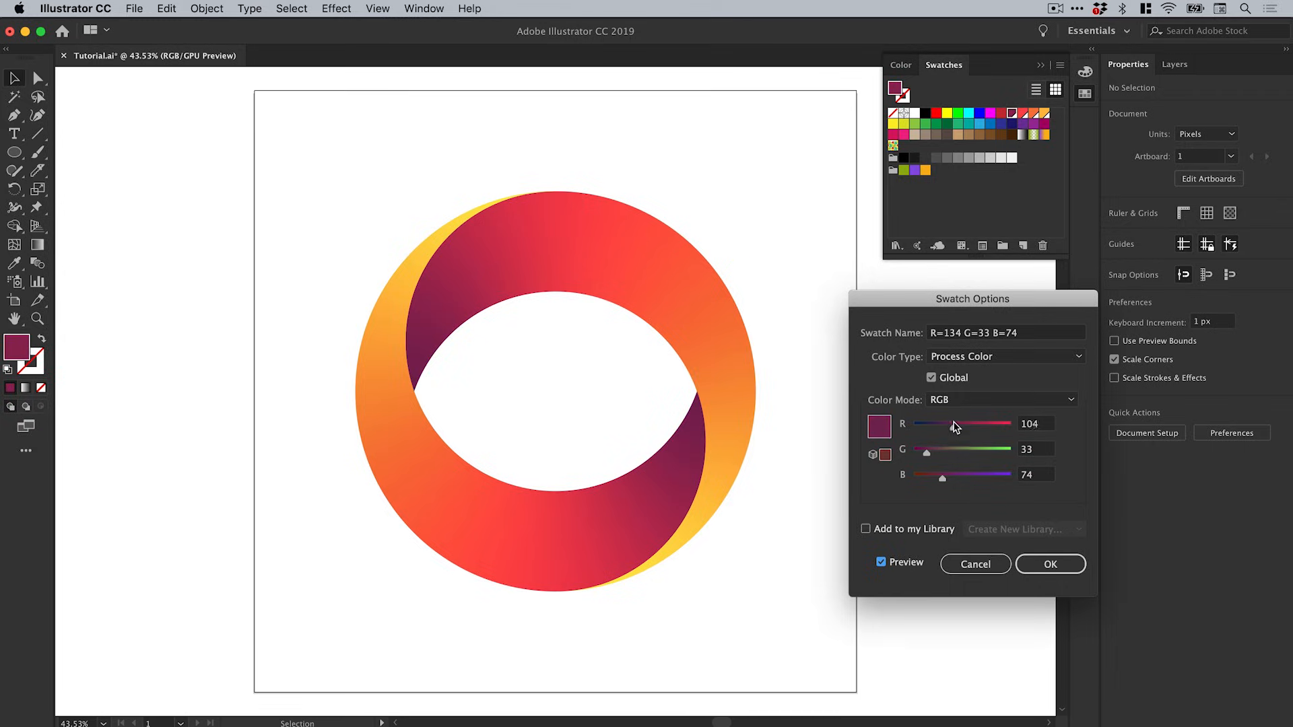
pyautogui.moveTo(948, 423); pyautogui.dragTo(965, 423)
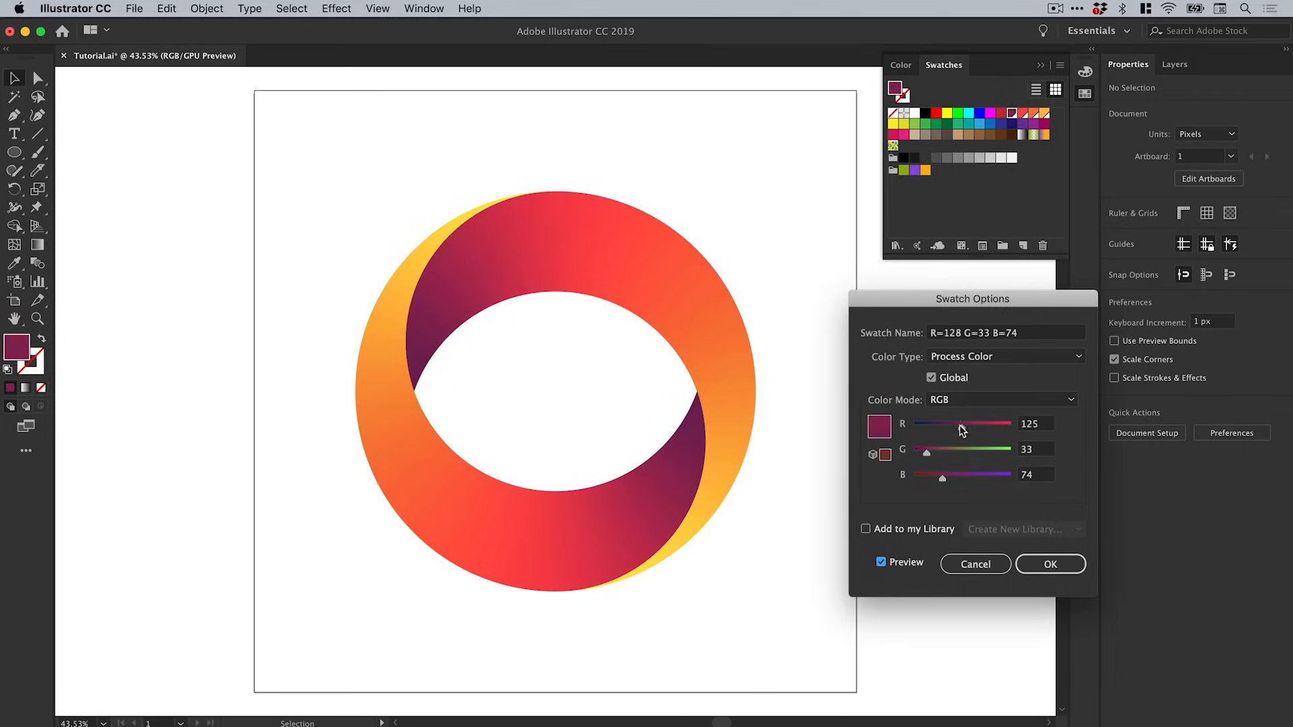
pyautogui.click(1050, 565)
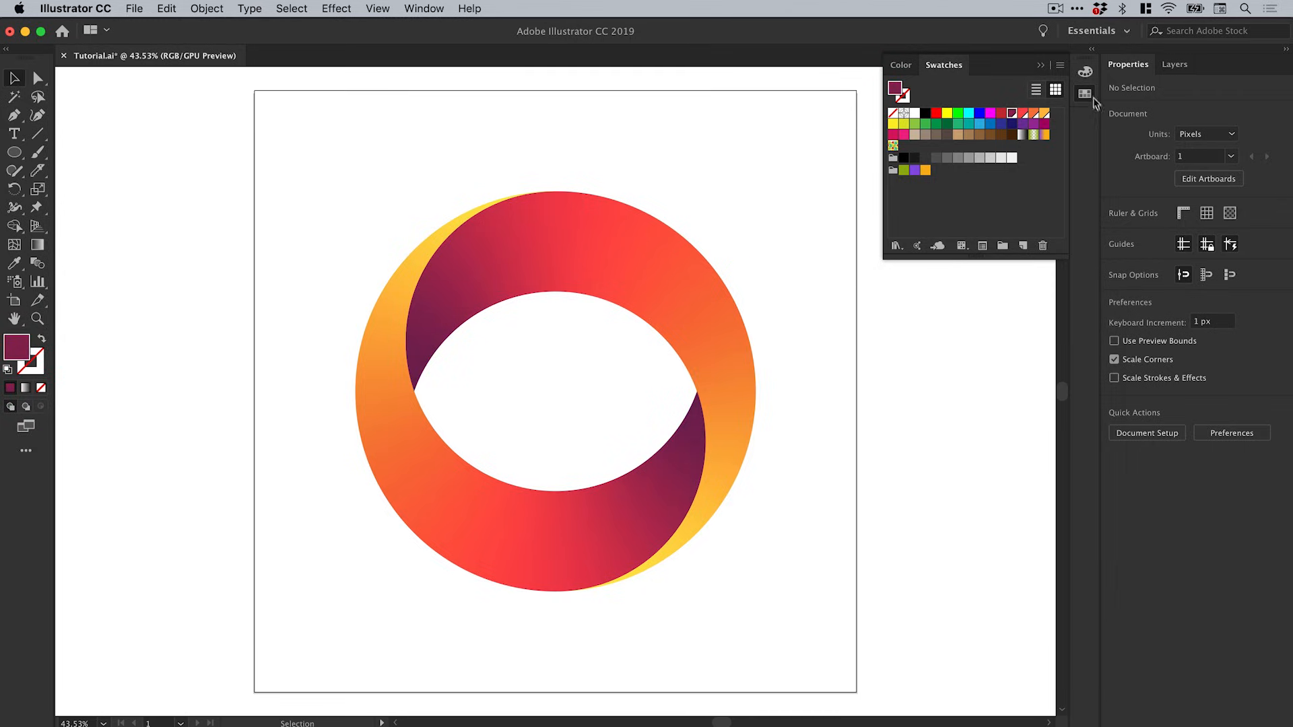